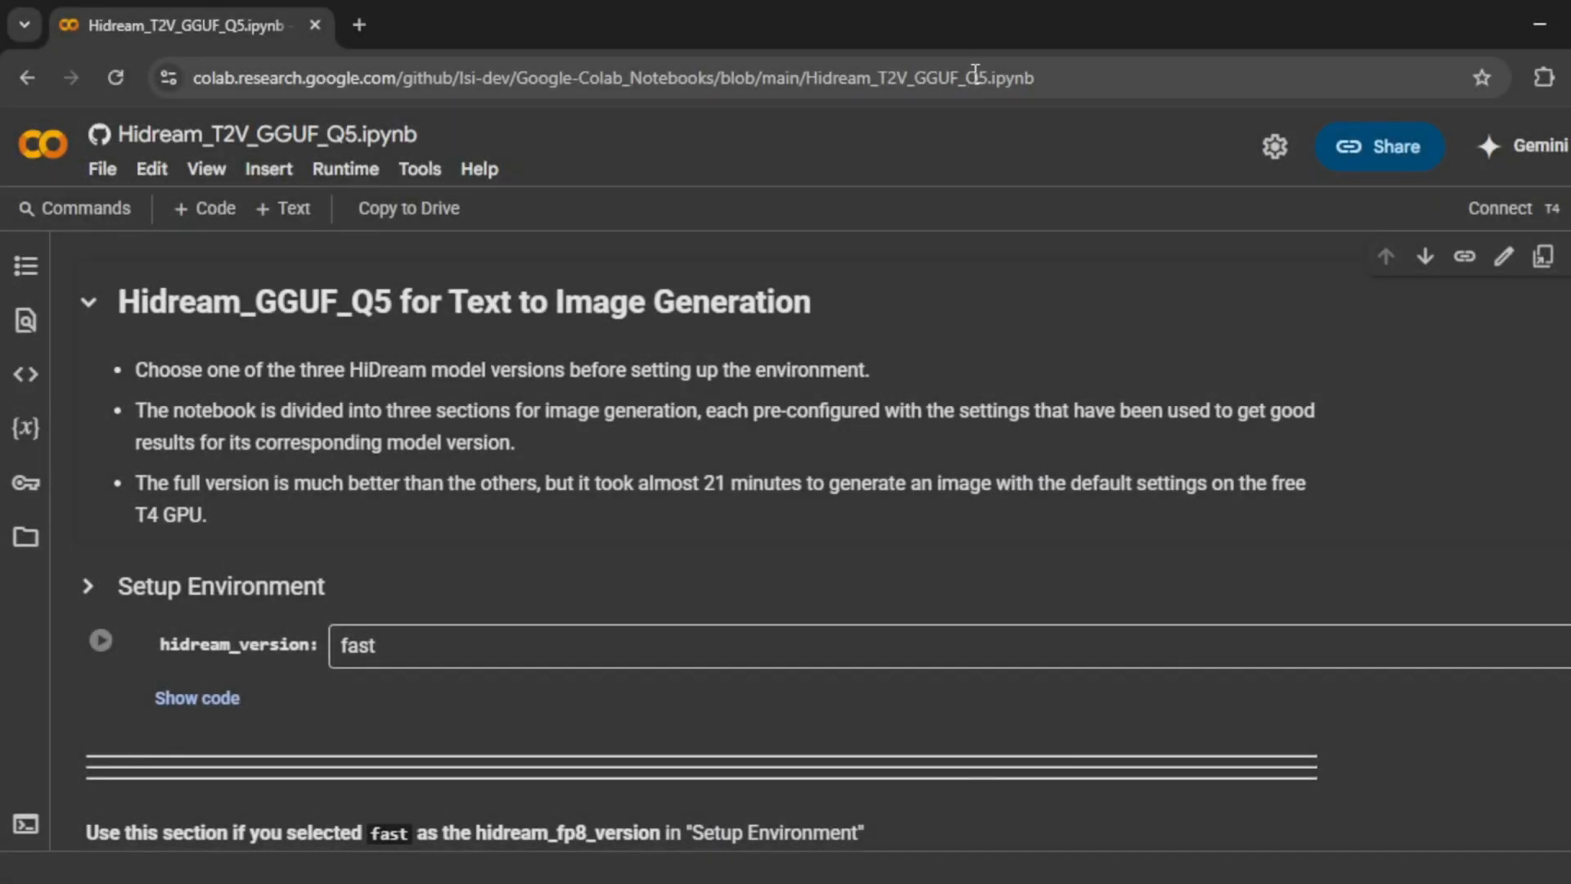
mouse_move(661, 174)
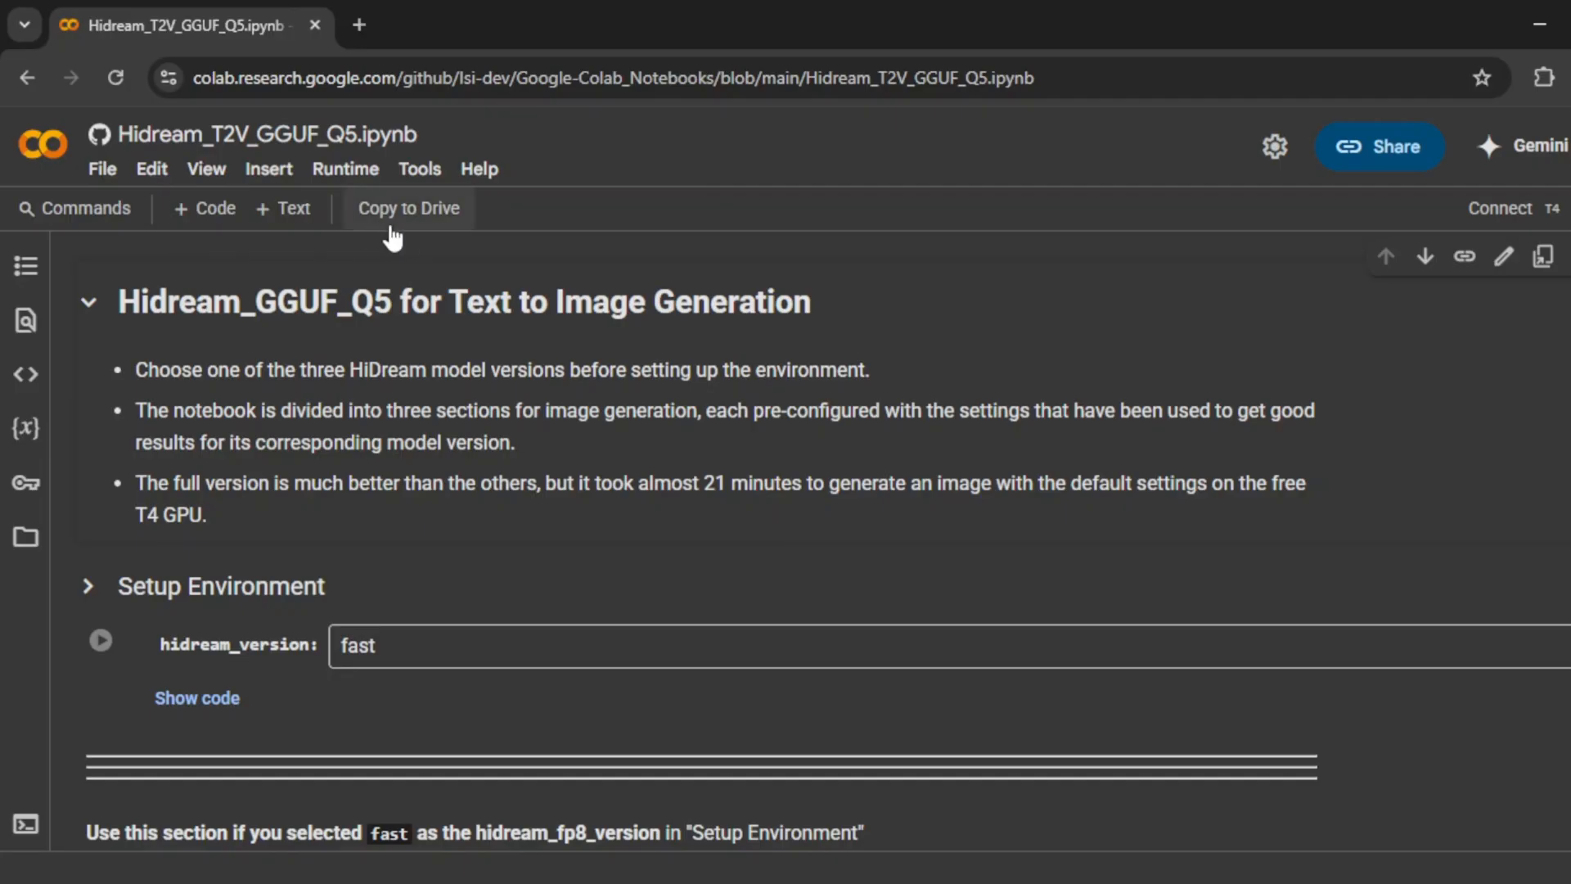
mouse_move(515, 363)
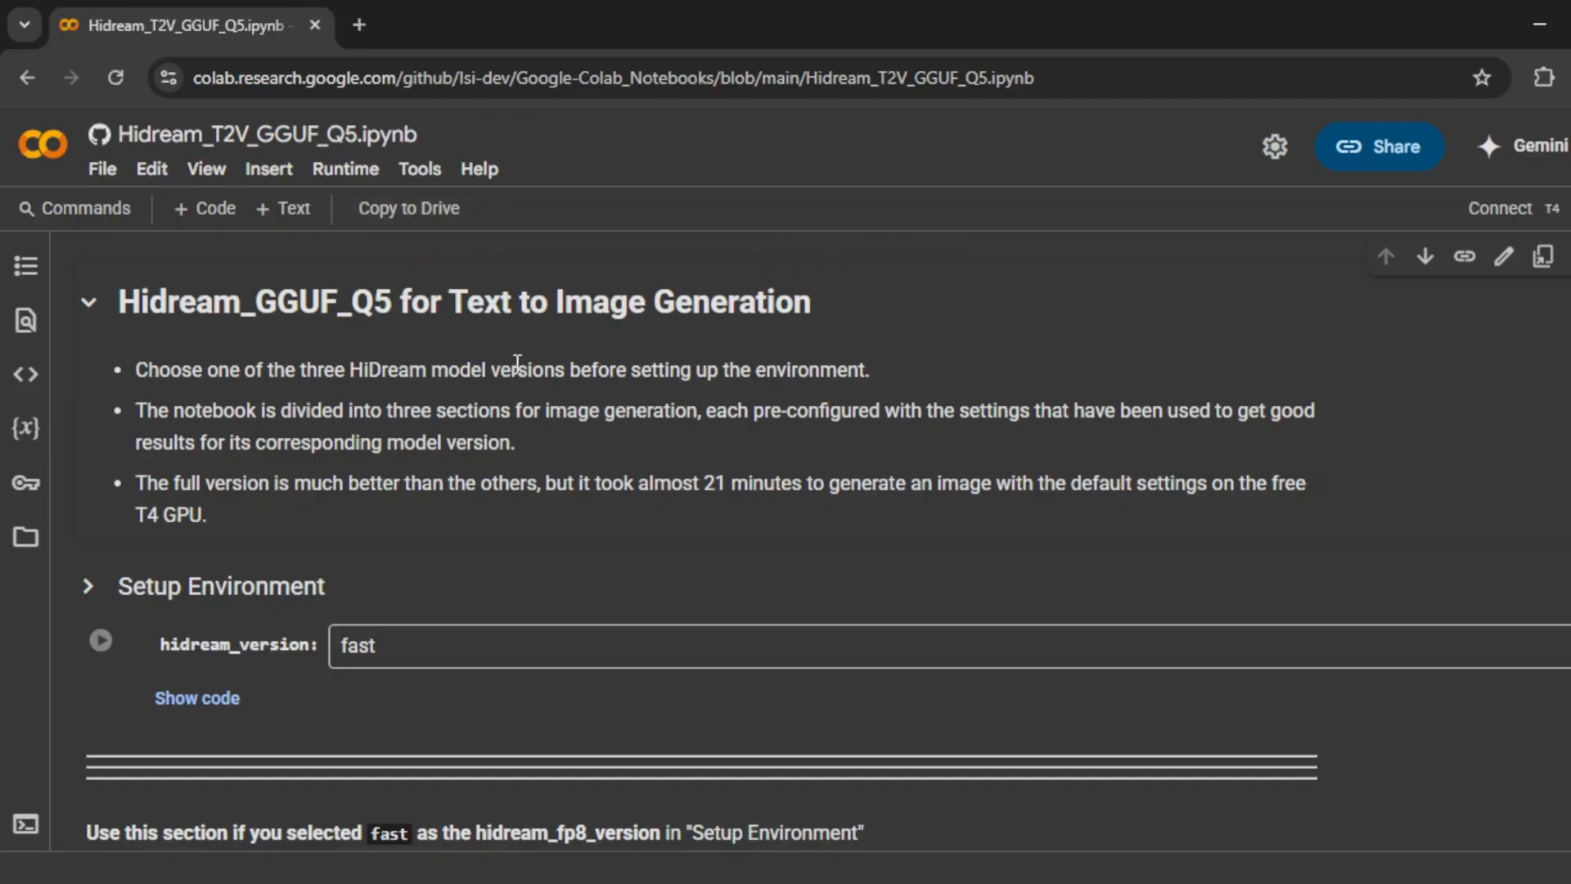
mouse_move(584, 409)
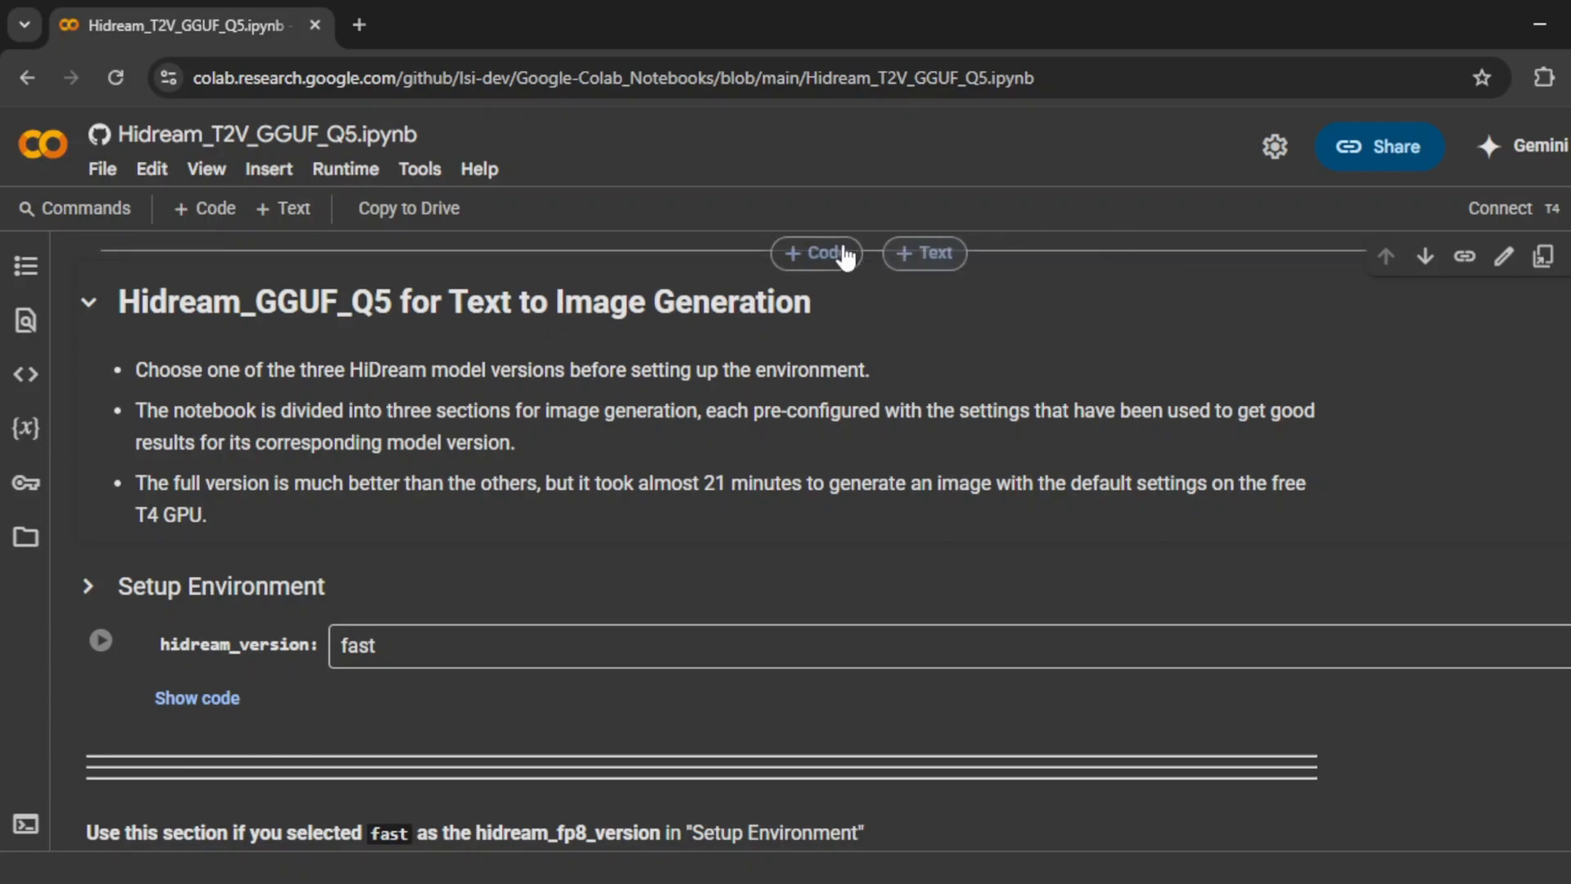
mouse_move(1502, 208)
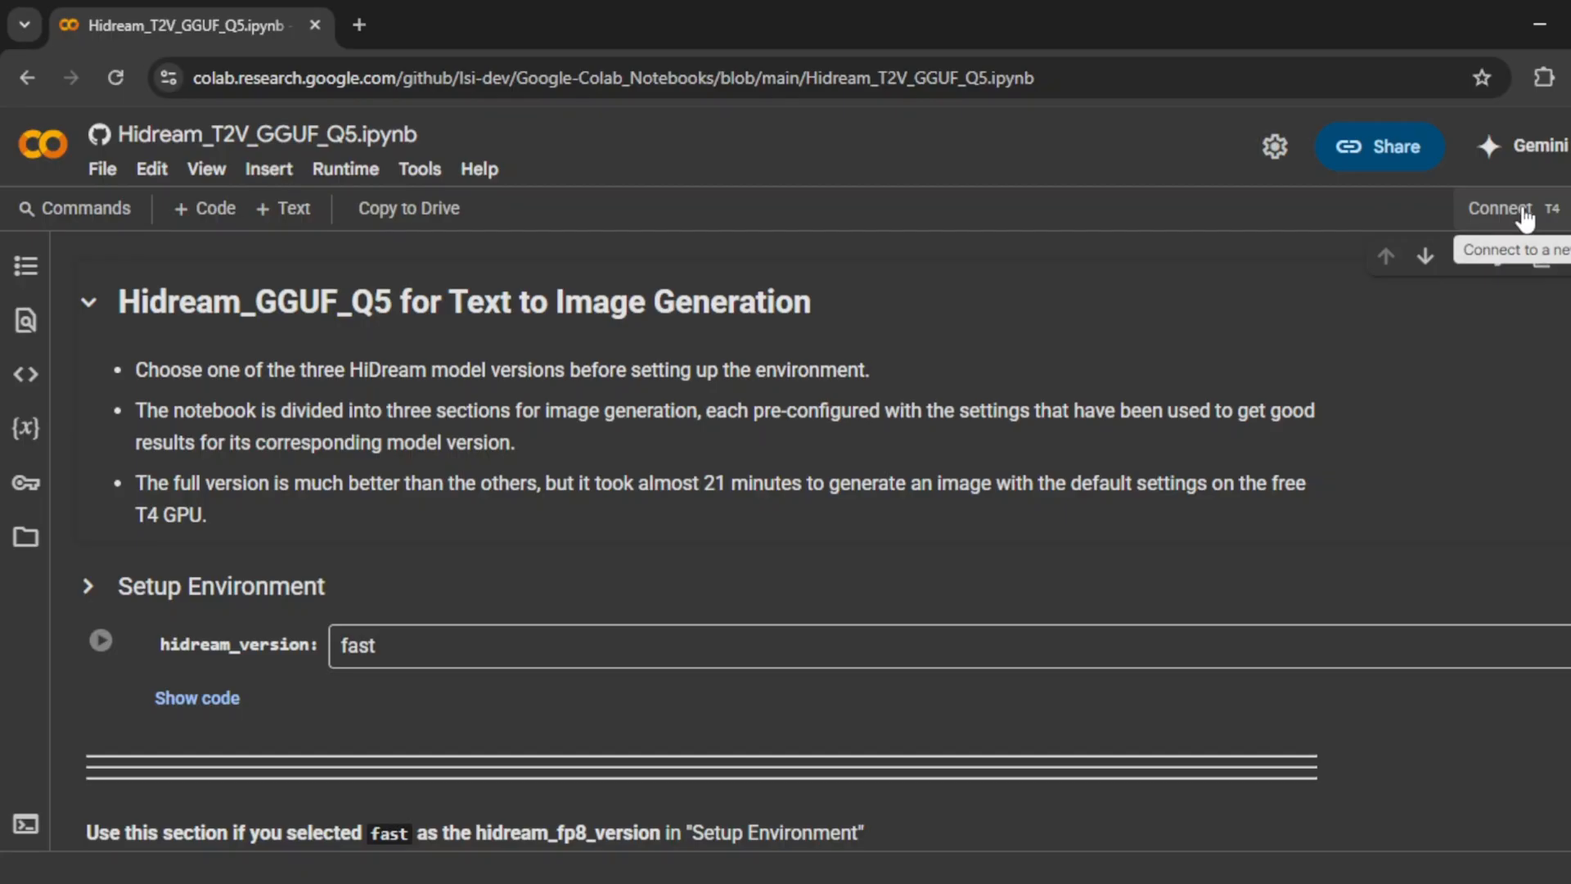
Connect the notebook to a Python 3 T4 GPU runtime.
click(1502, 207)
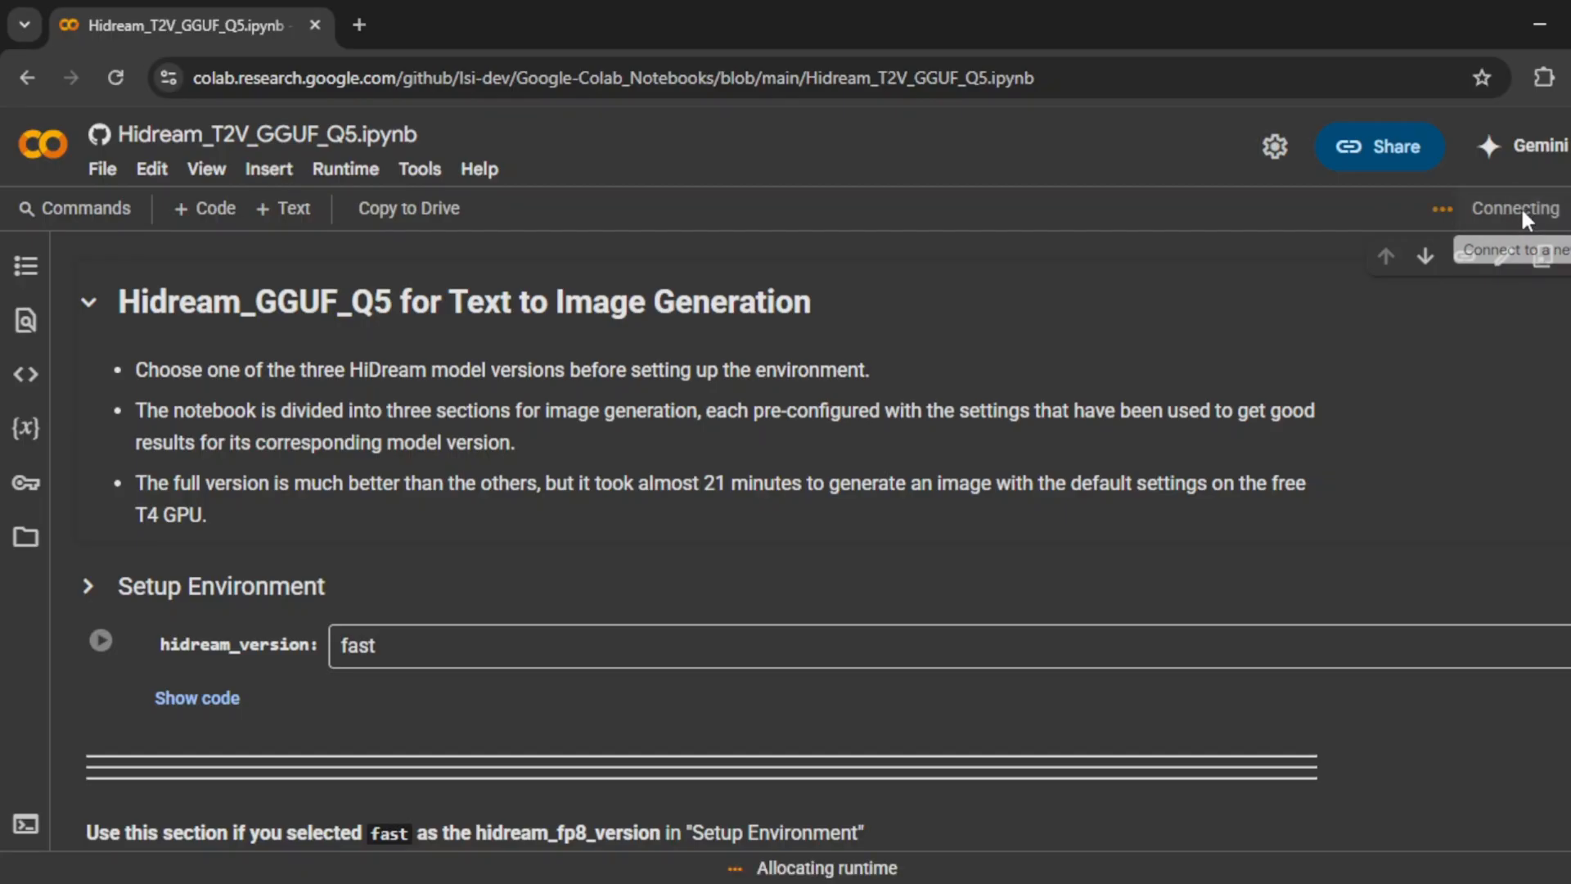
mouse_move(1106, 249)
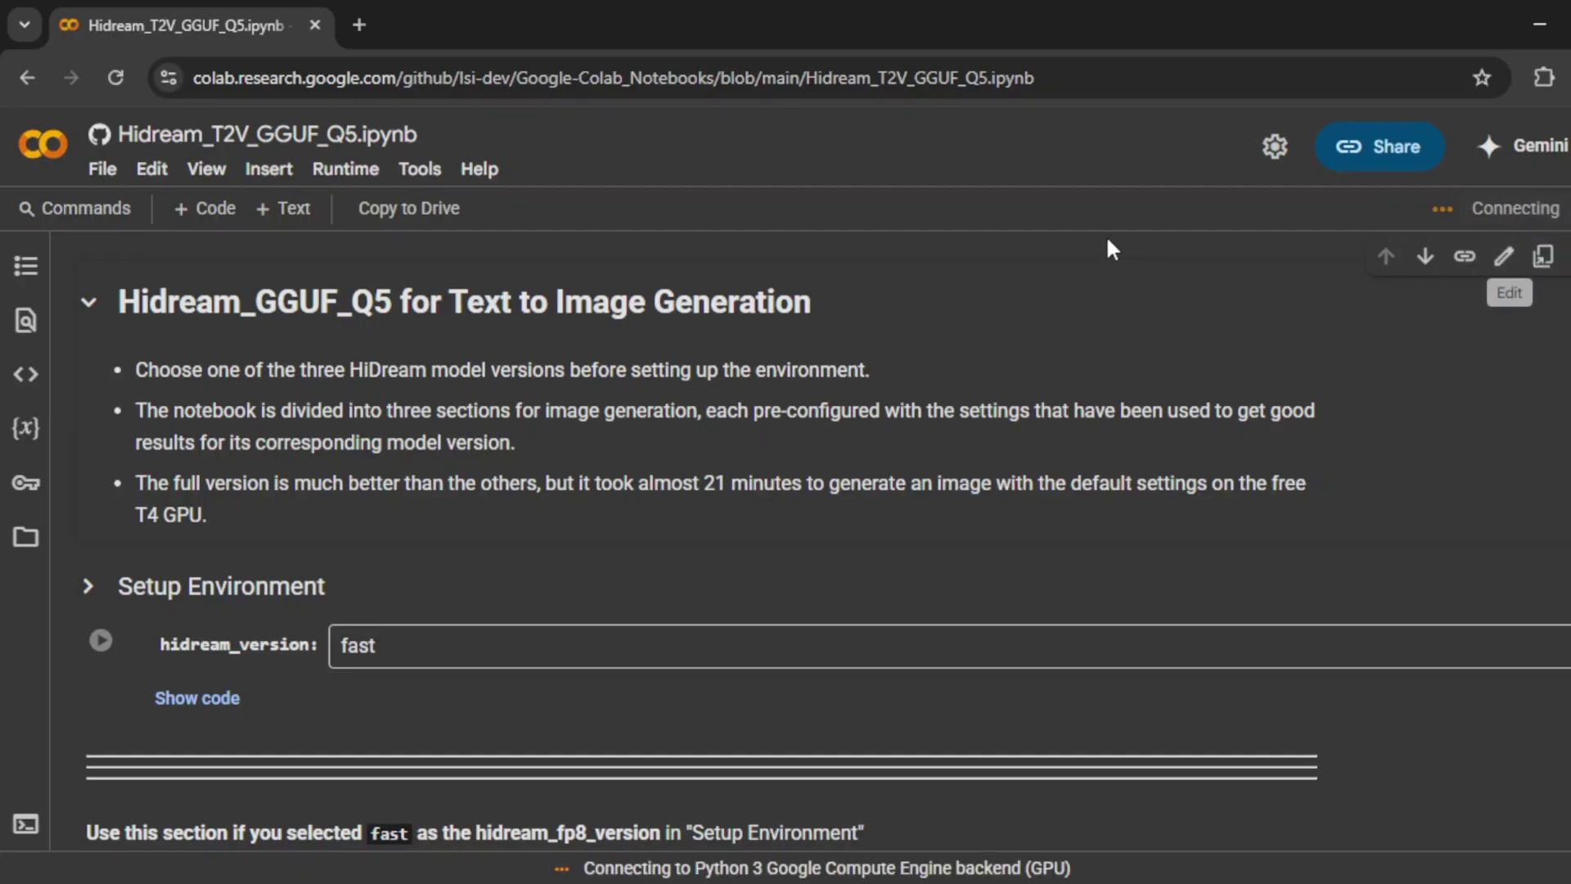
scroll(down, 3)
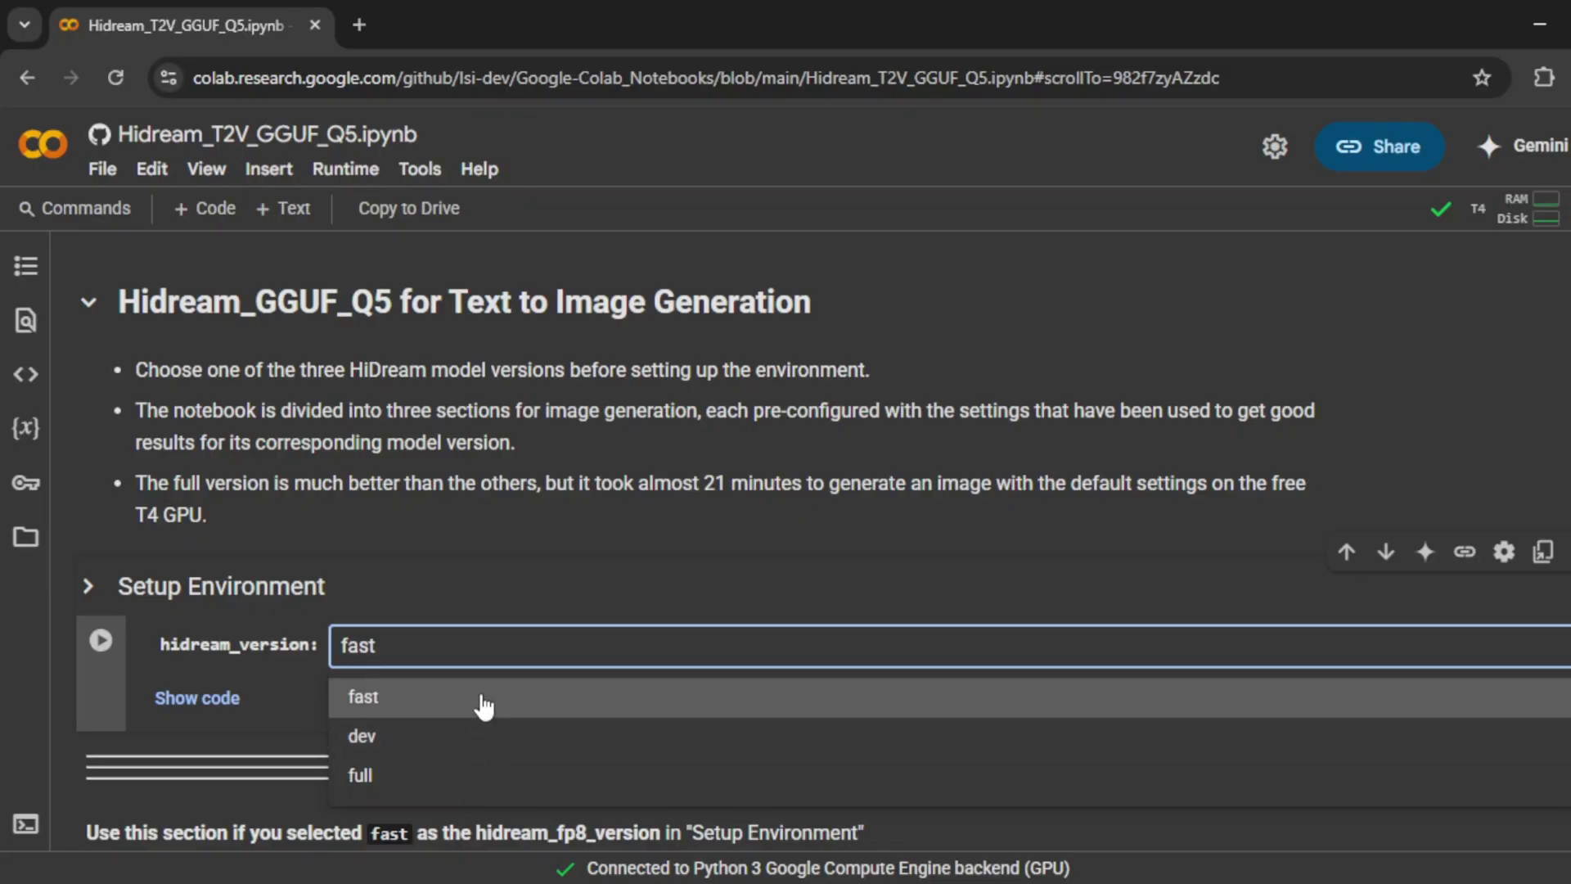
Run the Setup Environment cell with hidream_version 'fast', allowing the GitHub notebook to run anyway.
click(362, 697)
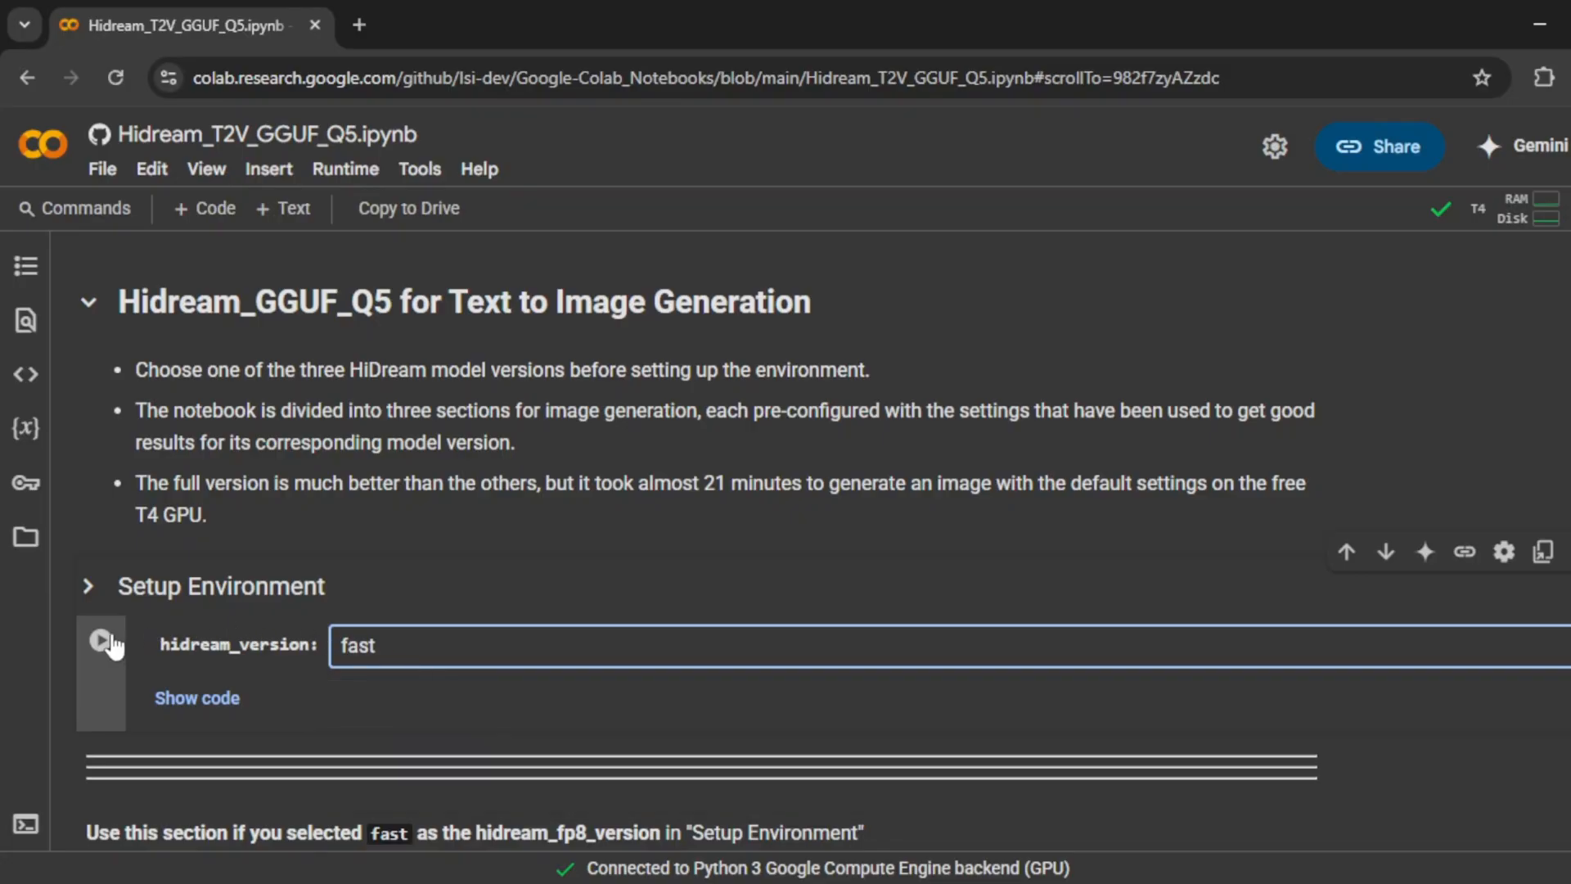
mouse_move(103, 641)
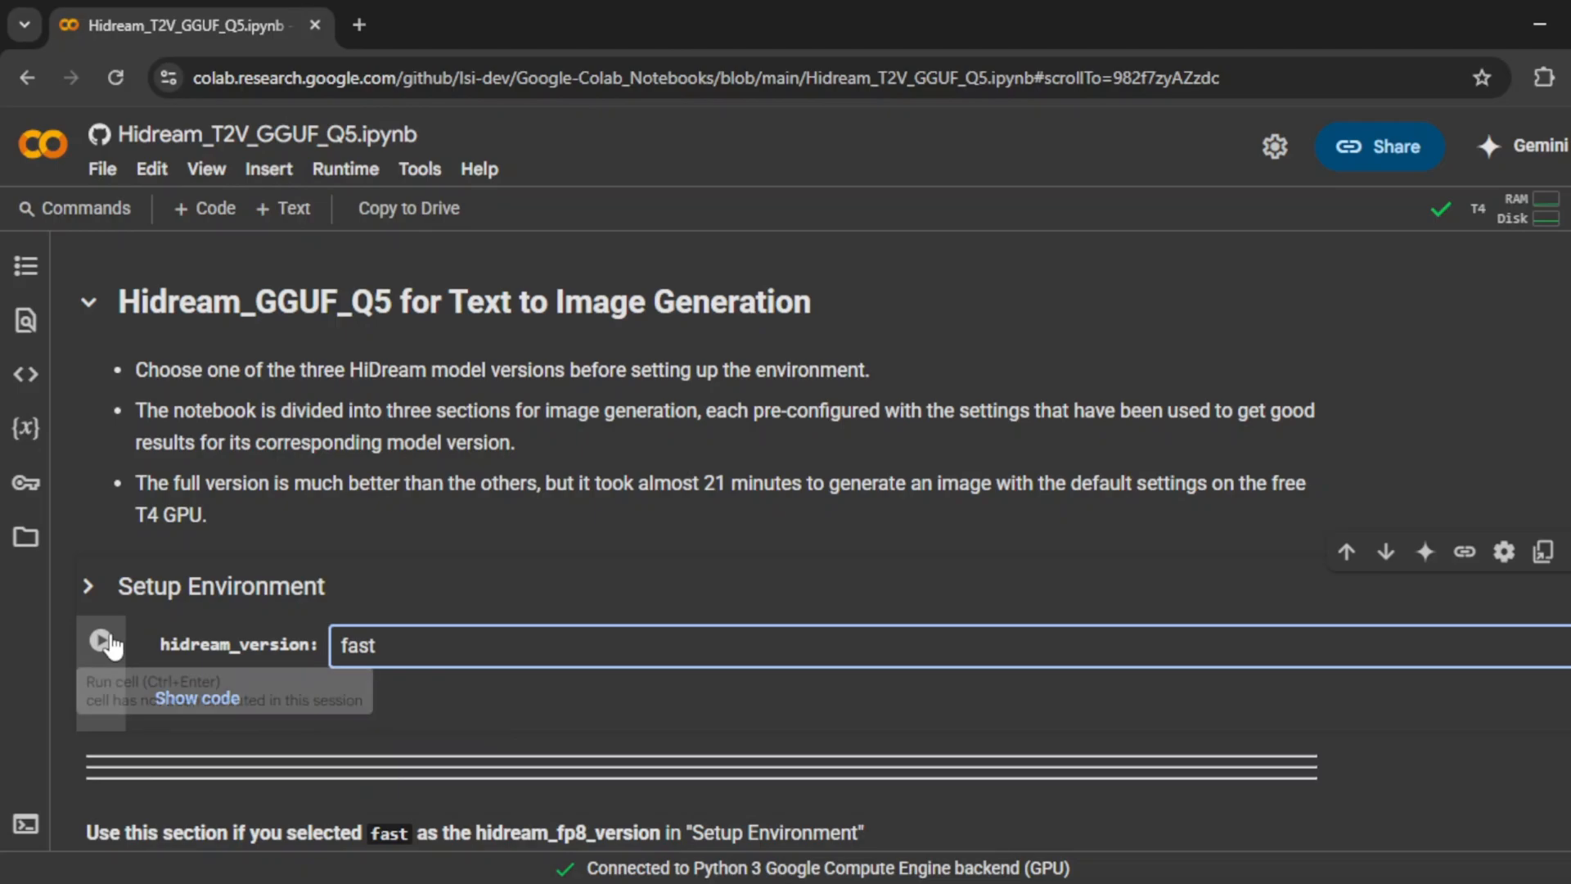
click(101, 641)
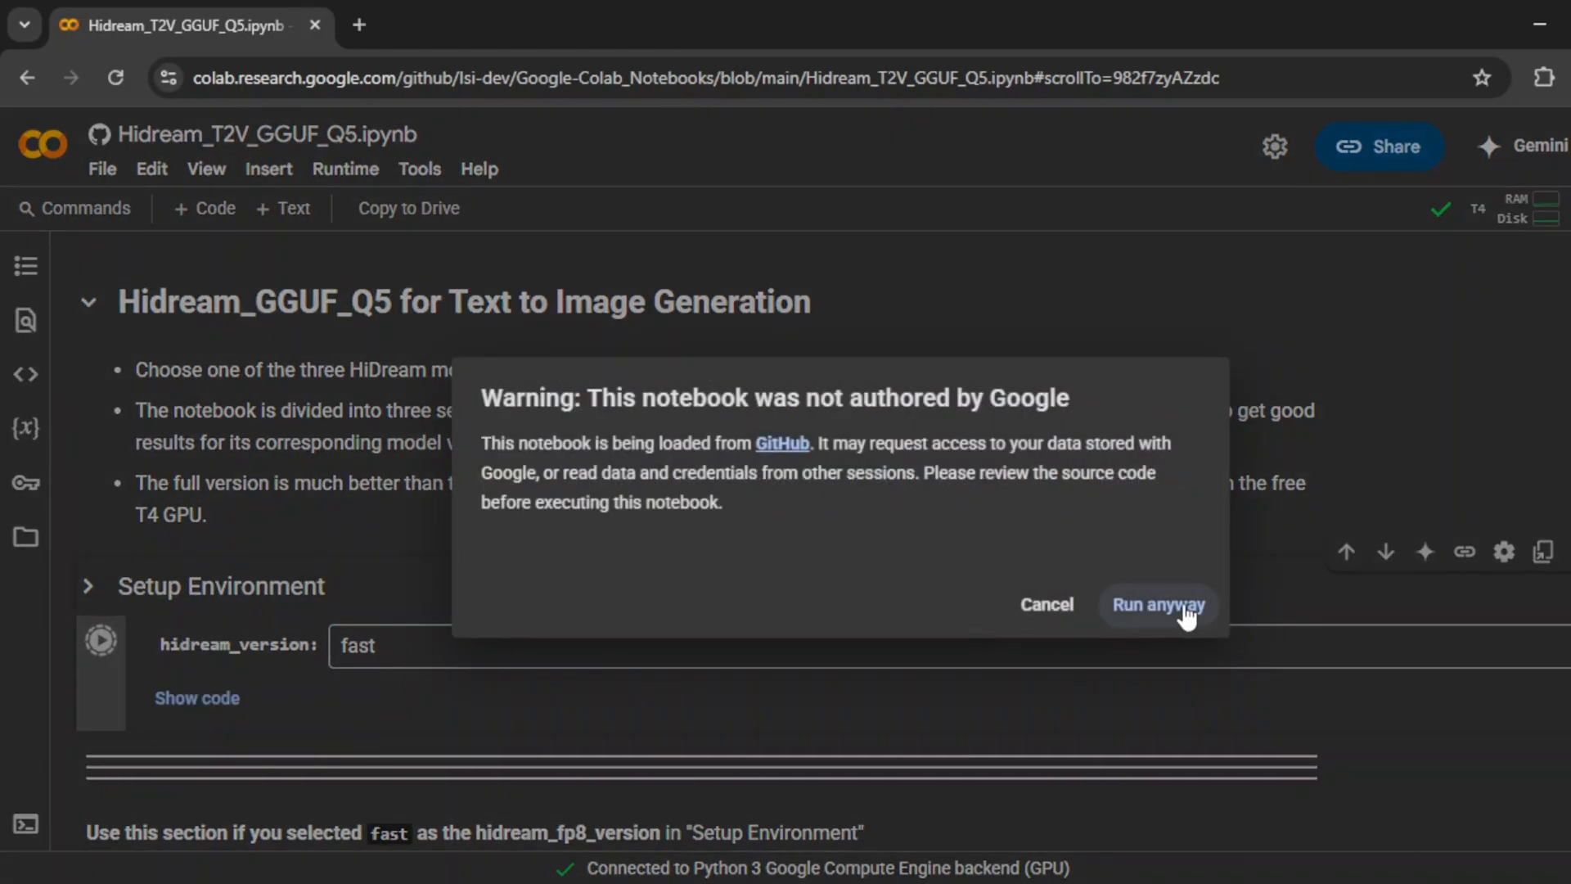
click(1159, 603)
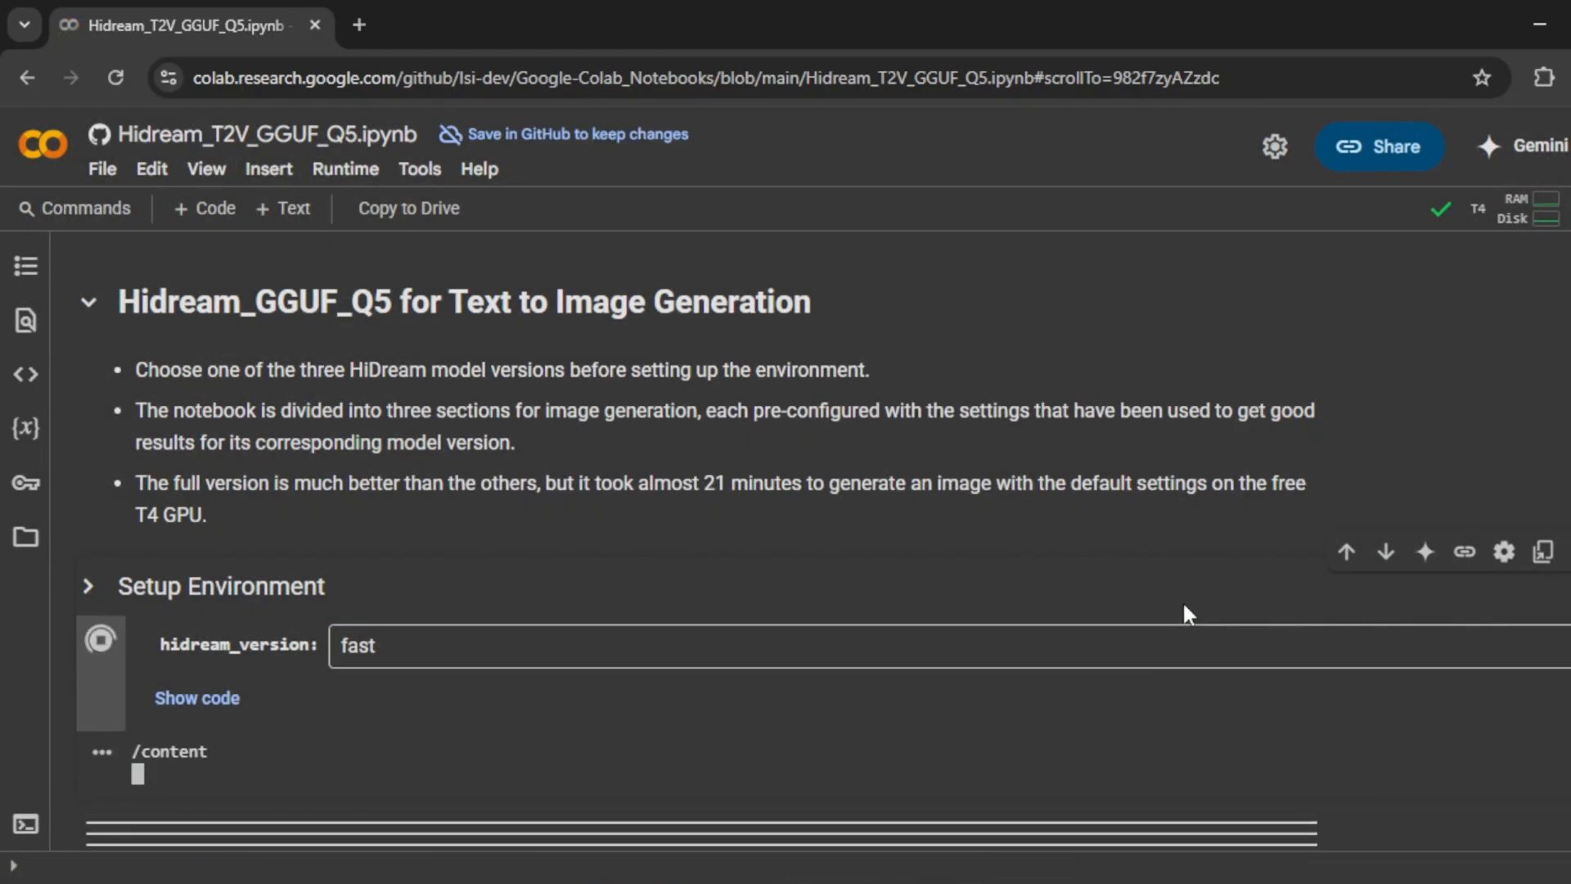
click(101, 641)
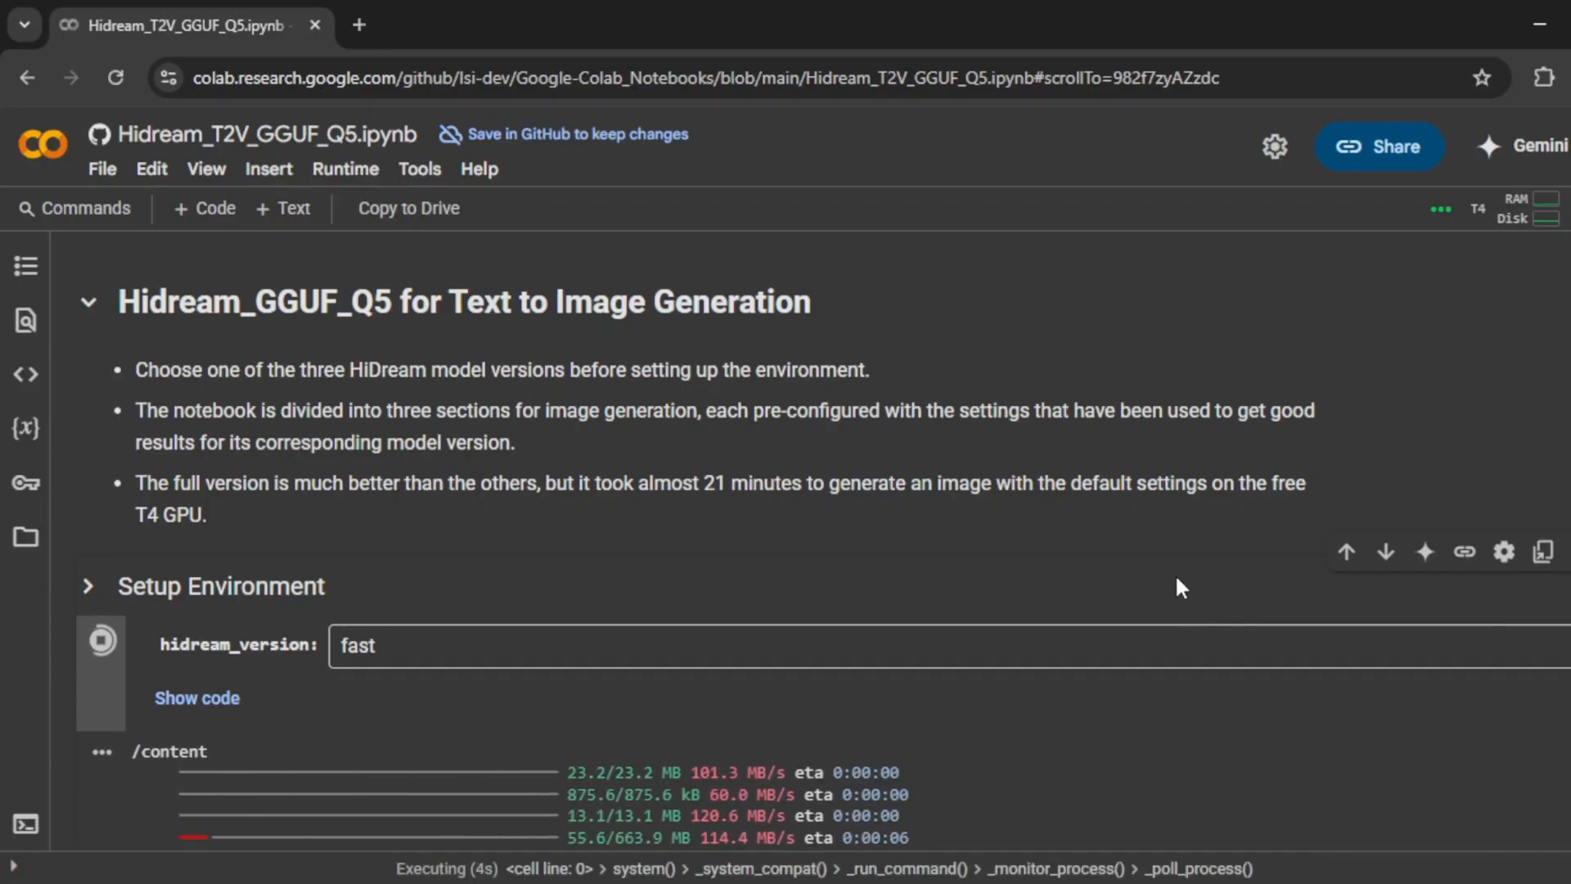
scroll(down, 3)
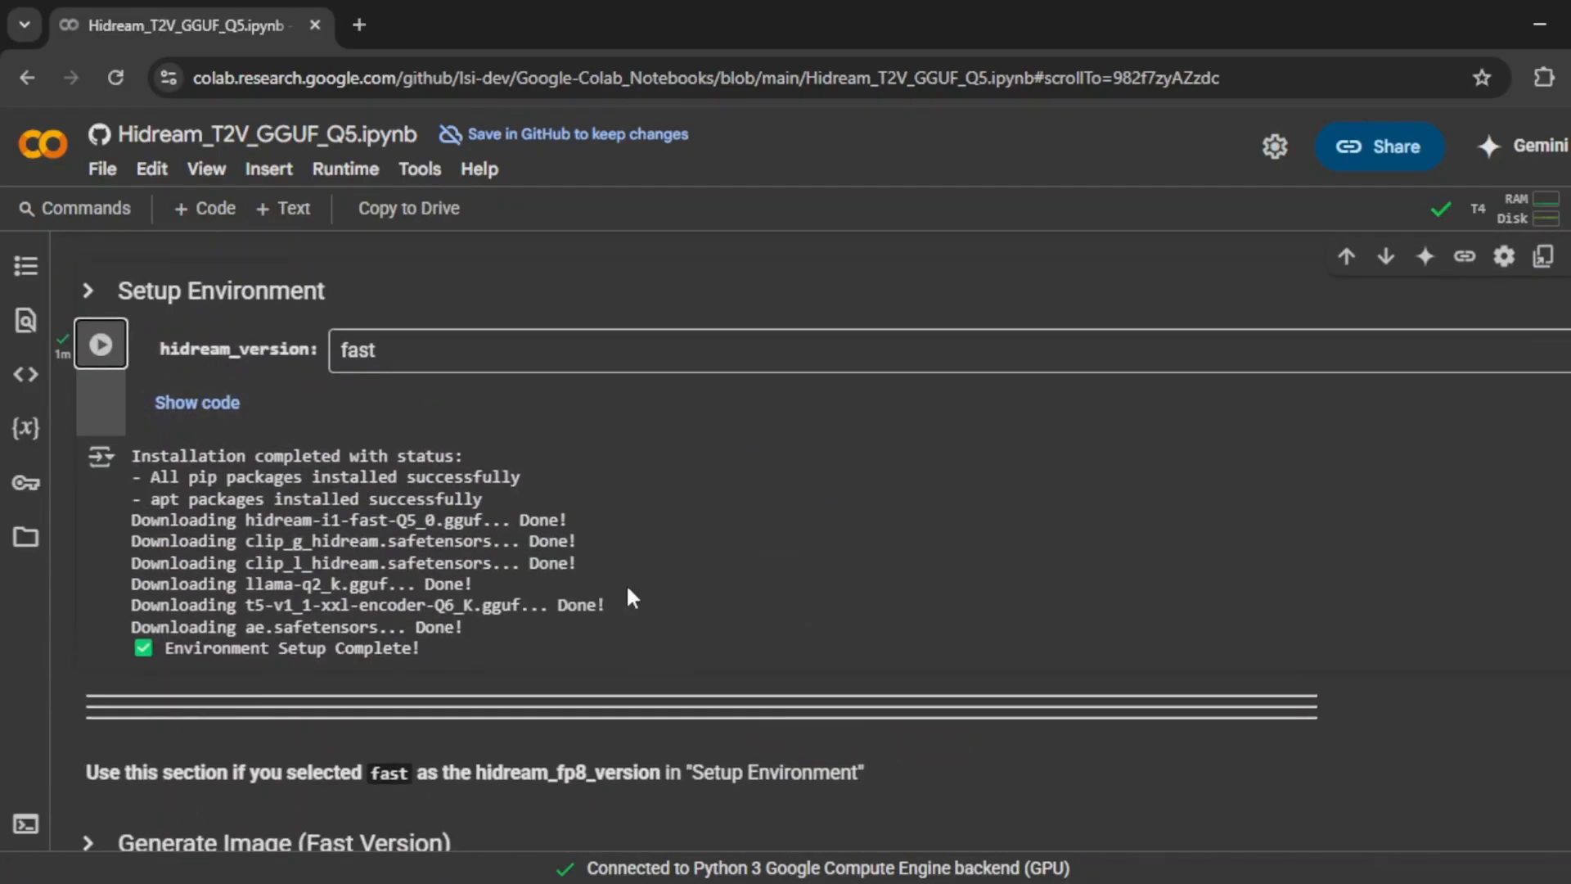
Scroll down to the Generate Image (Fast Version) cell and clear its default positive prompt.
scroll(down, 3)
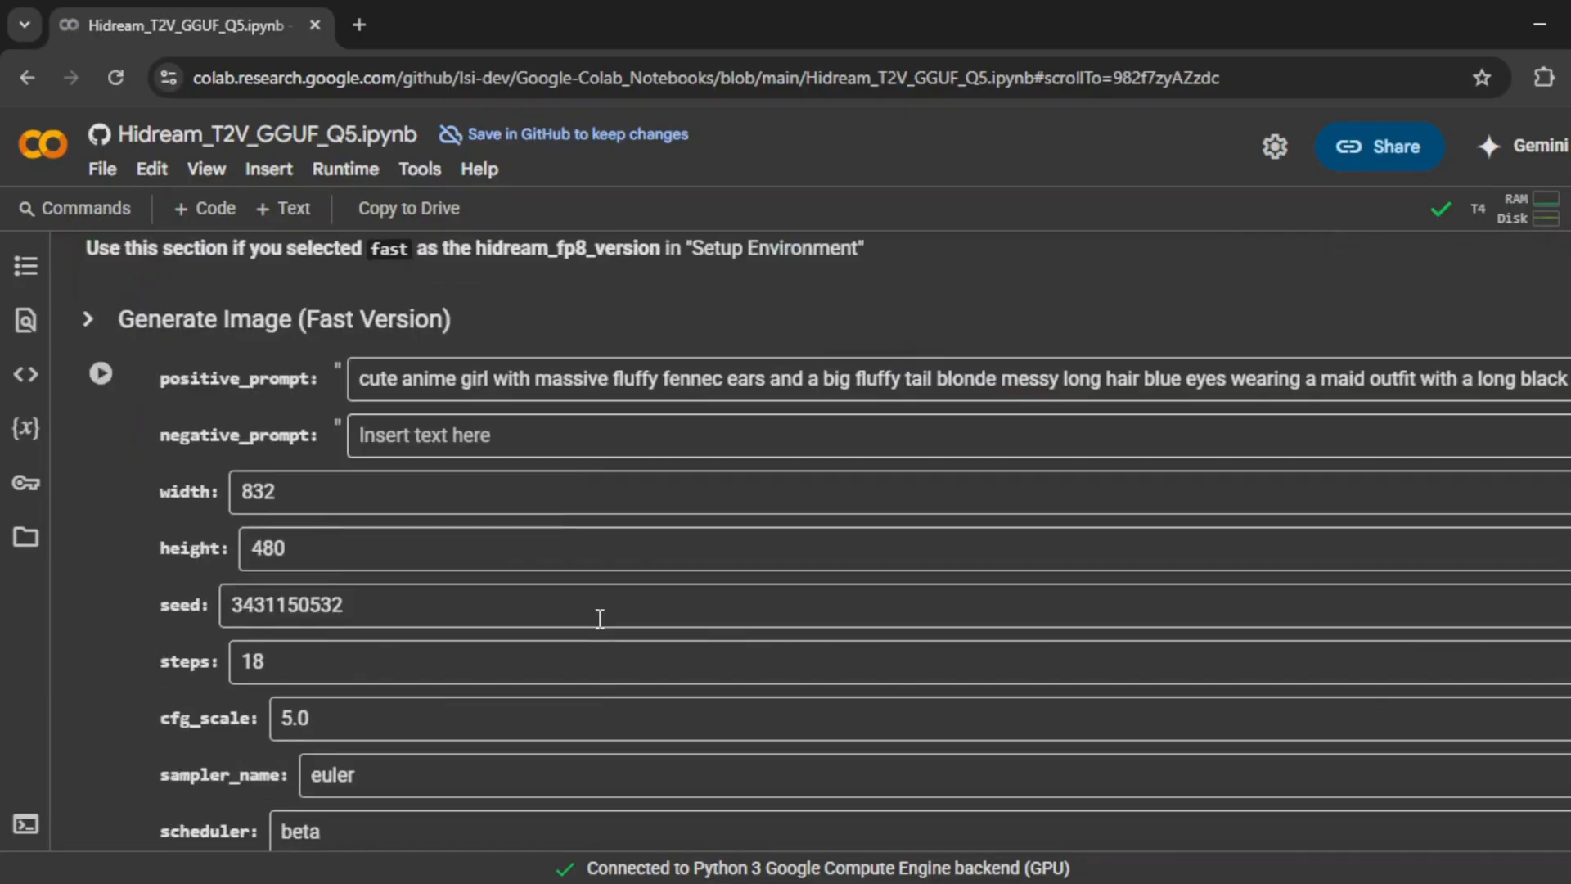
scroll(down, 3)
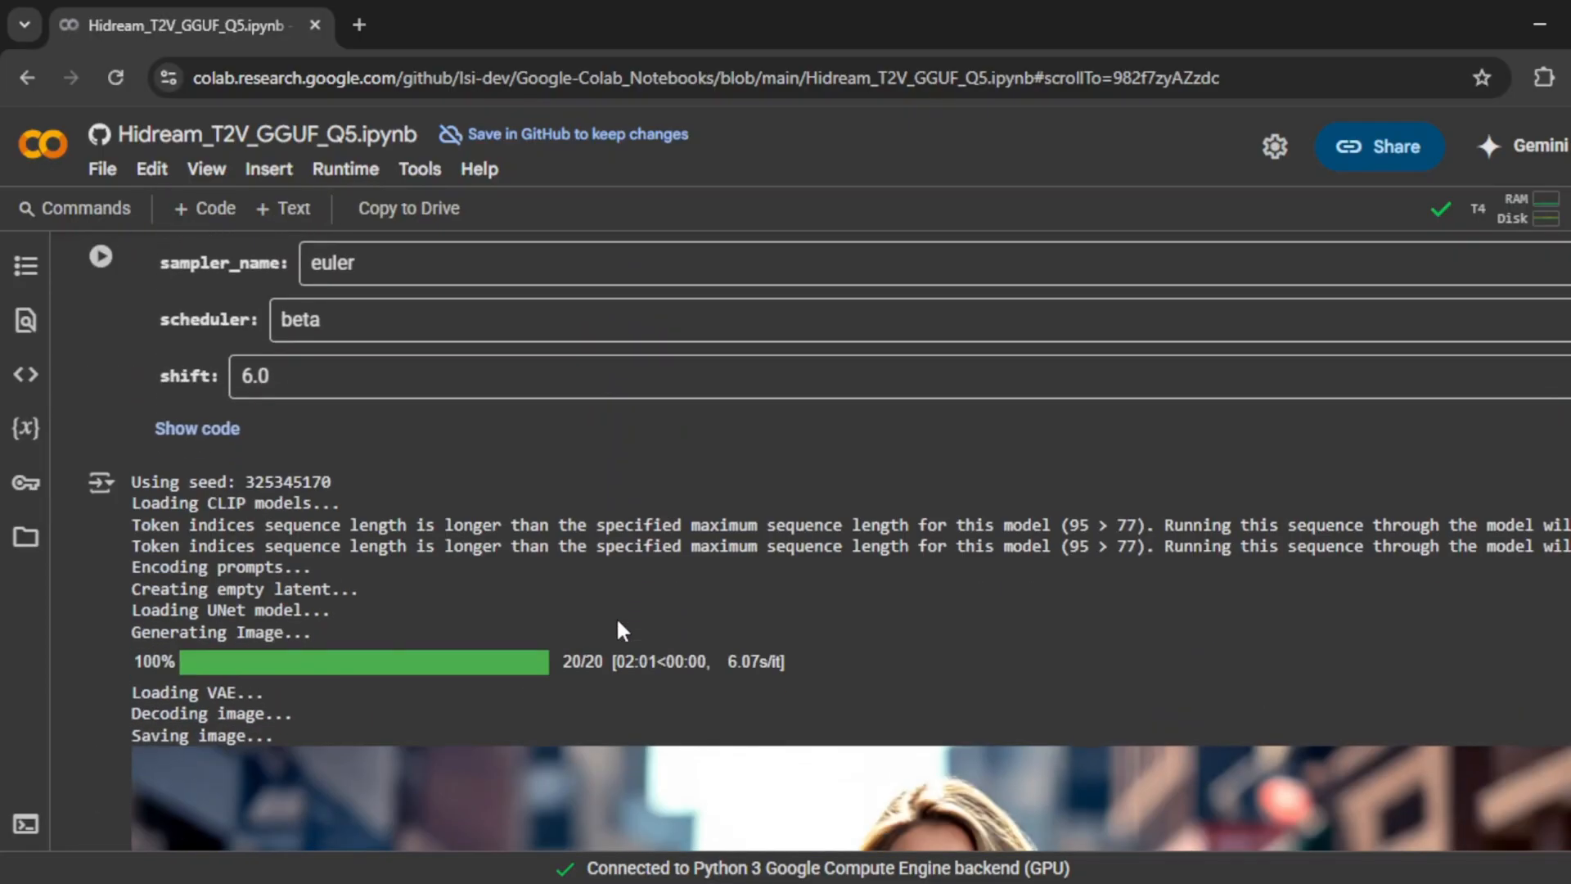
scroll(down, 3)
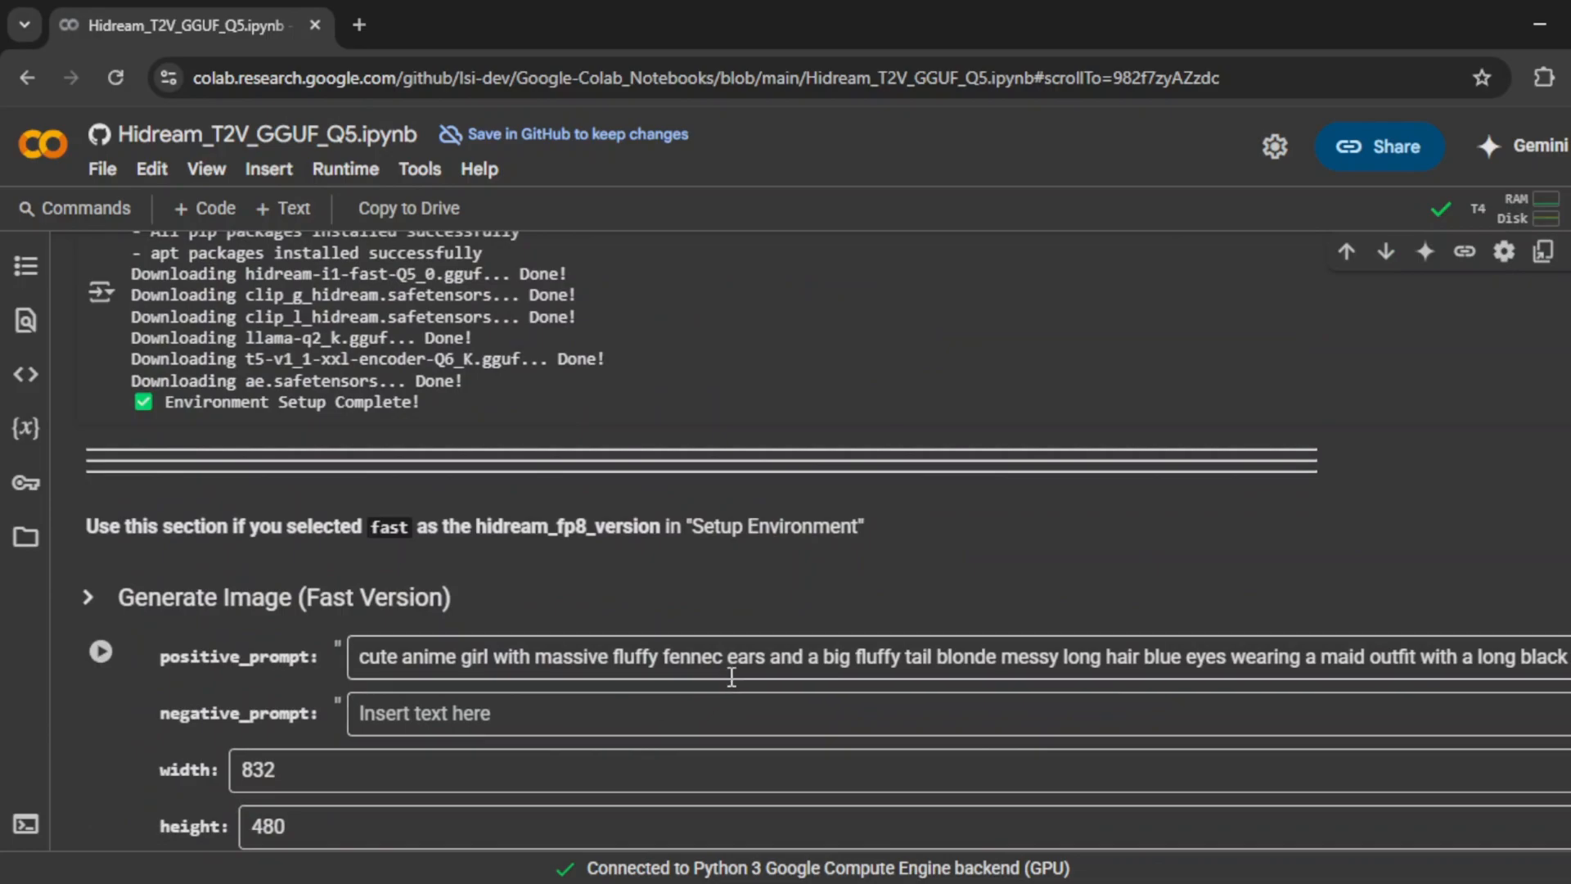
scroll(down, 3)
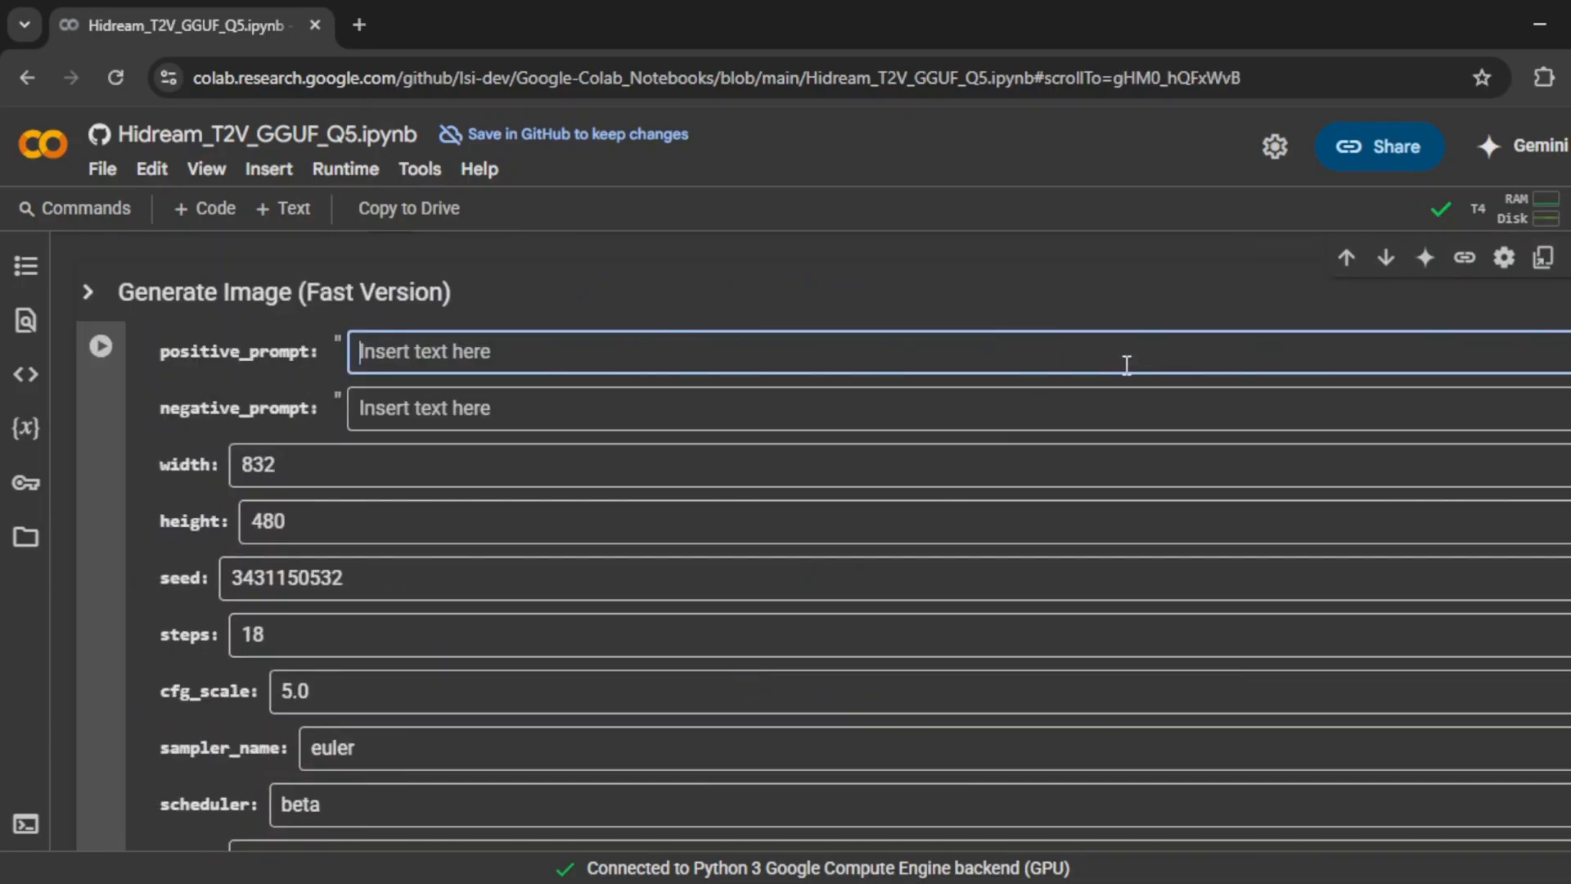
Set the positive prompt to "a young woman looking at the viewer".
text(a you n)
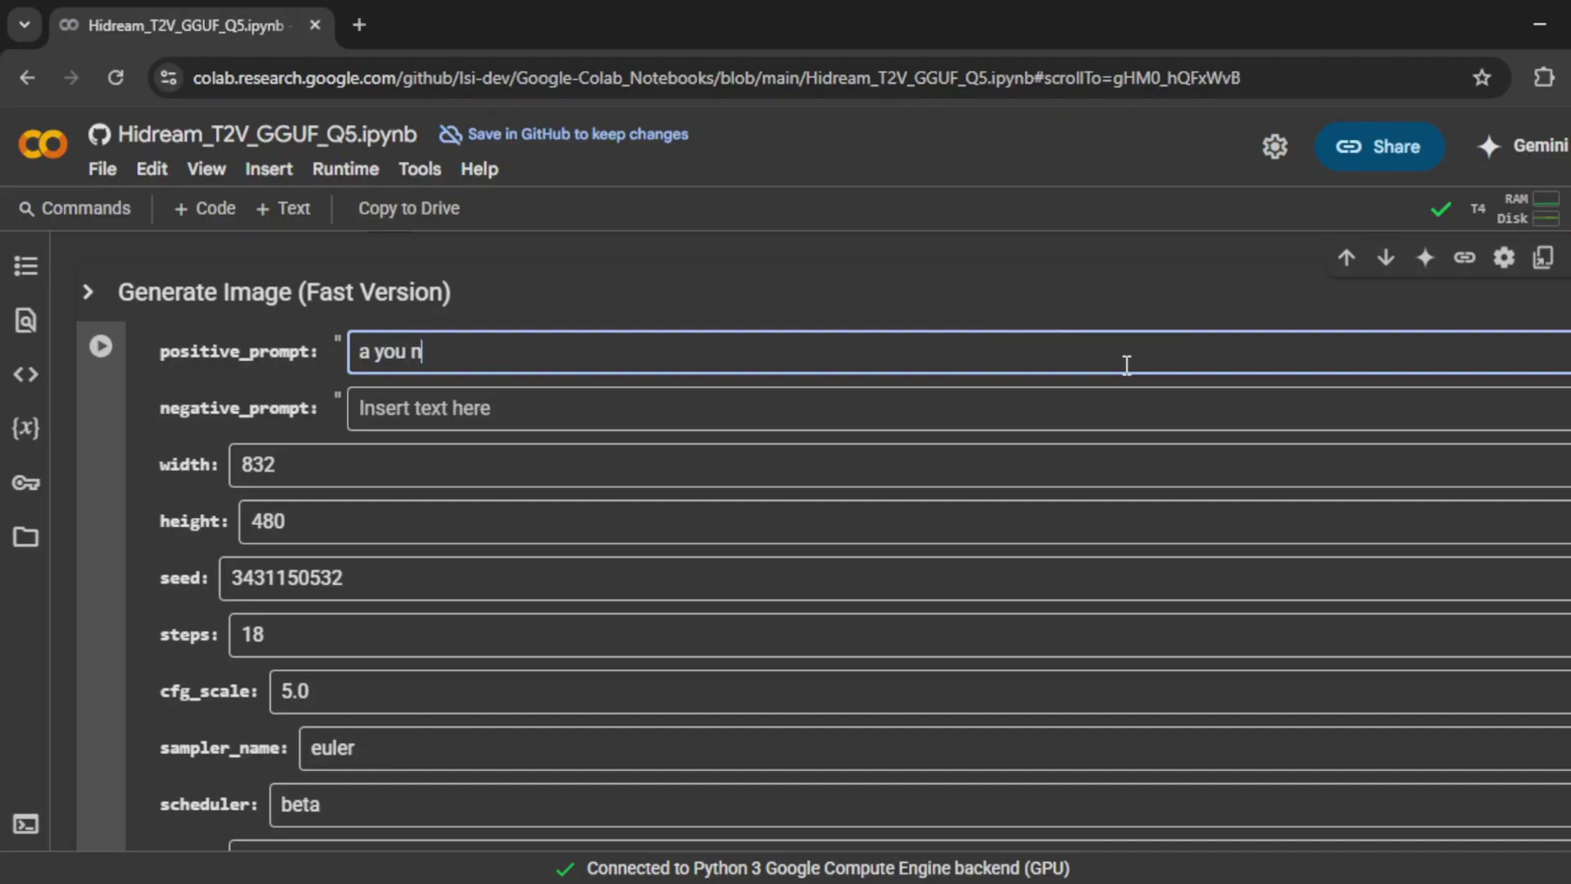
key(Backspace)
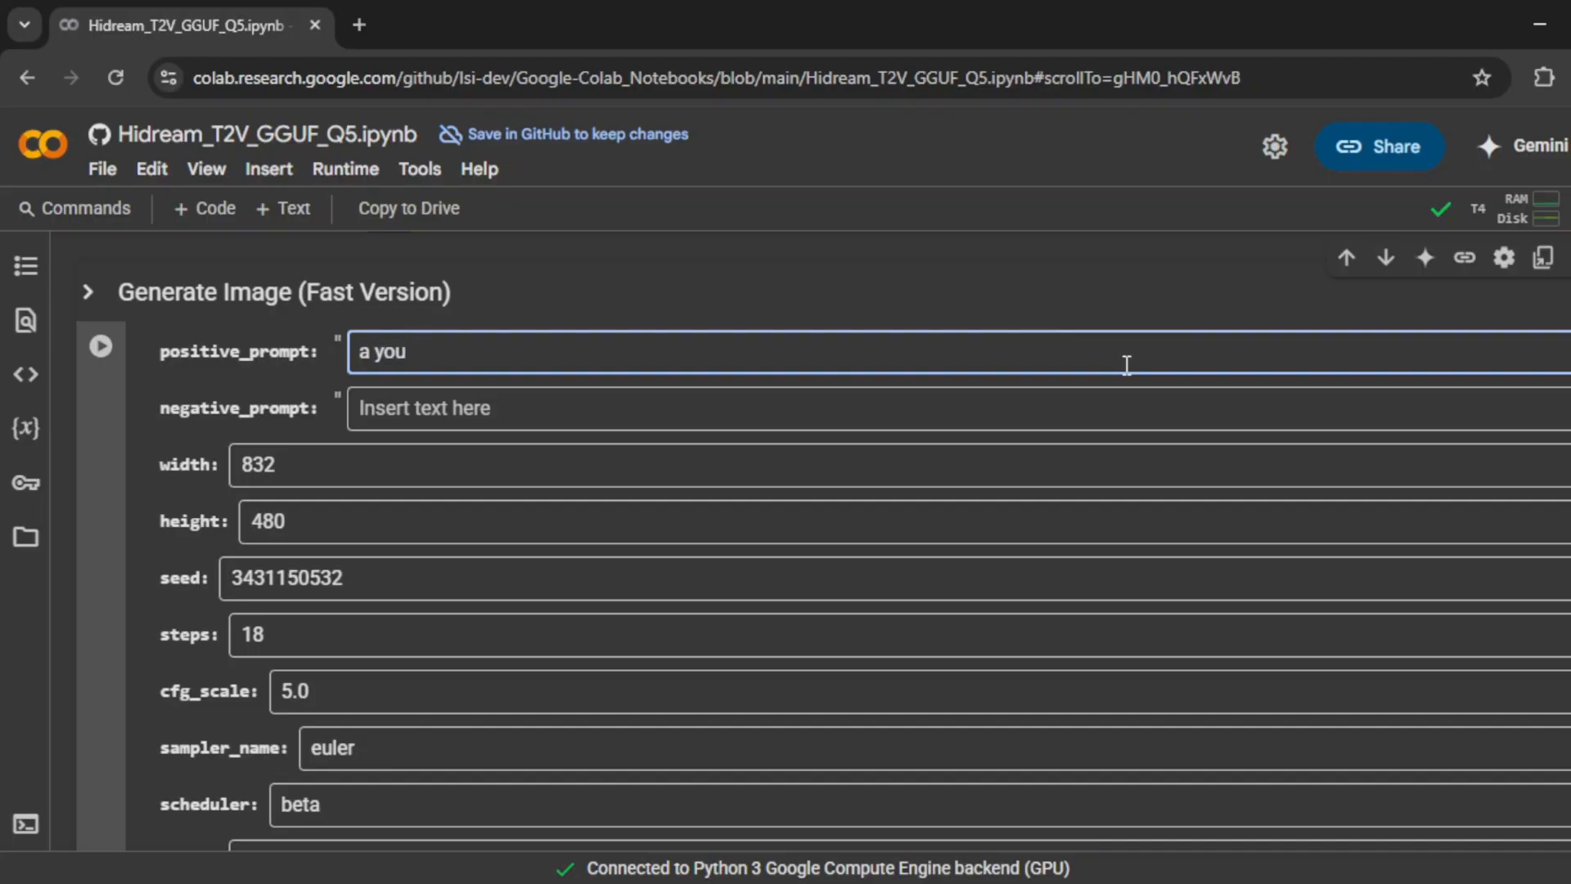
text(ng woman looking at the viewer)
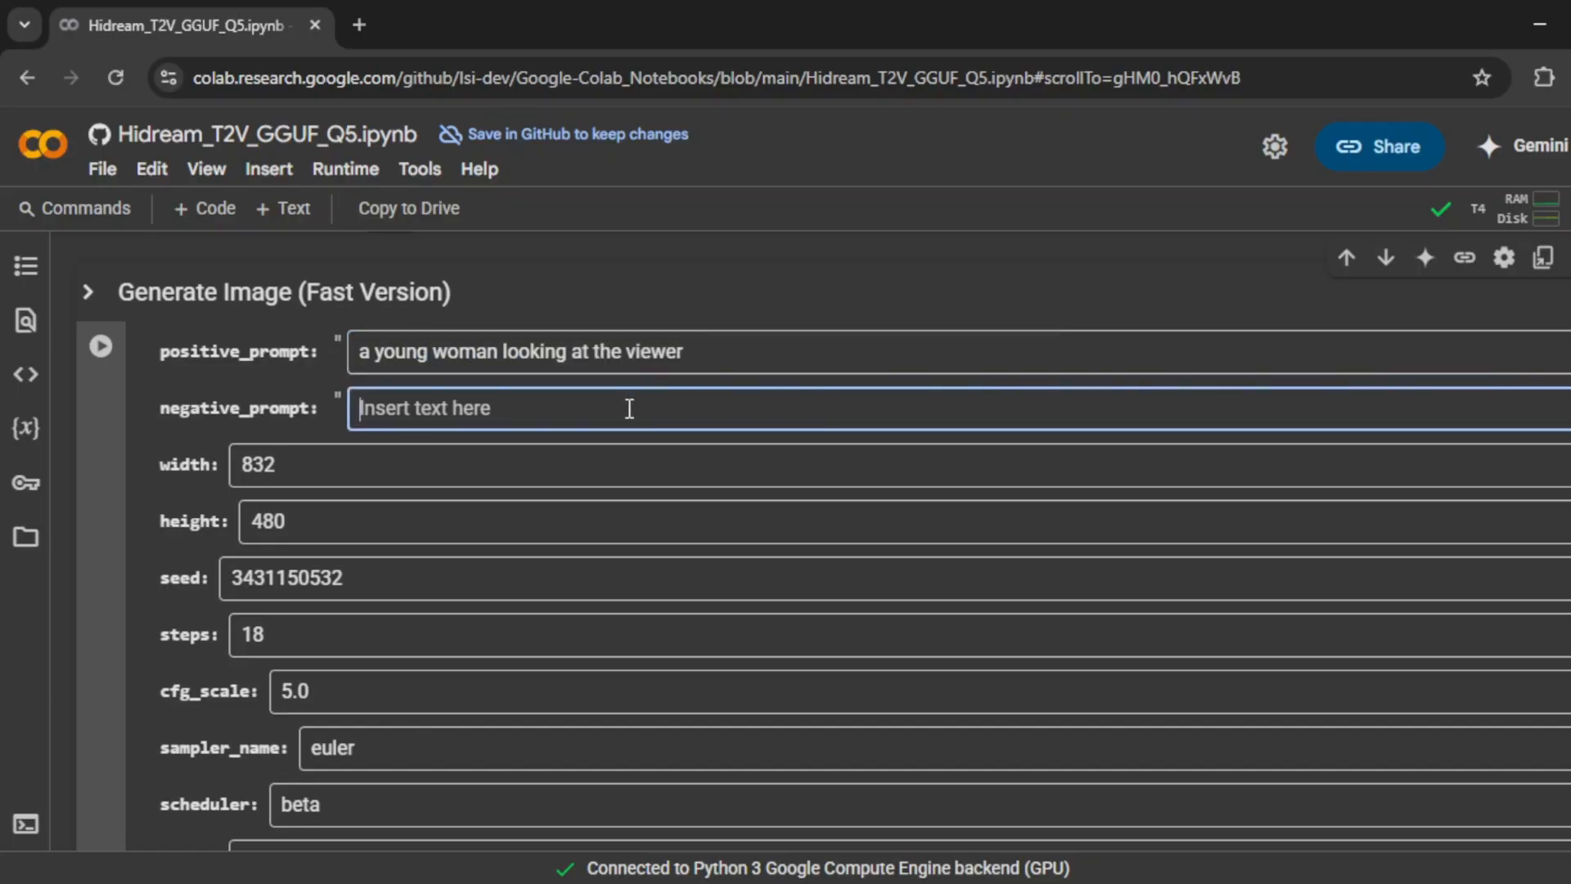
Set the negative prompt to "ugly,low resolution", correcting the mistyped "bad qu".
text(ug)
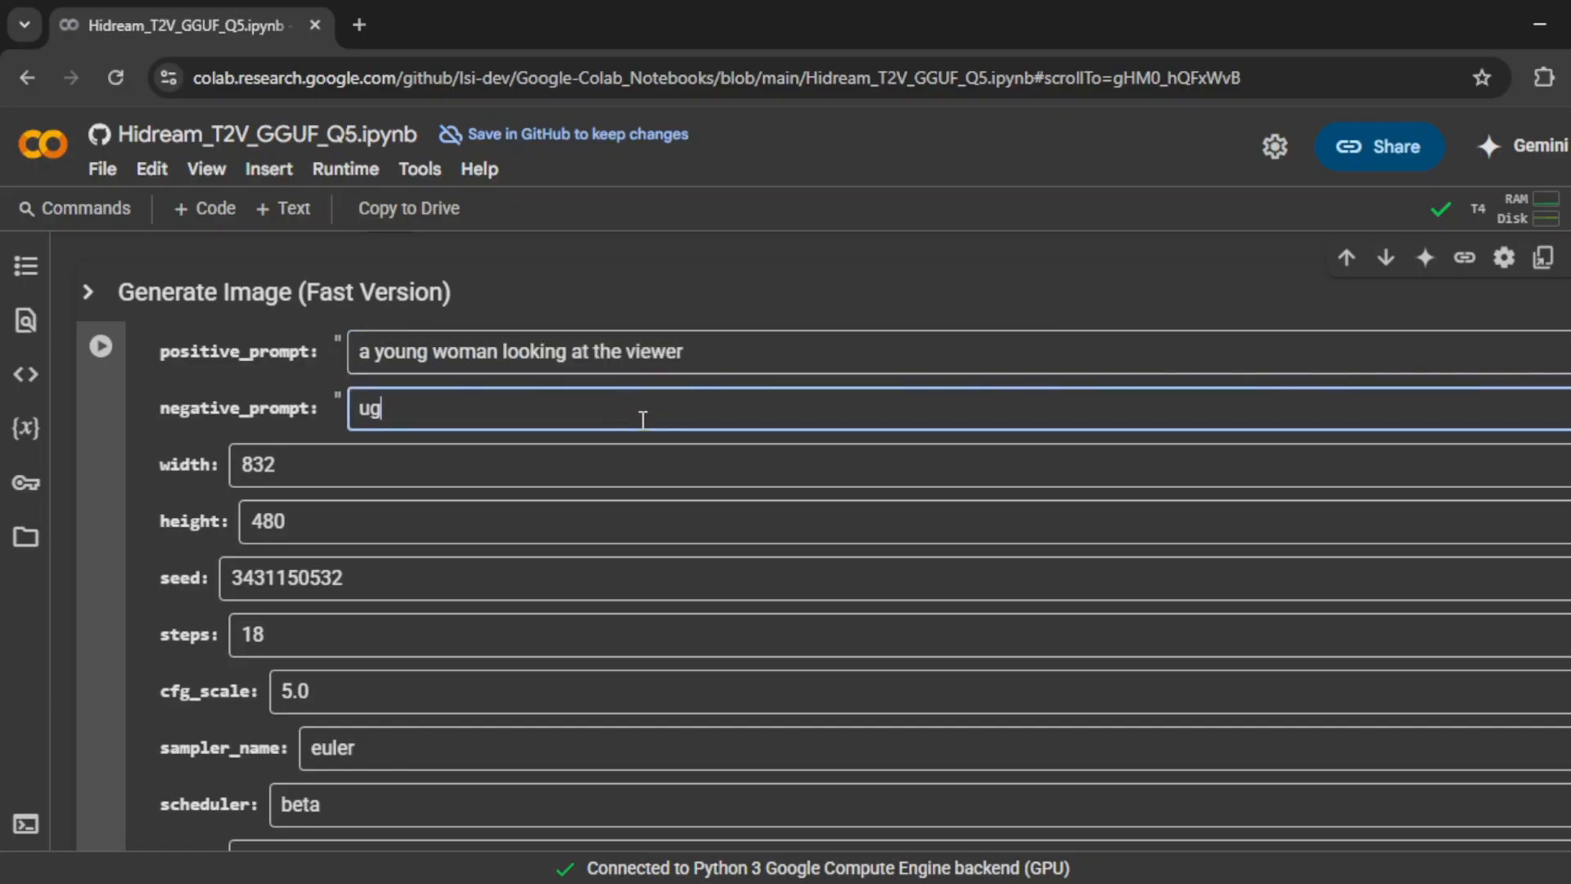
text(ly)
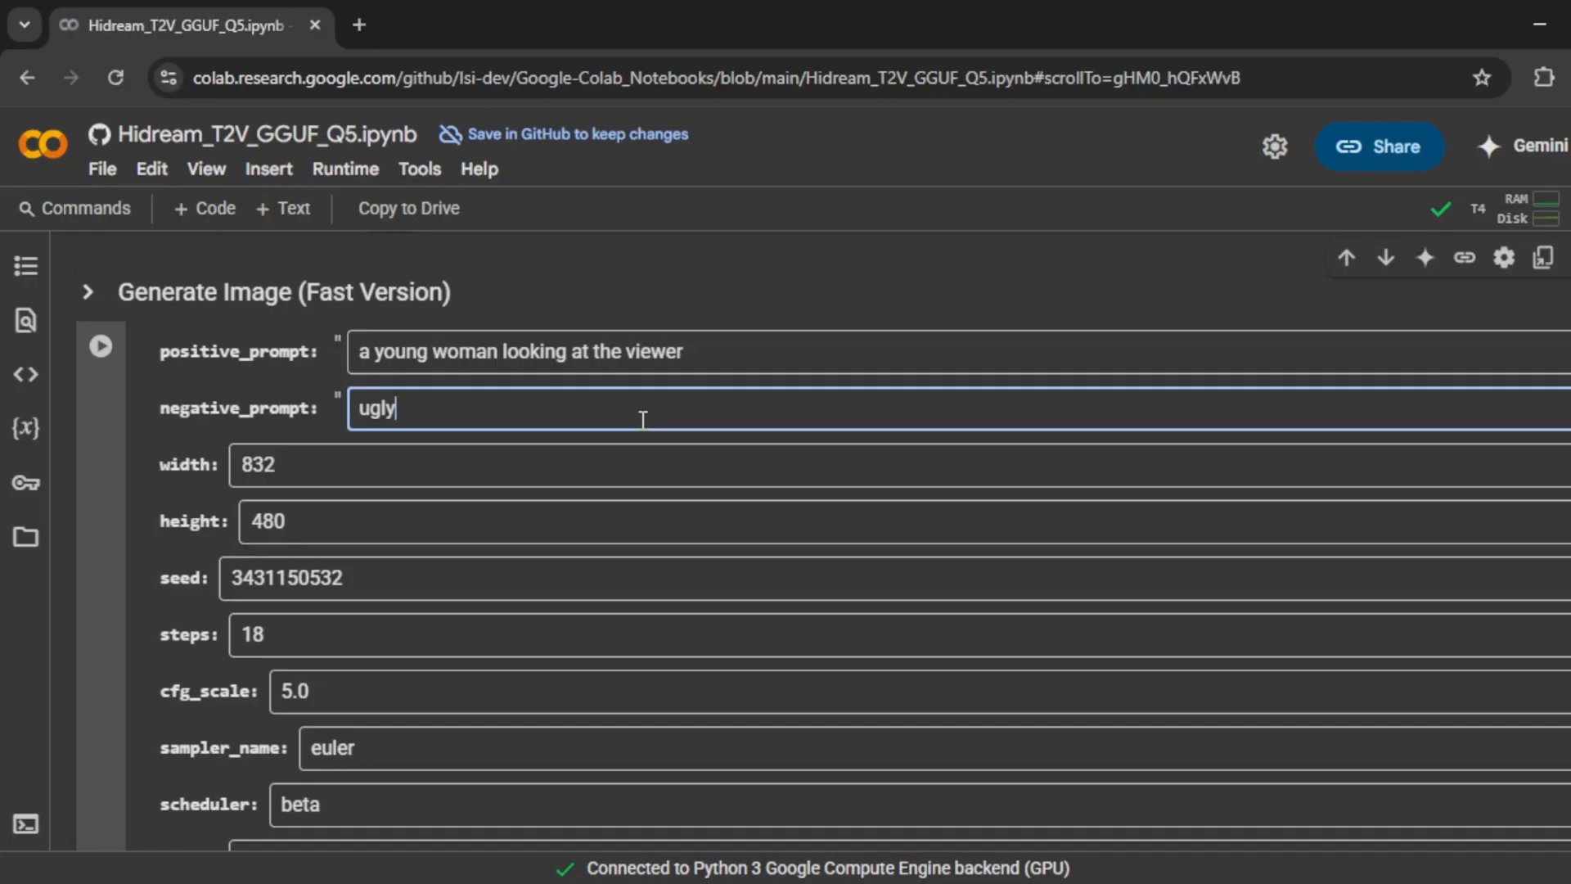
text(,bad)
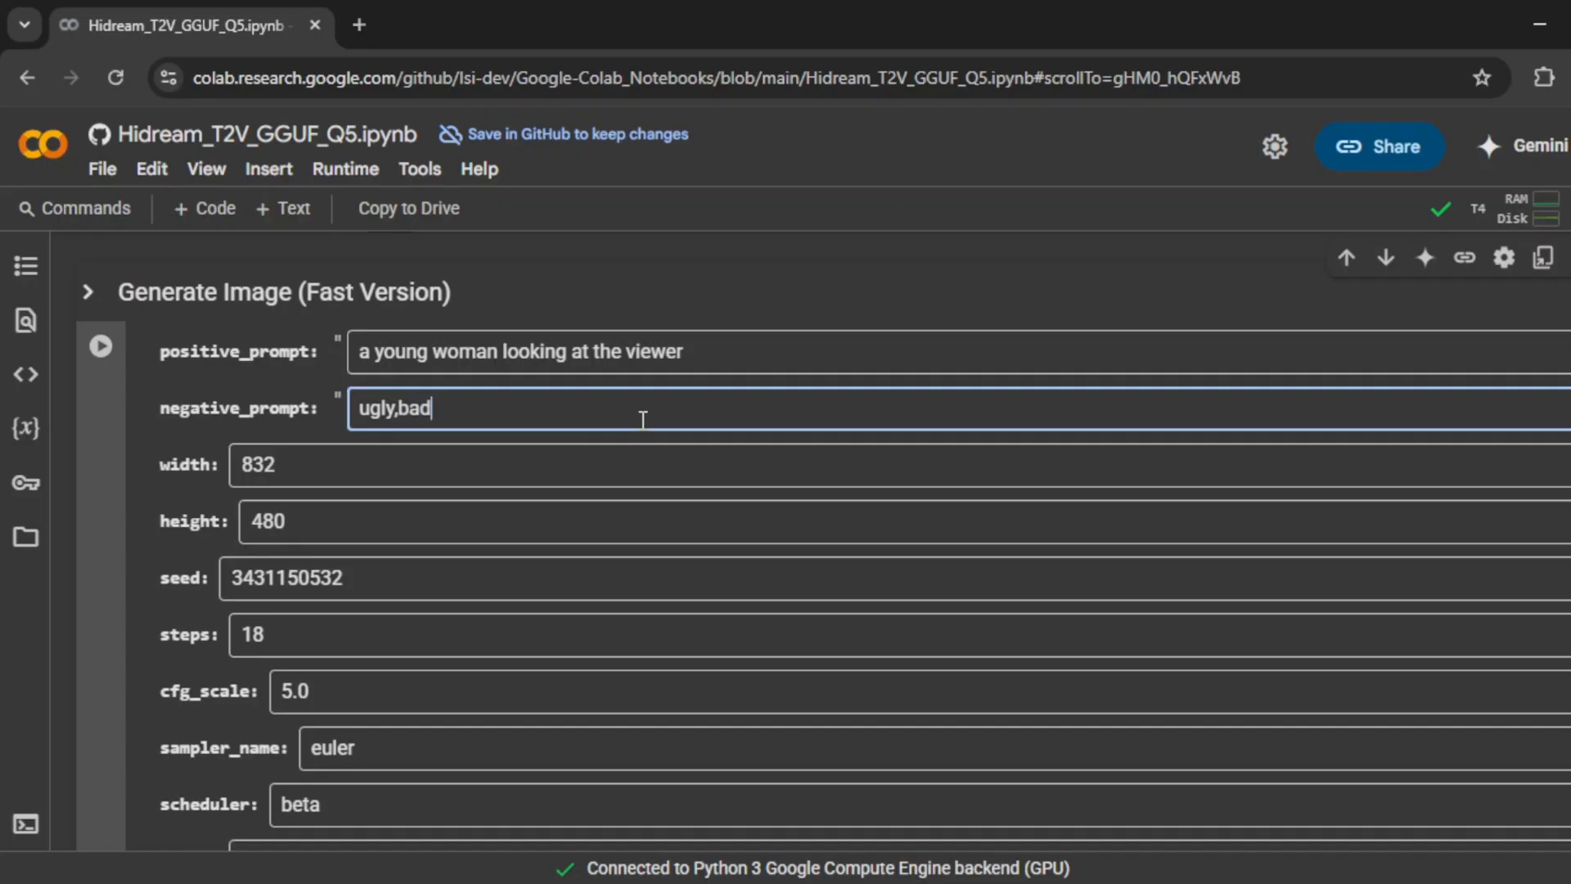
text(qu)
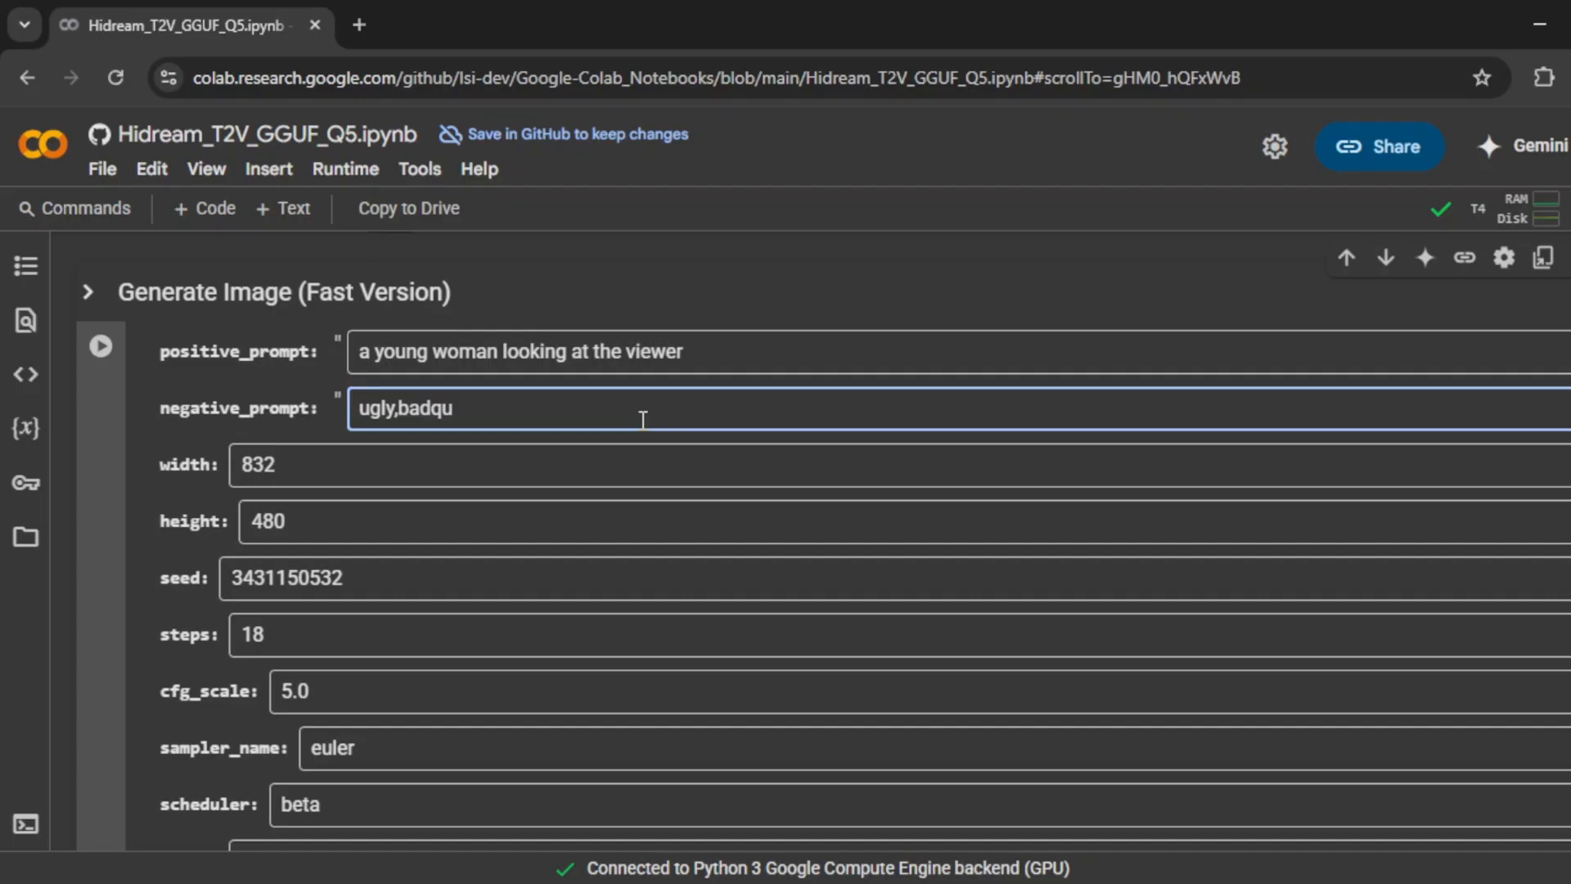
key(Backspace)
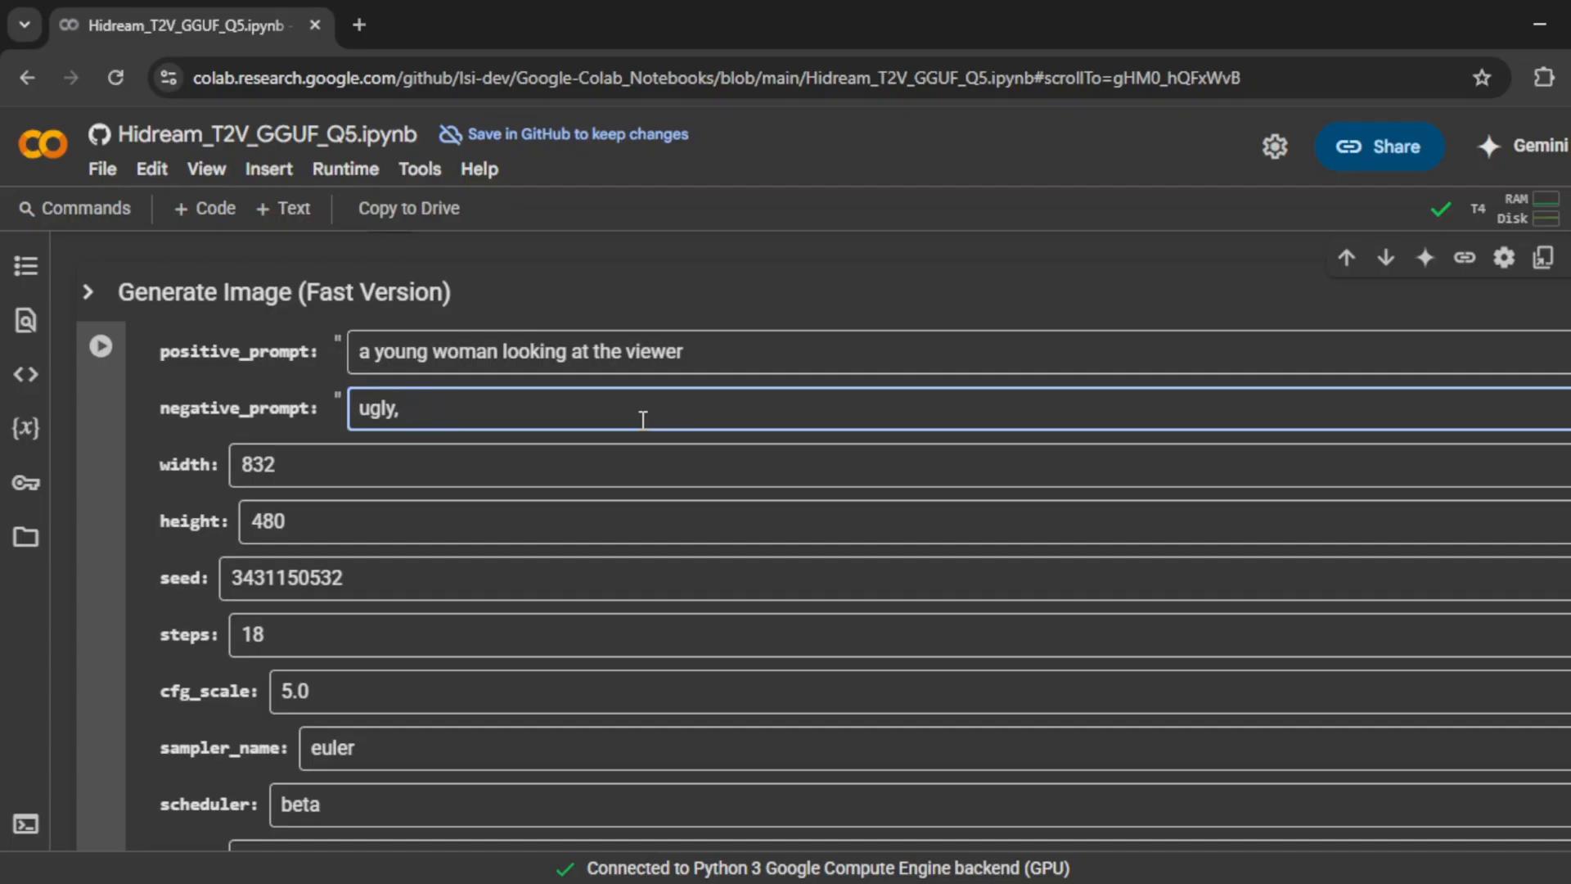
text(low)
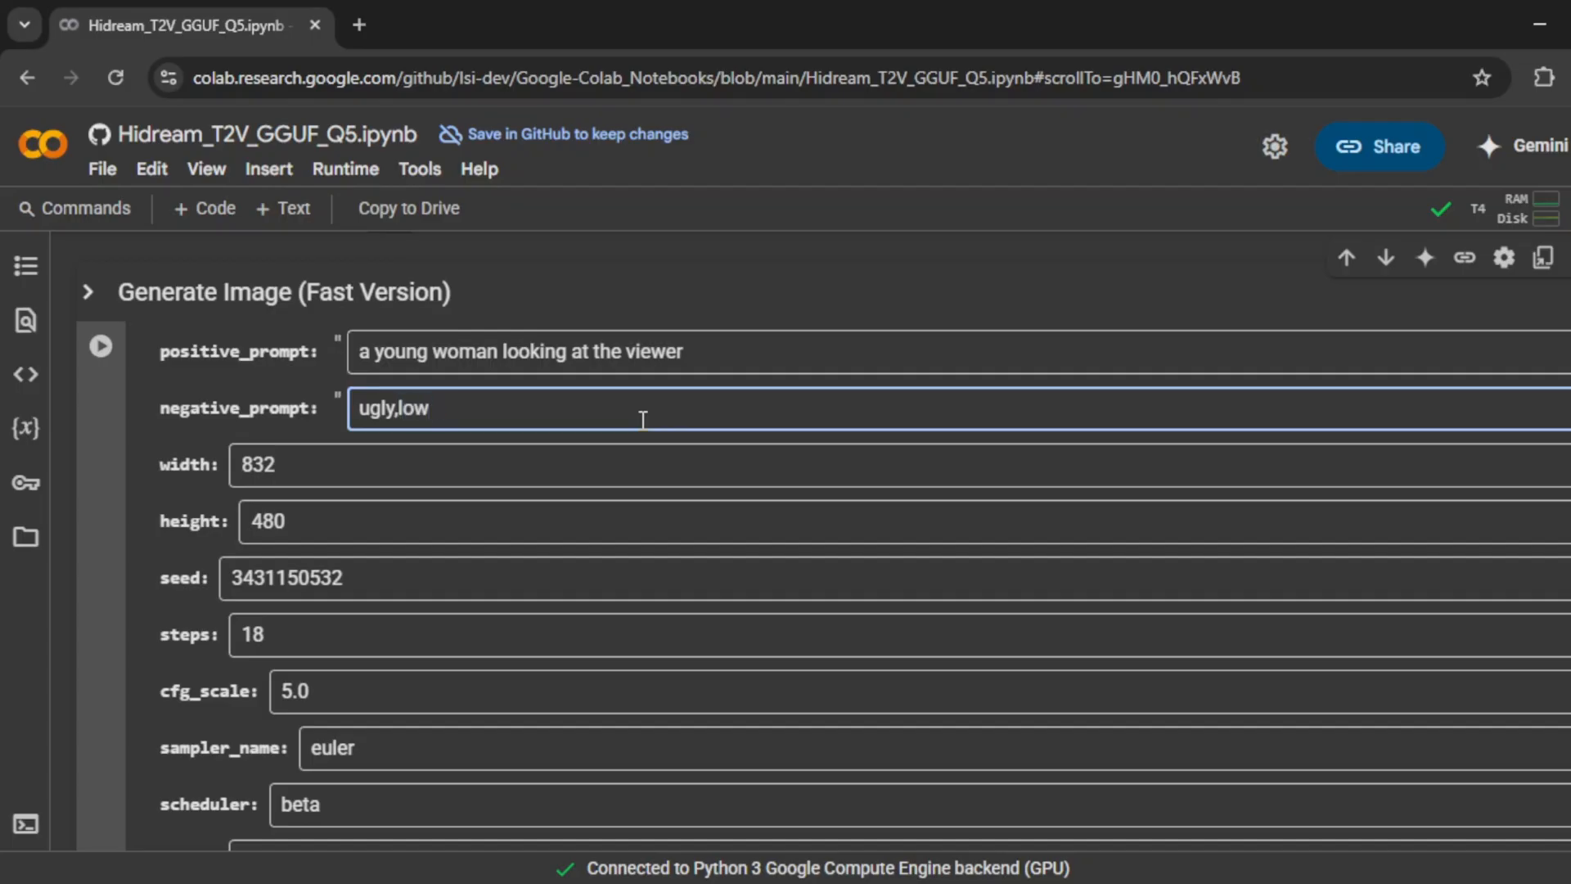
text(res)
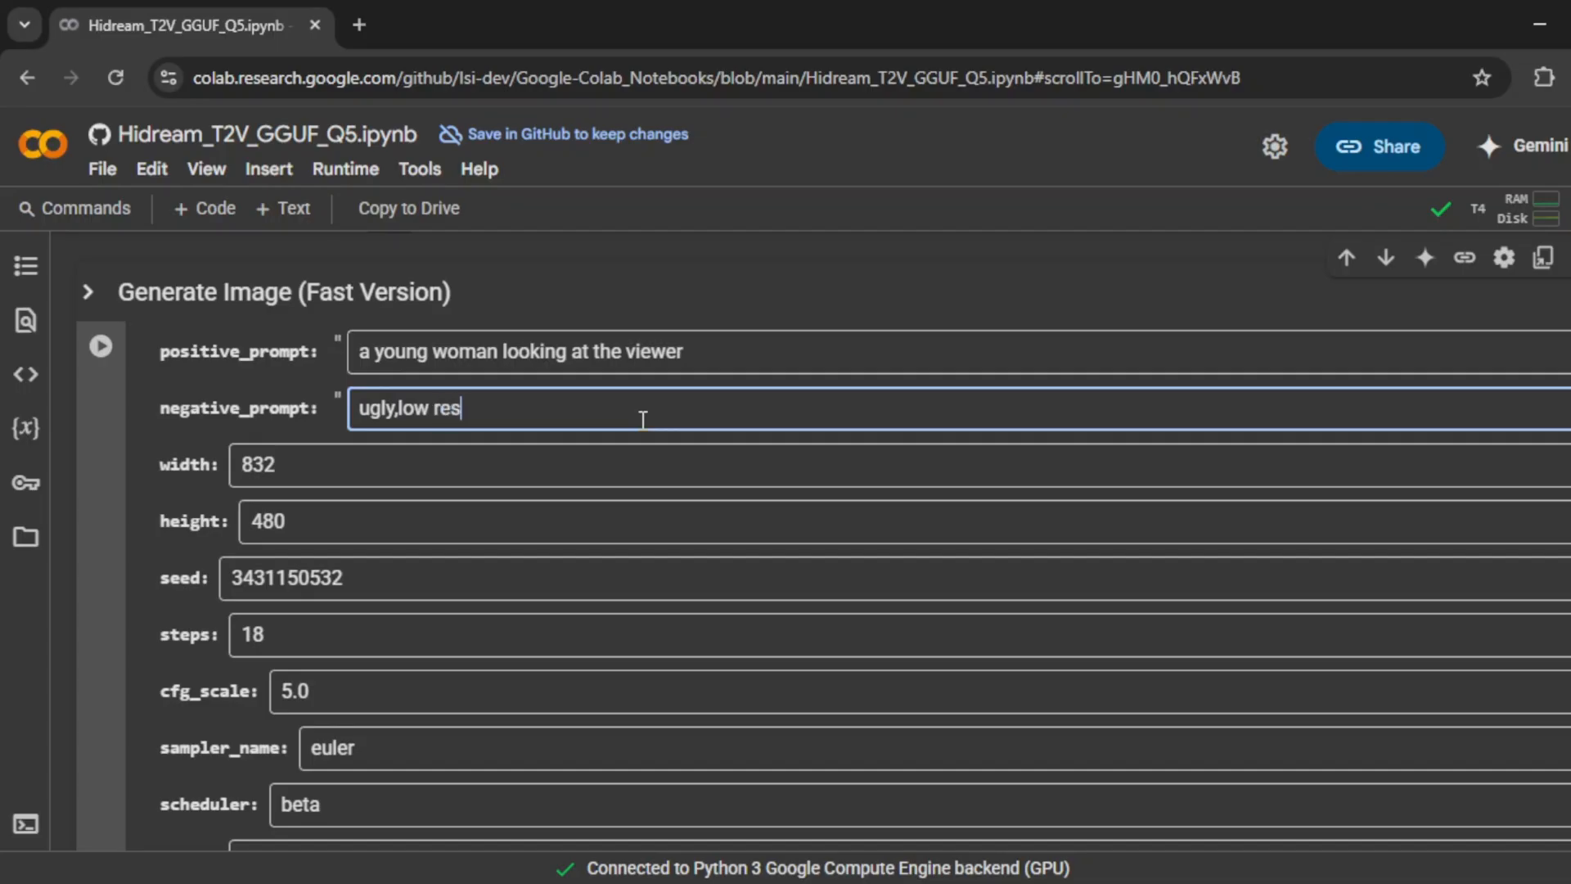
text(olut)
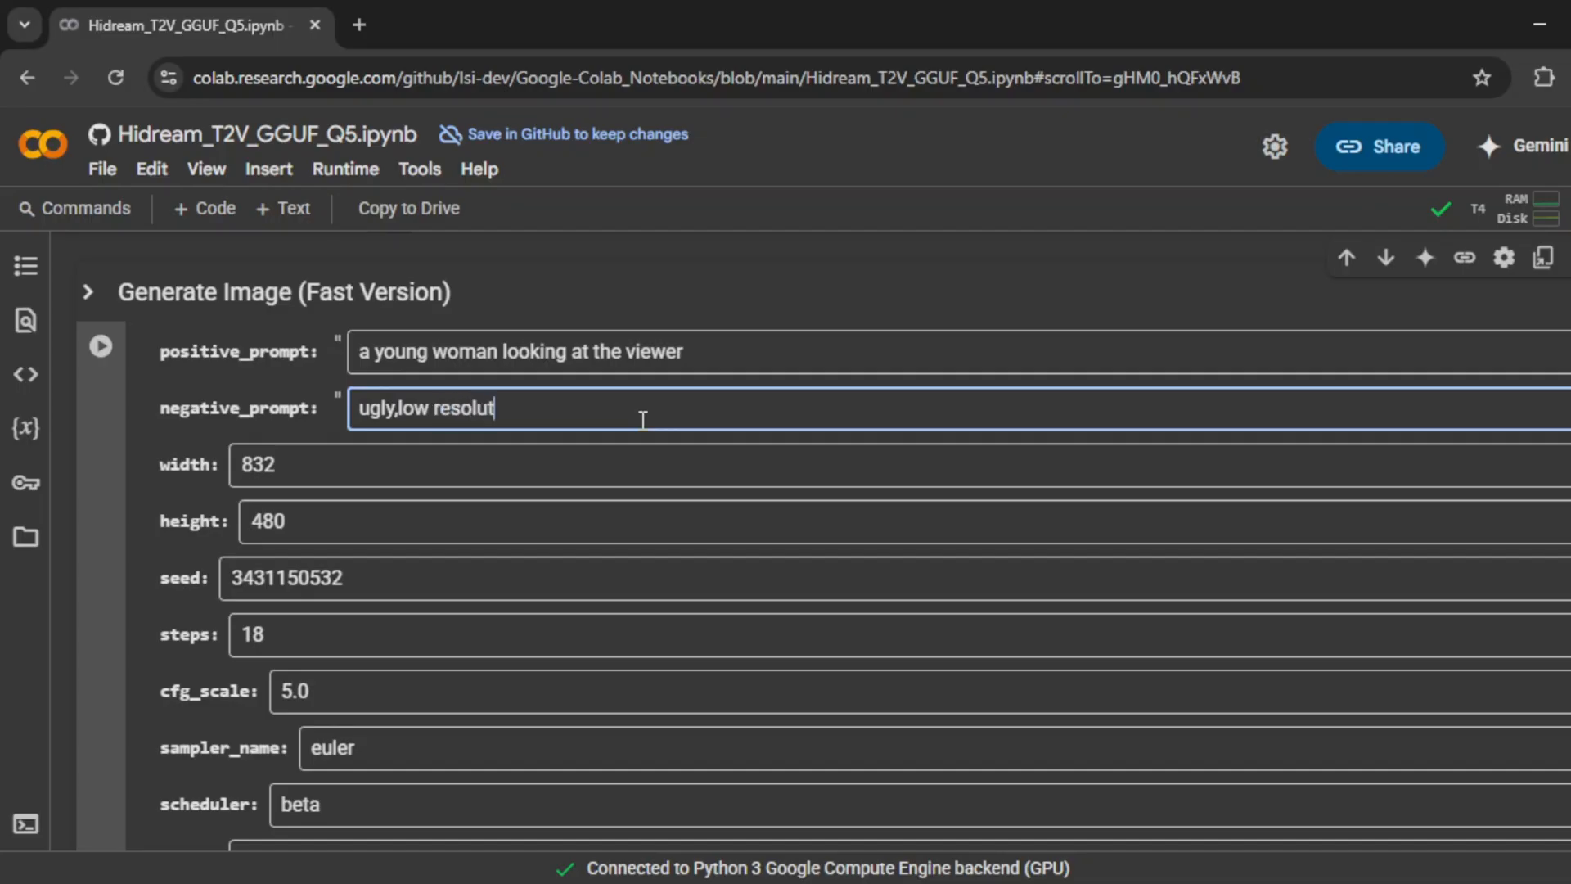
text(ion)
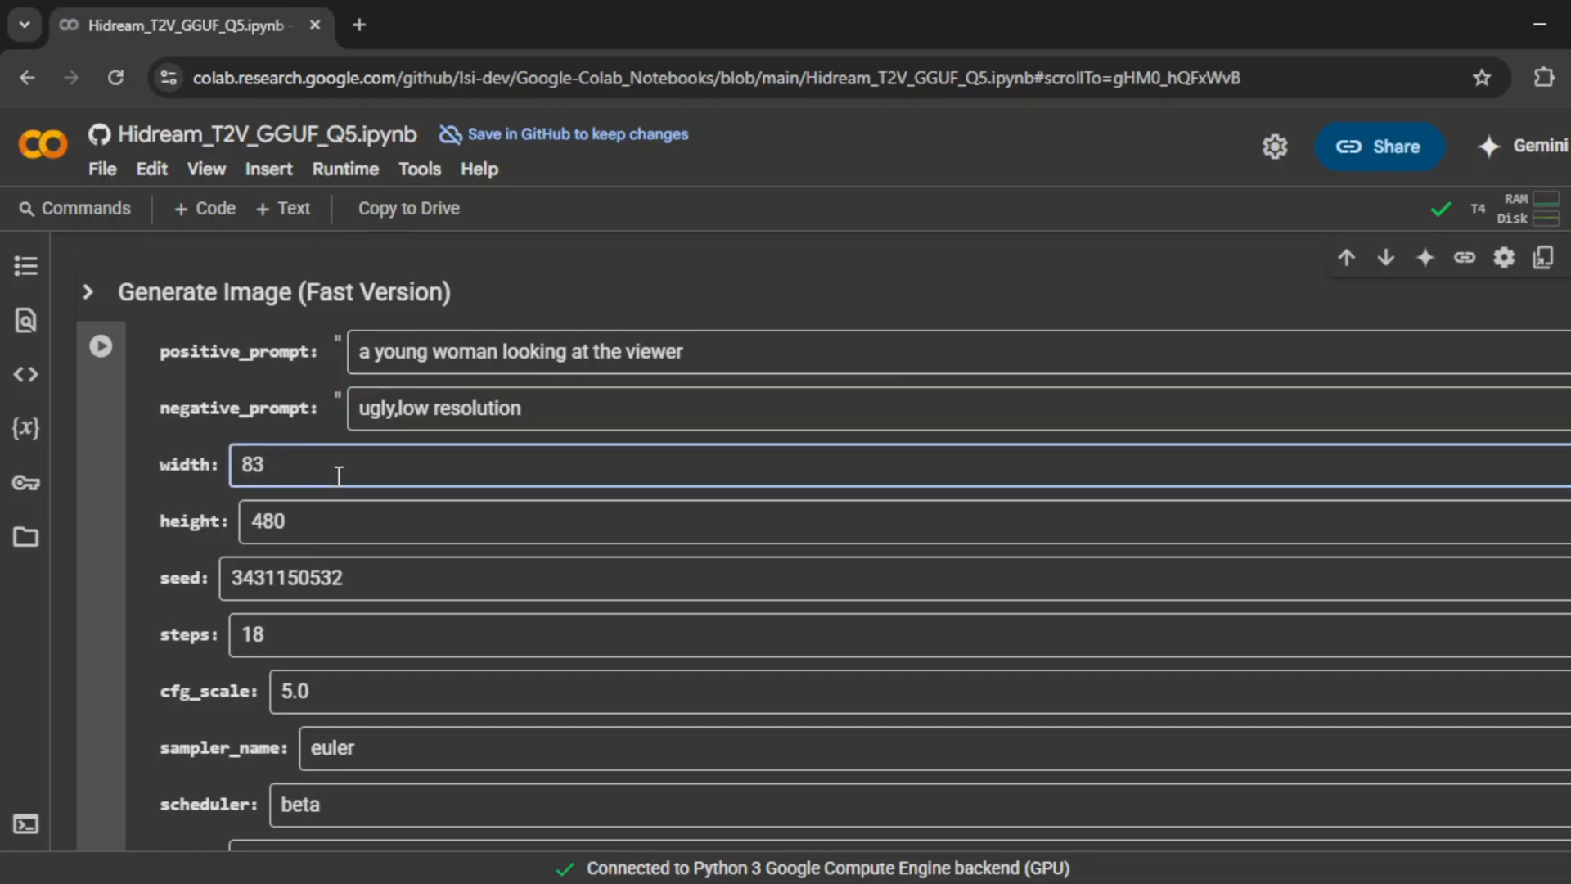
Set the image size to width 1280 and height 720.
text(1280)
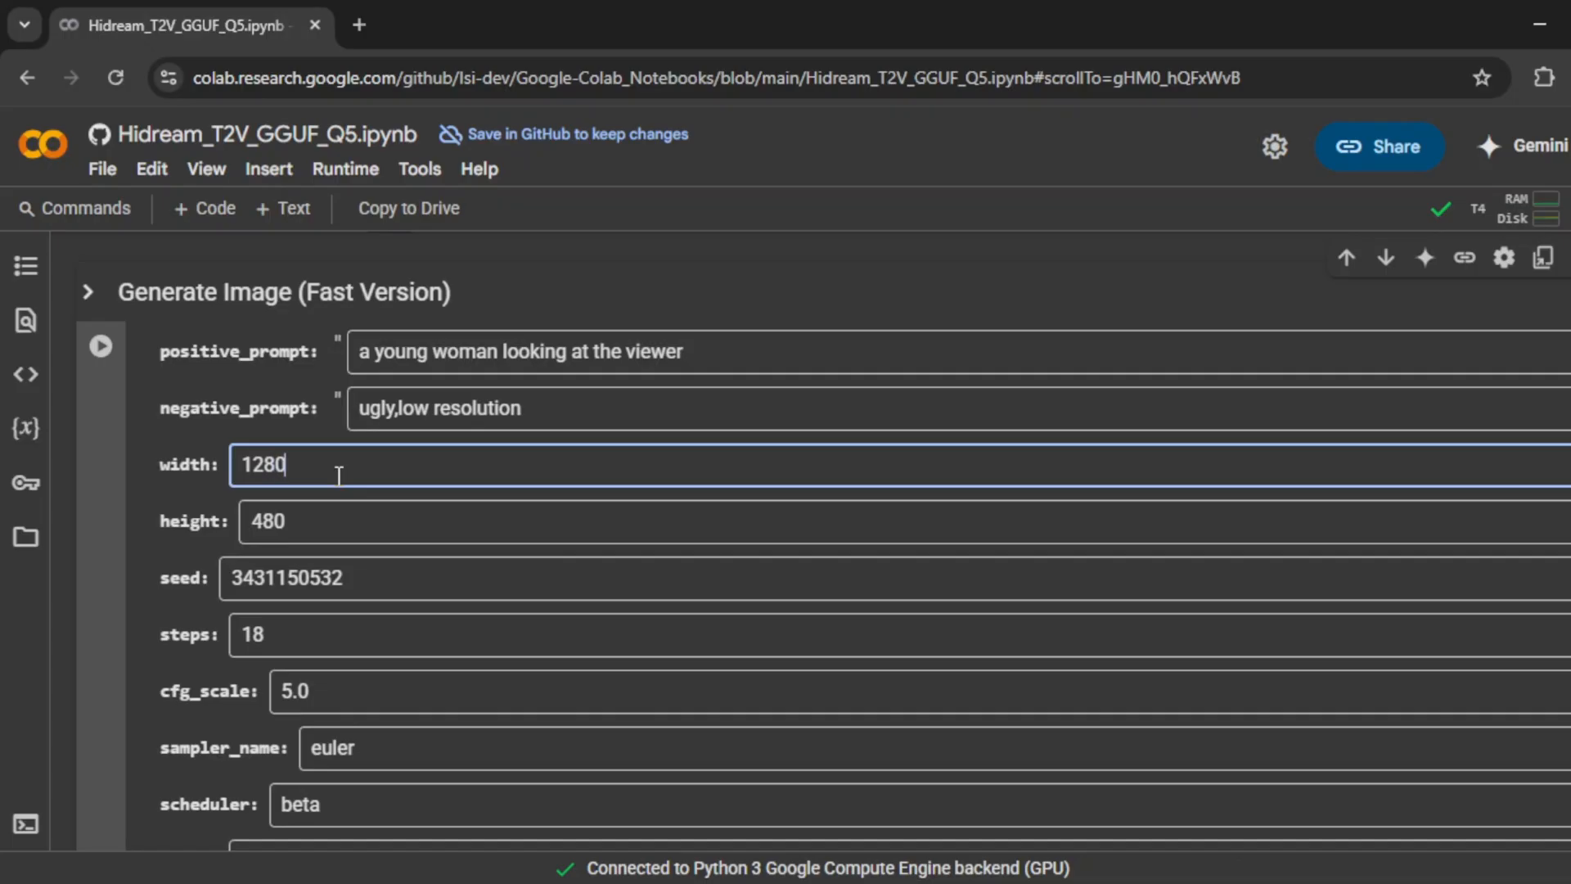
click(337, 522)
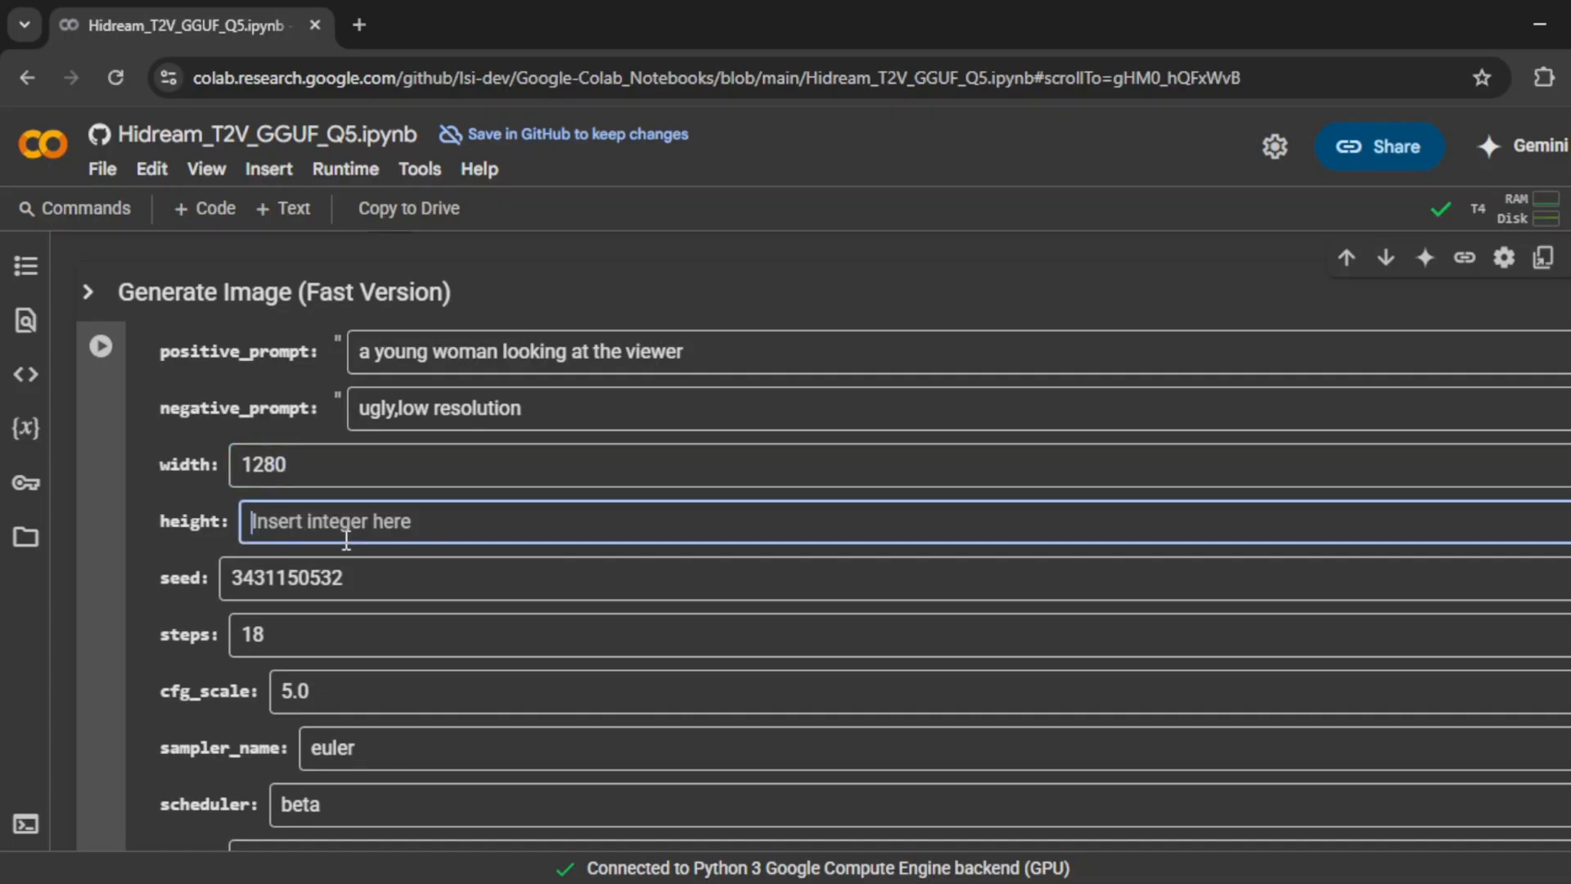
text(720)
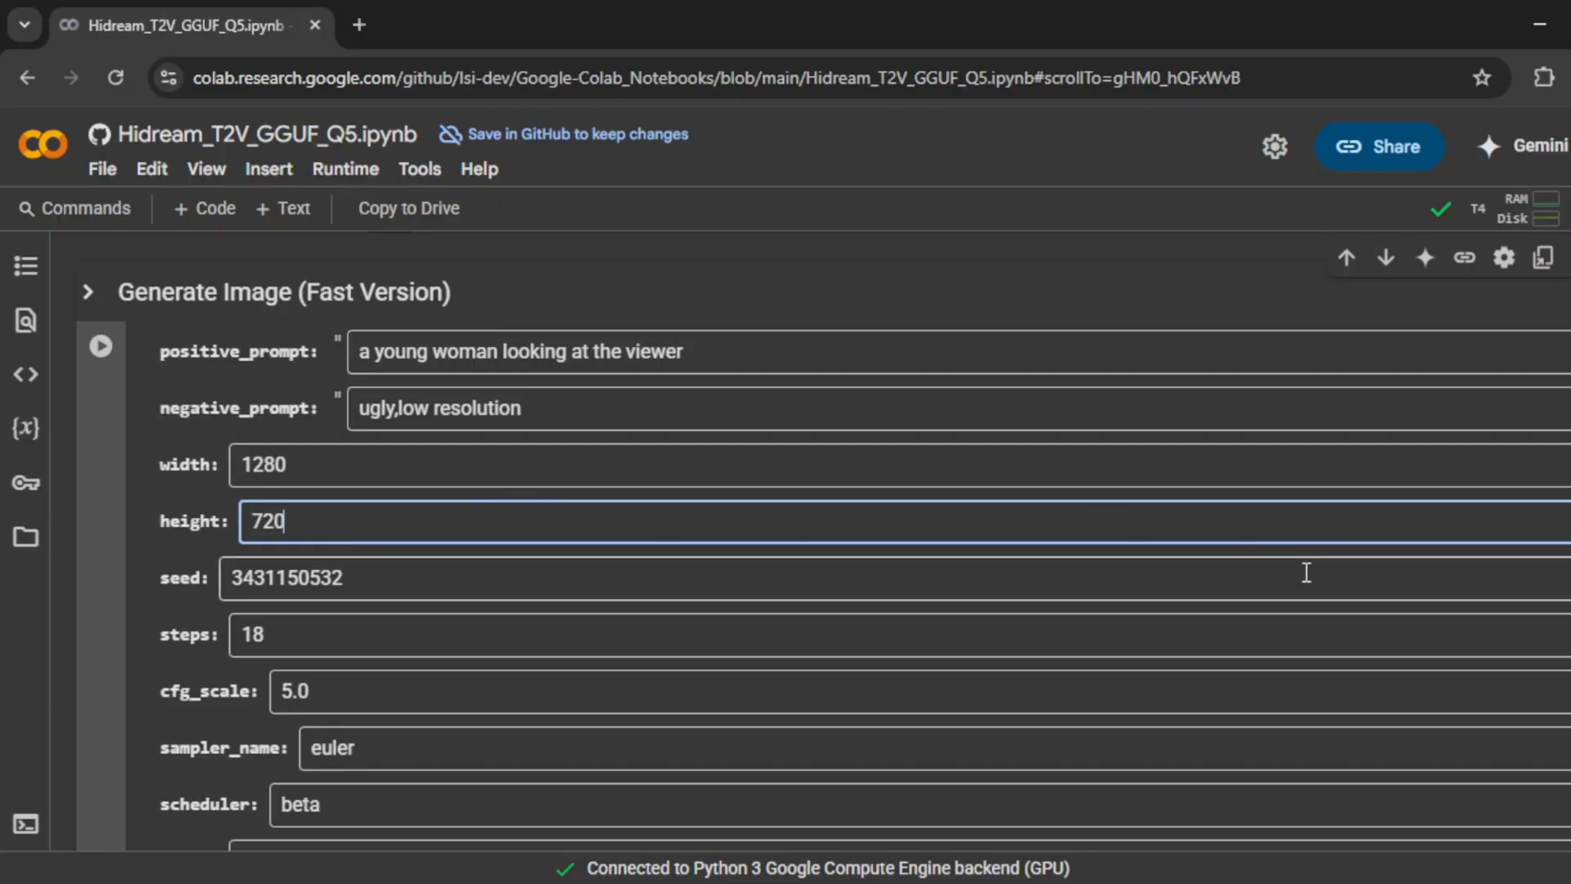
mouse_move(730, 540)
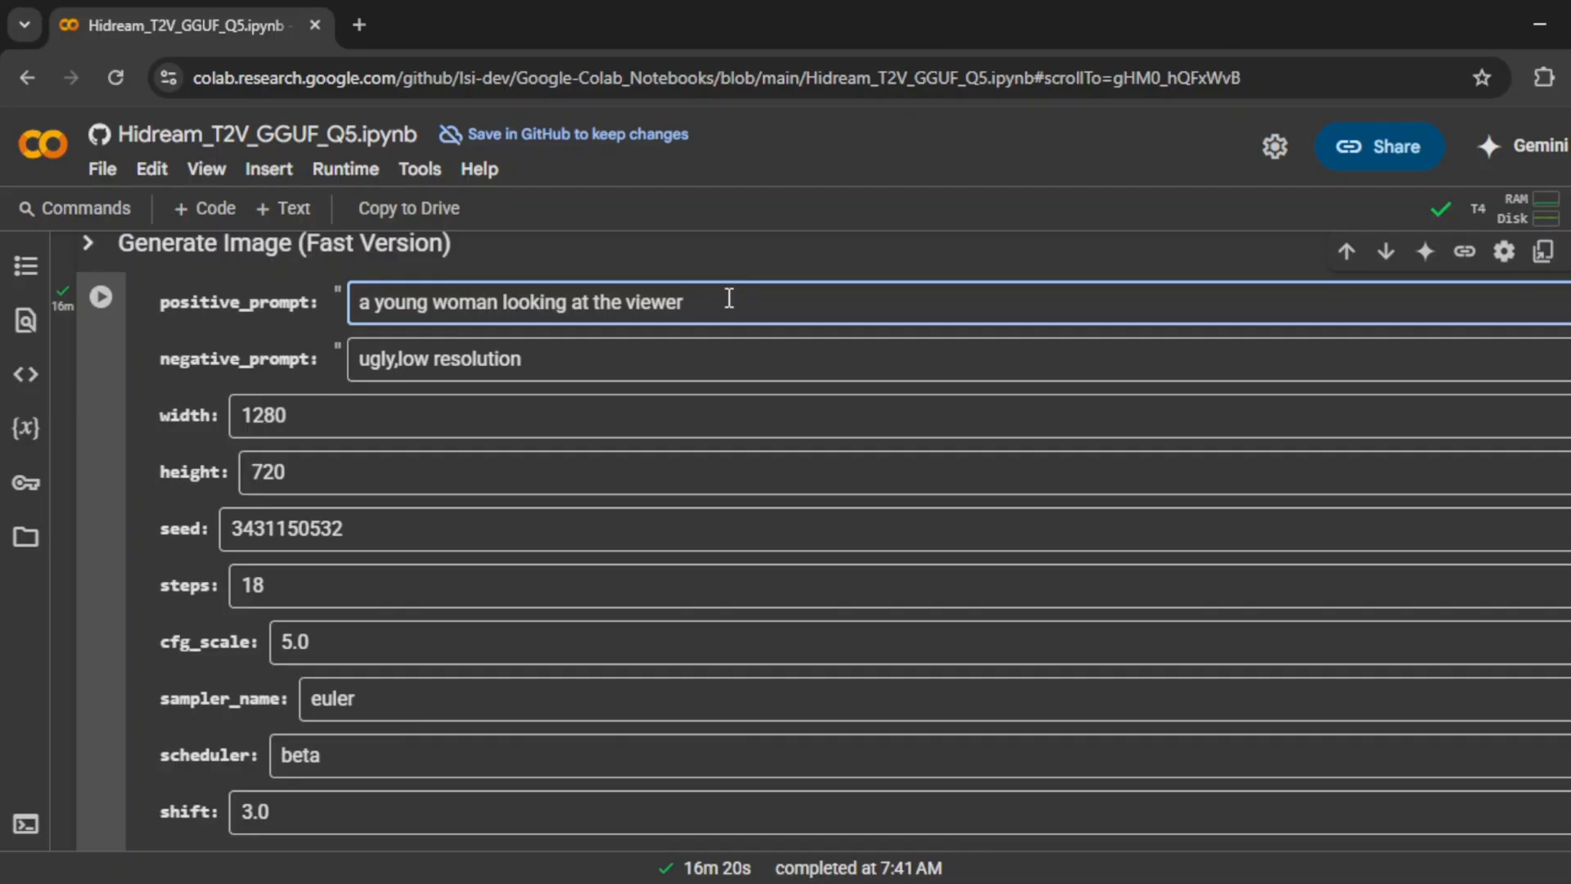
Append "anime style" to the positive prompt and run the Fast Version generation.
text(an)
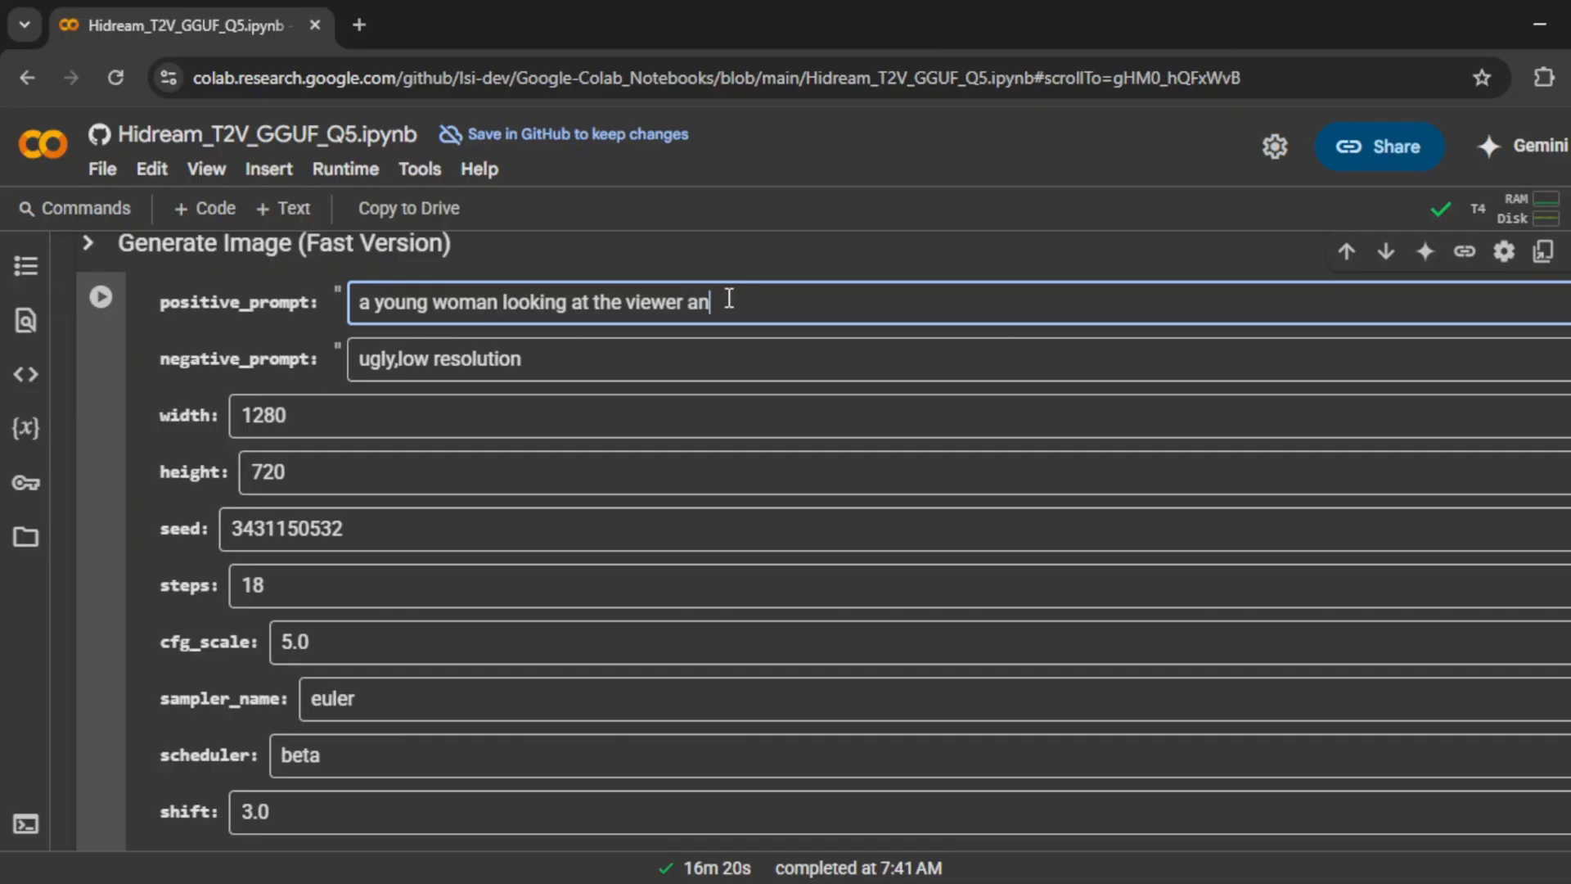
text(ime s)
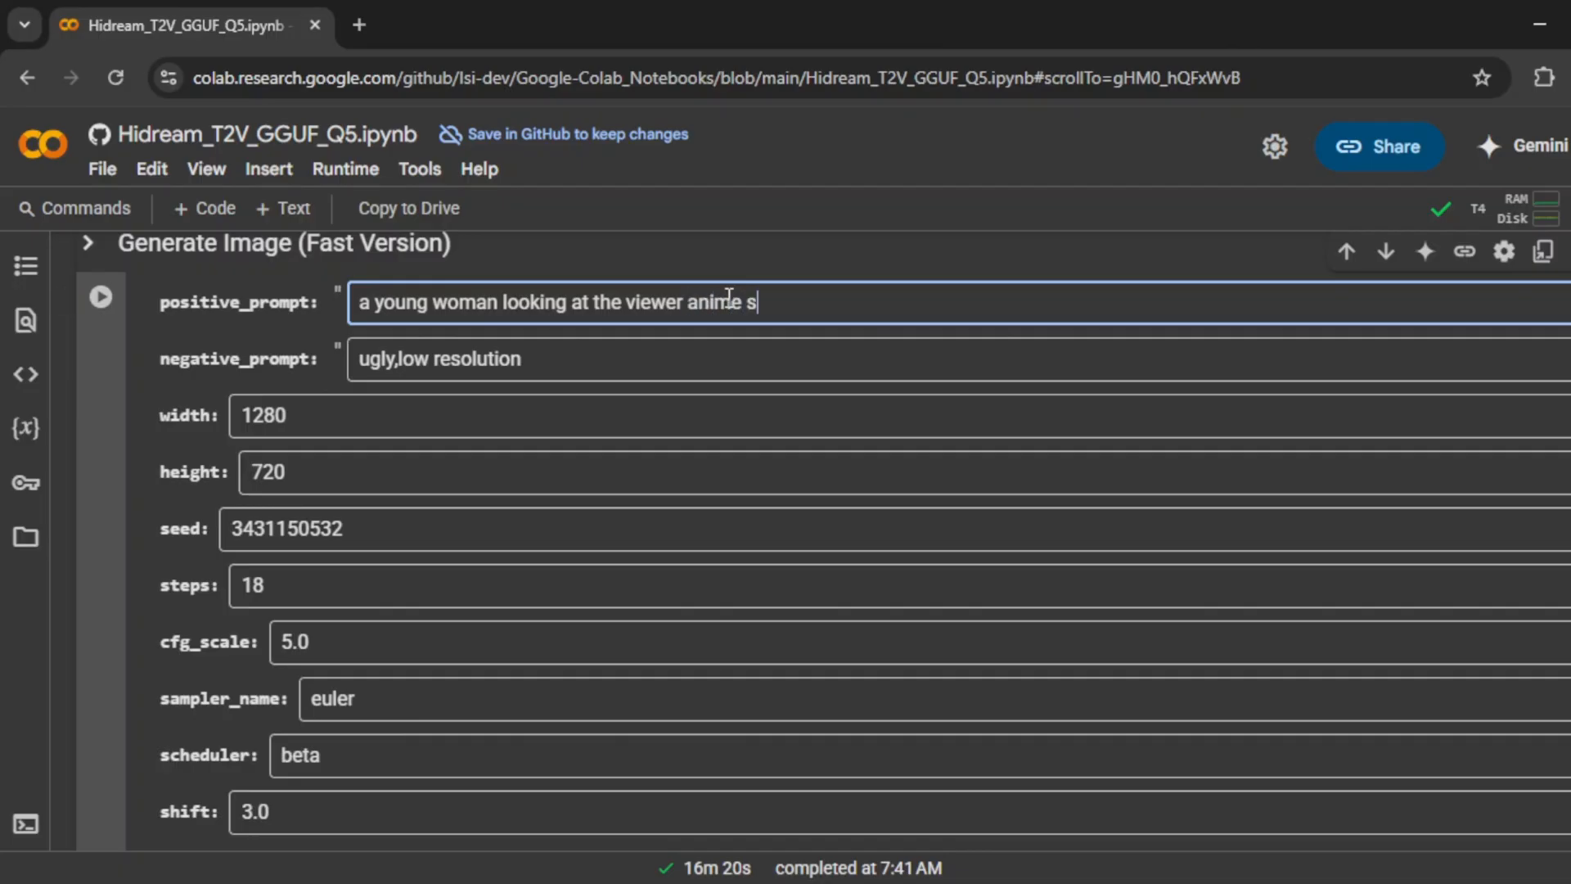
text(tyle")
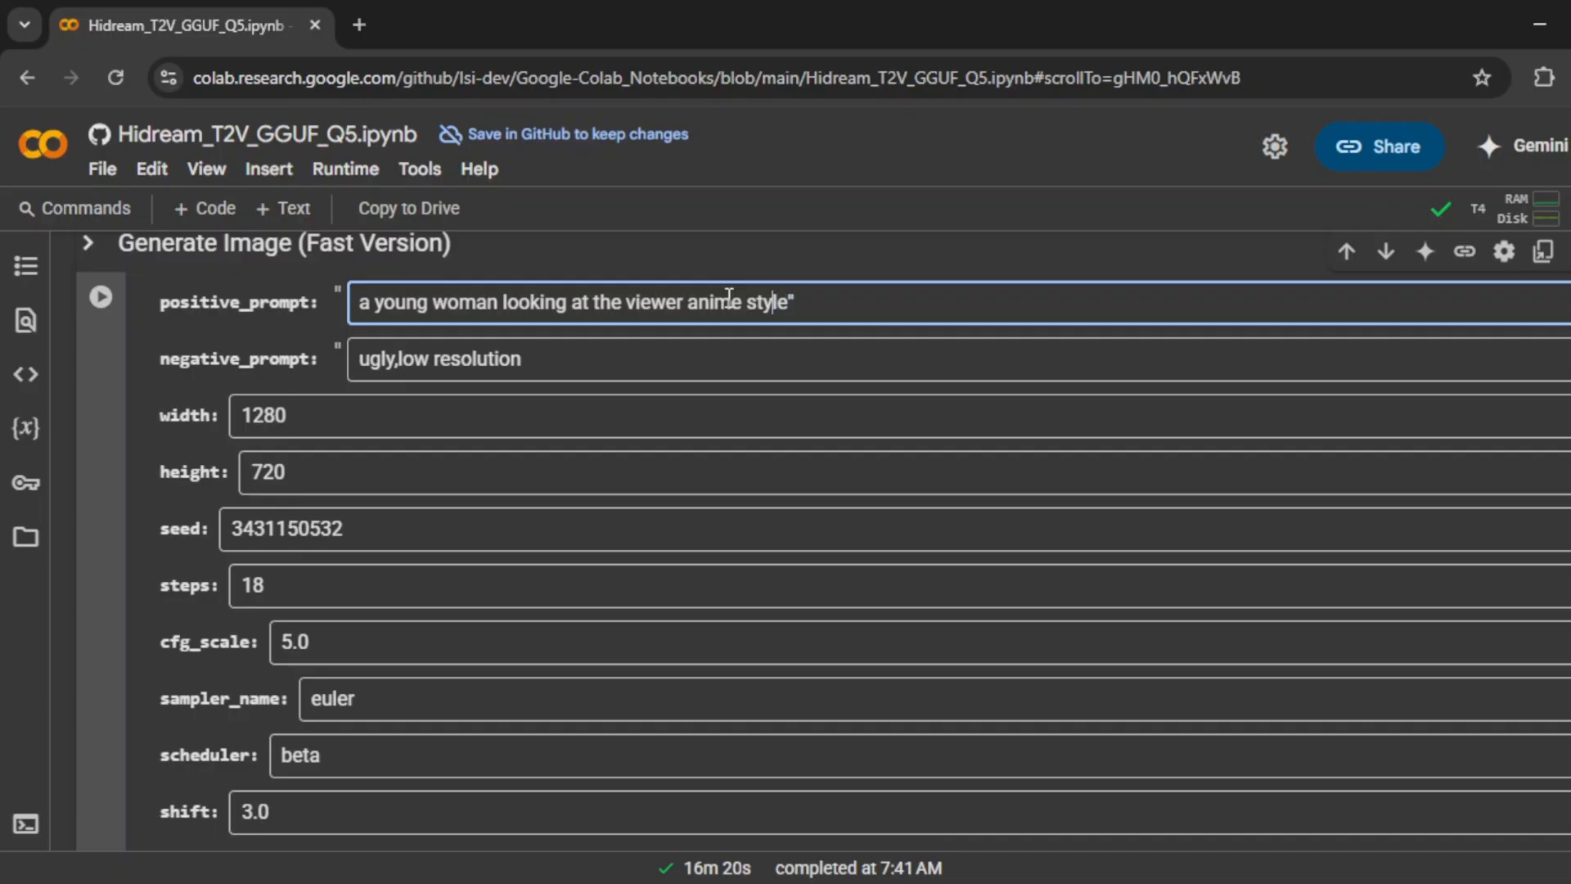
click(100, 296)
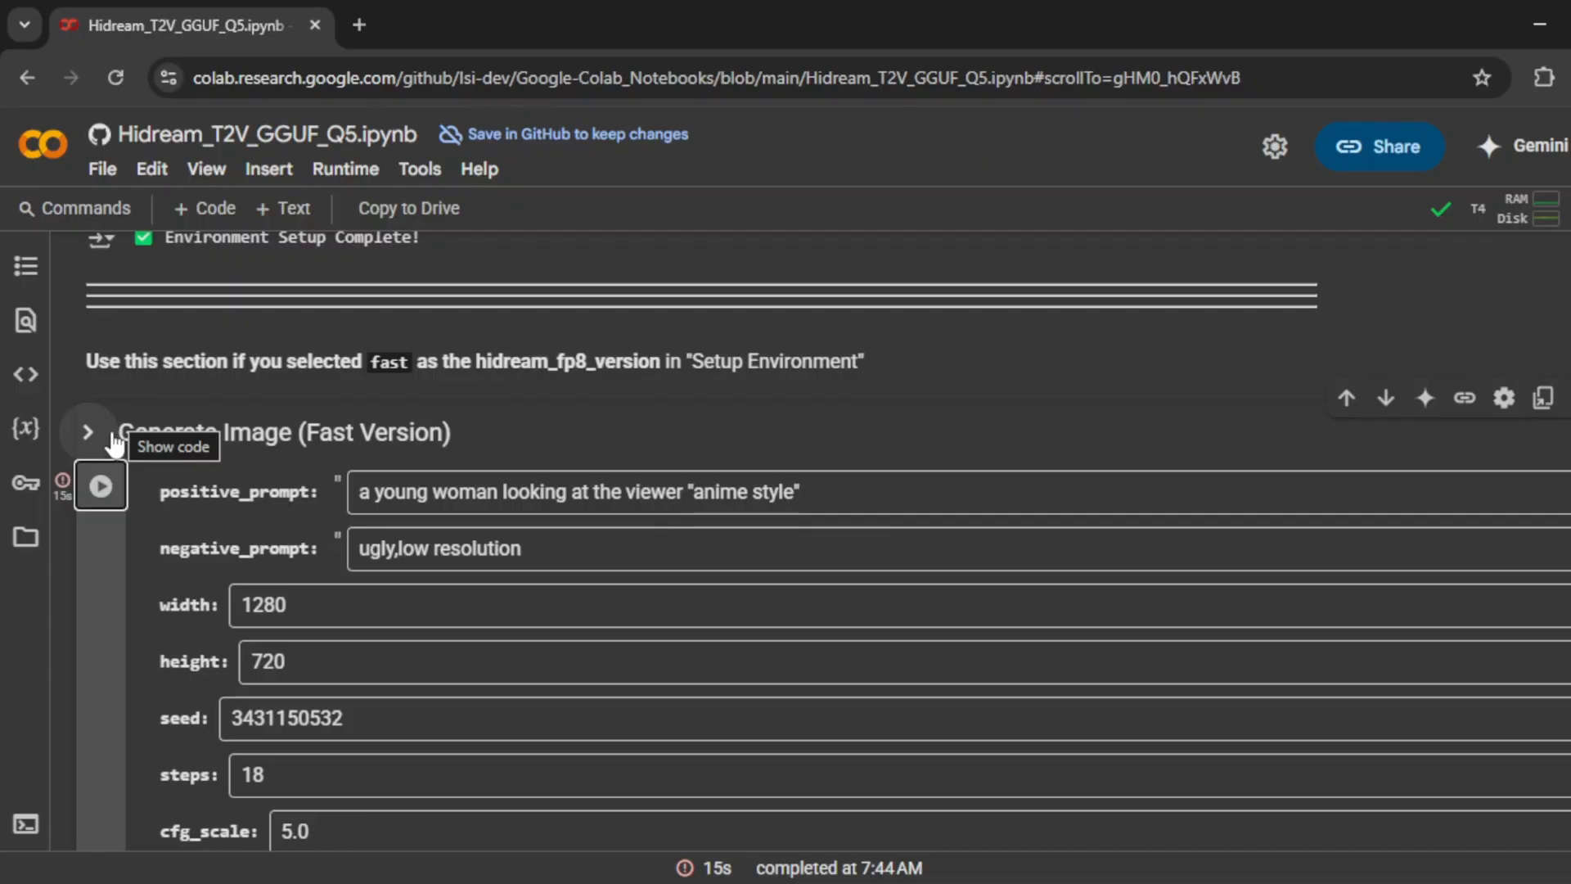
Replace the positive prompt with "selfie" and re-run the generation cell.
text(a young woman hilding)
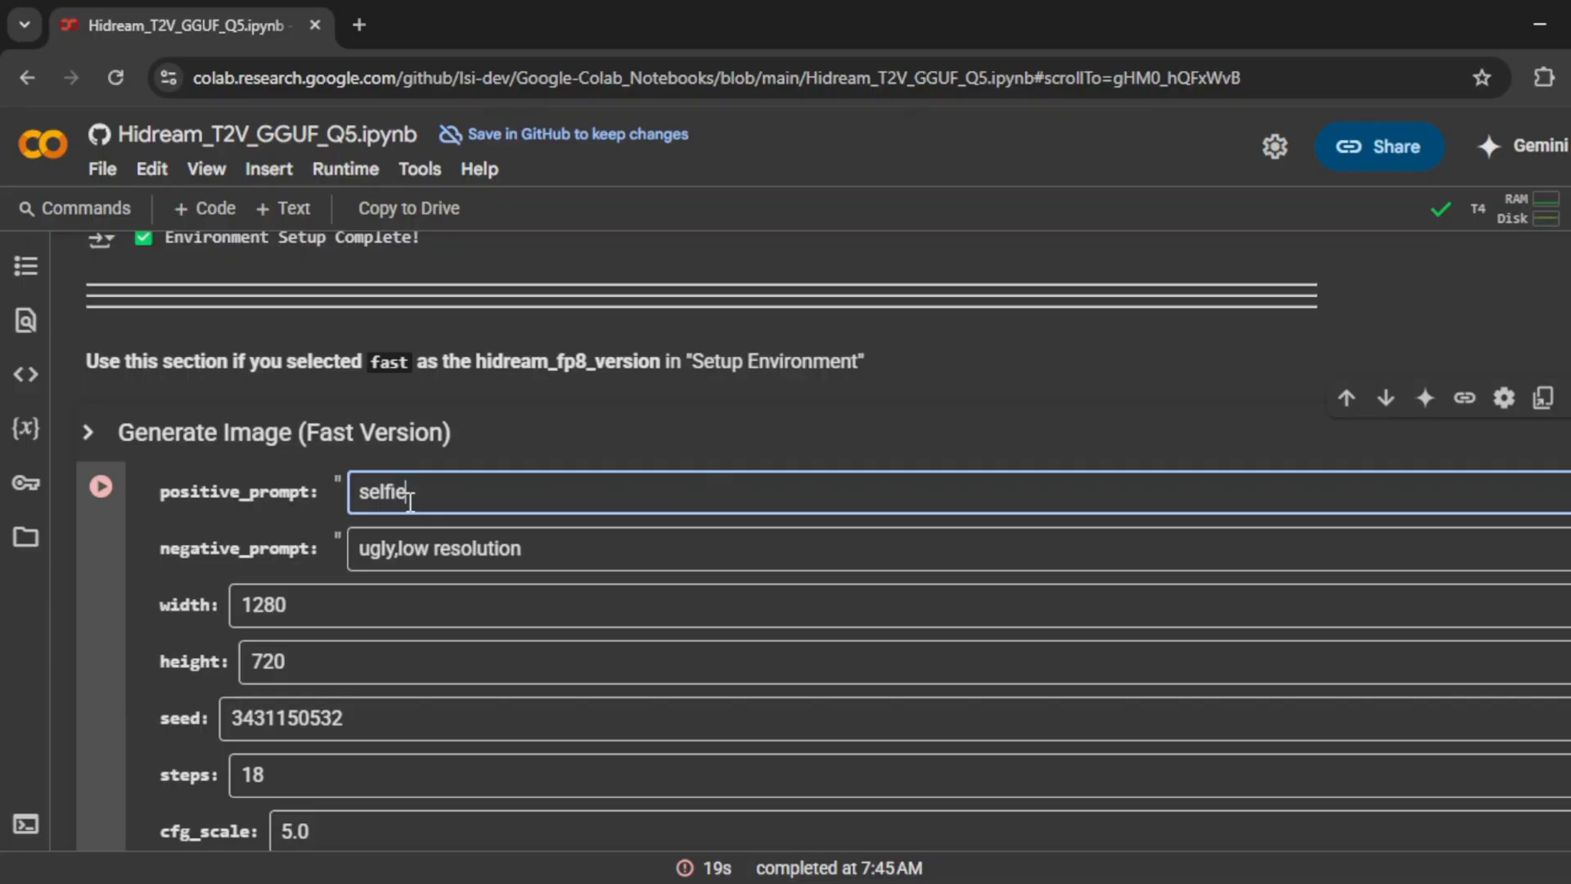
Change the positive prompt to "selfie.jpg" and run the generation again.
text(.jpg)
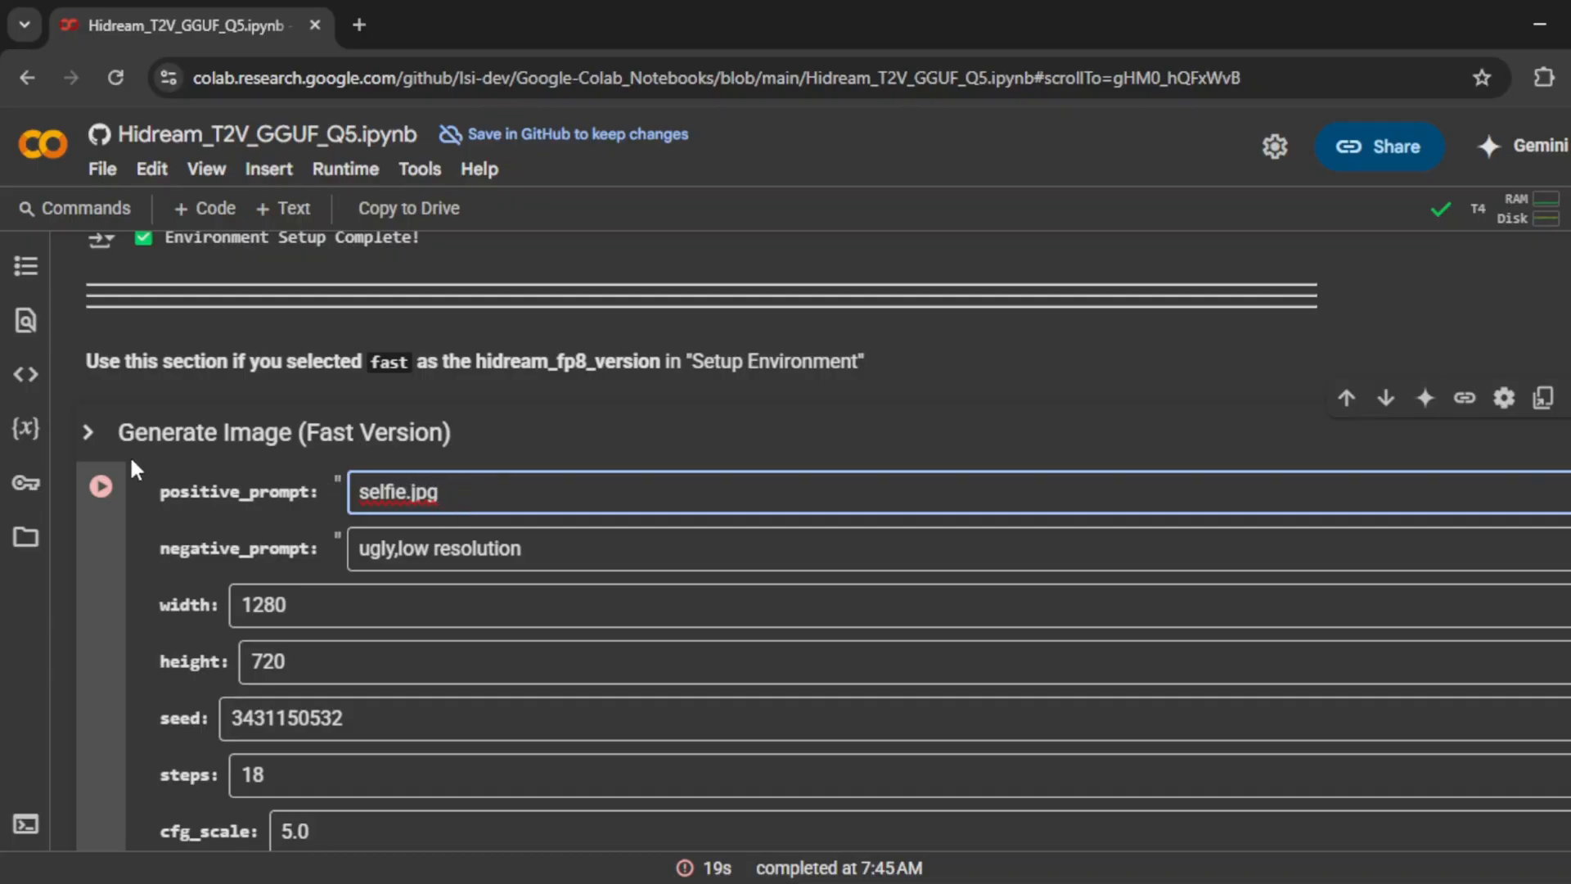
click(100, 486)
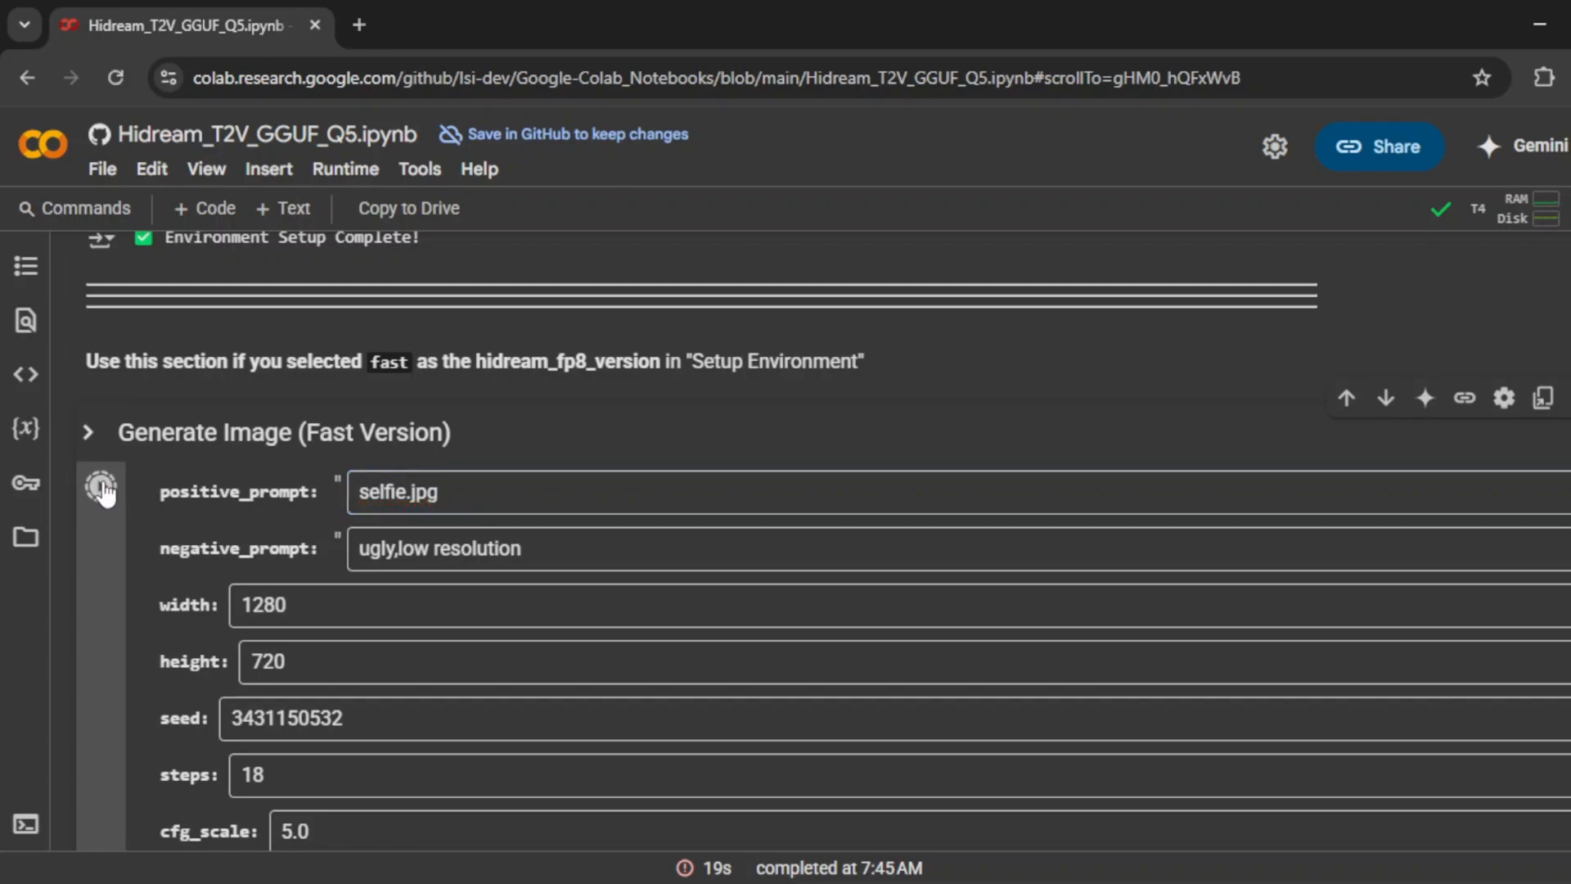
click(100, 487)
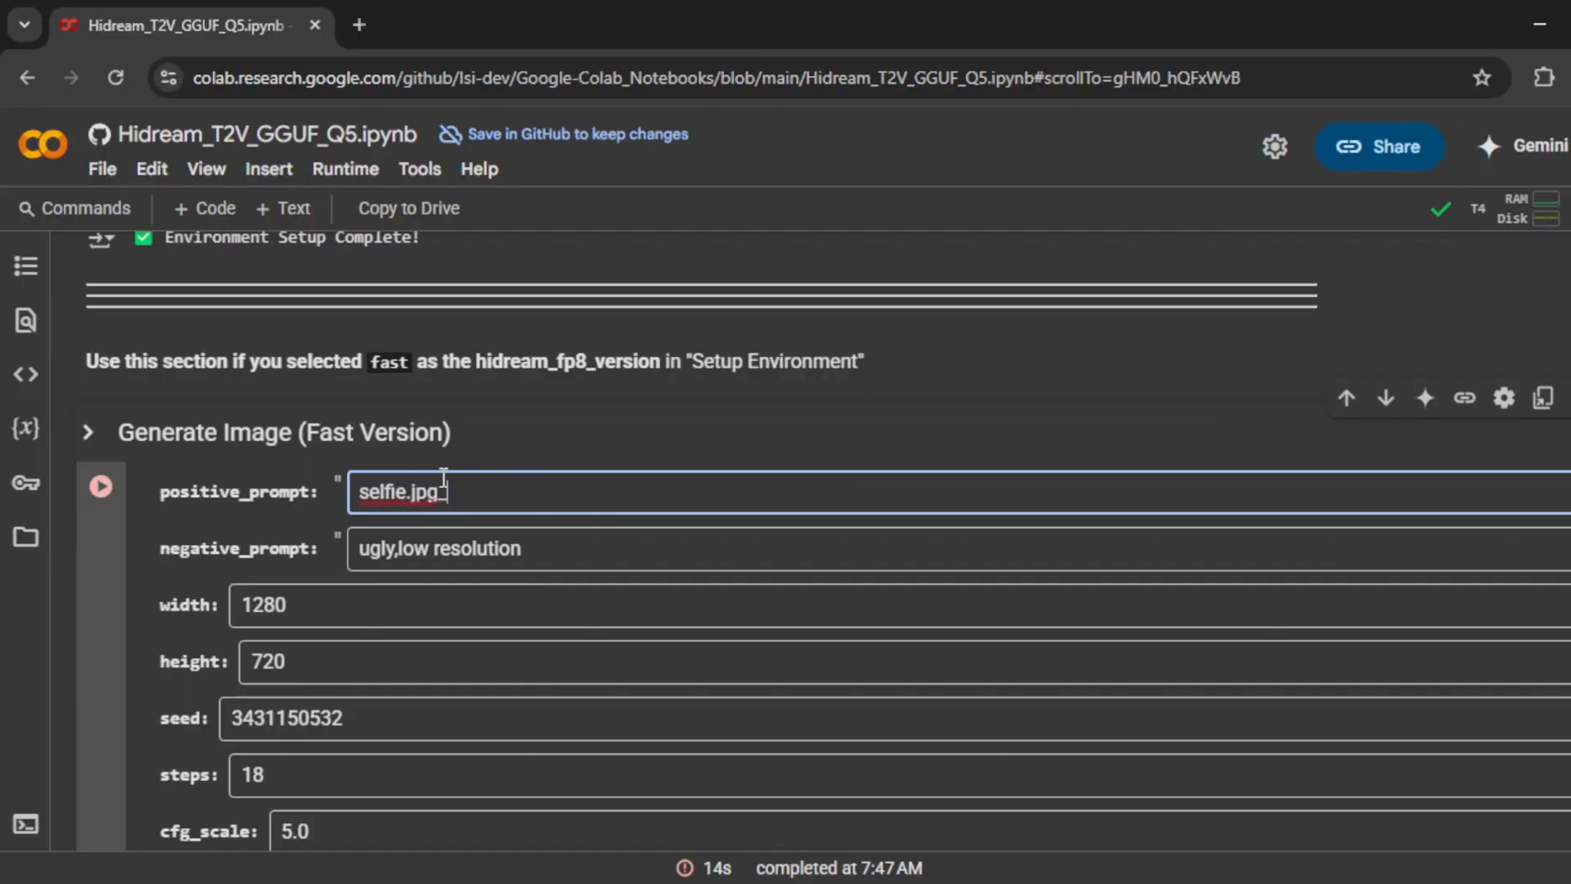
Set the positive prompt to "selfie.jpg_family selfie" and run the generation.
text(young)
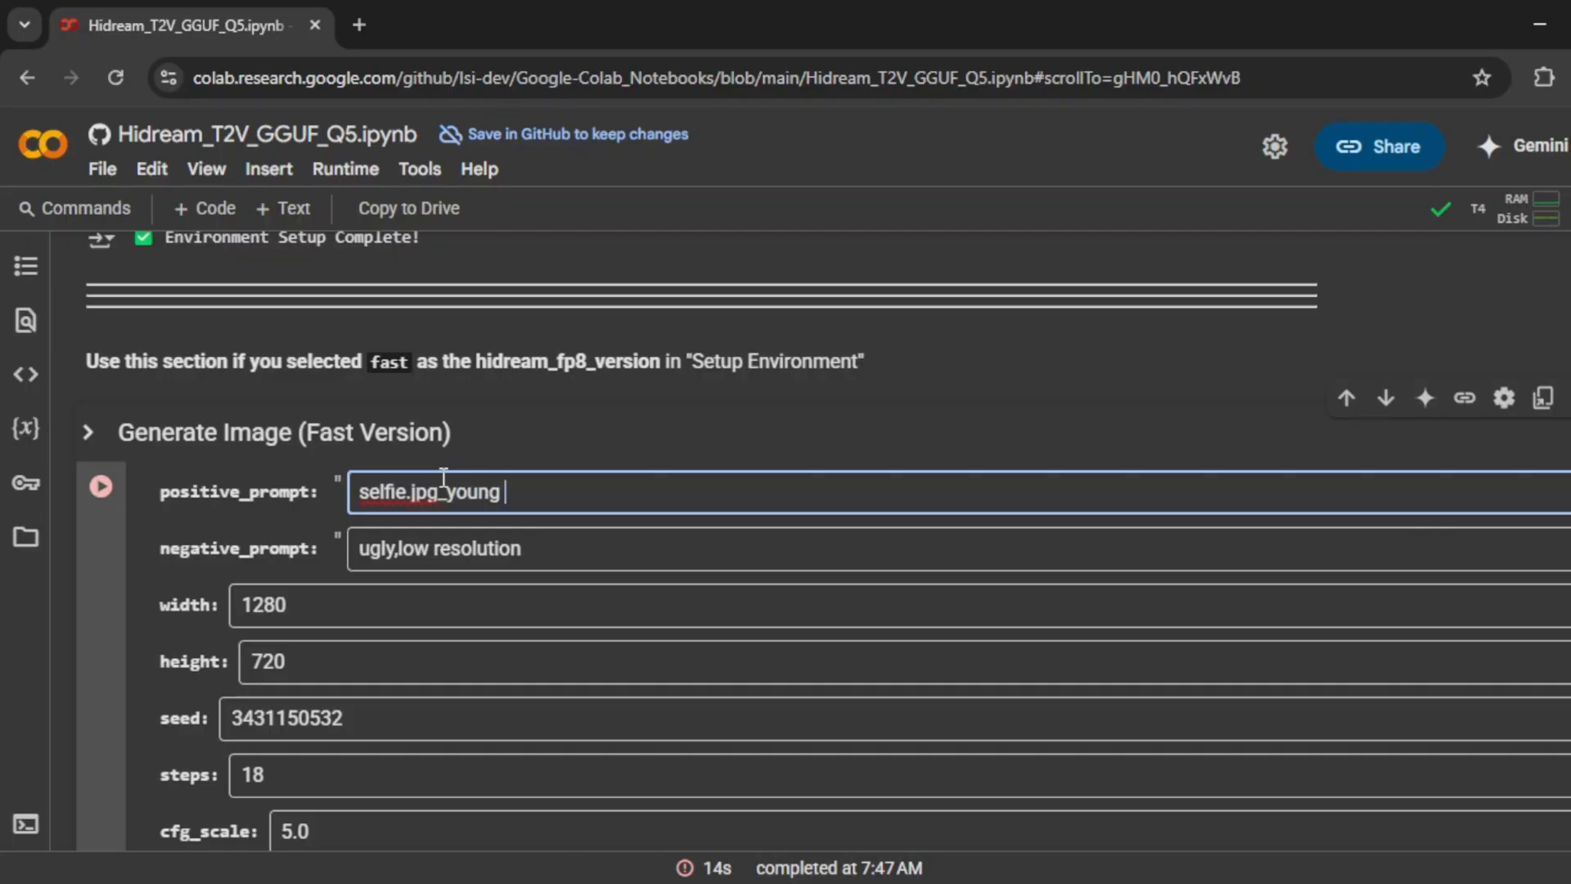
key(Backspace)
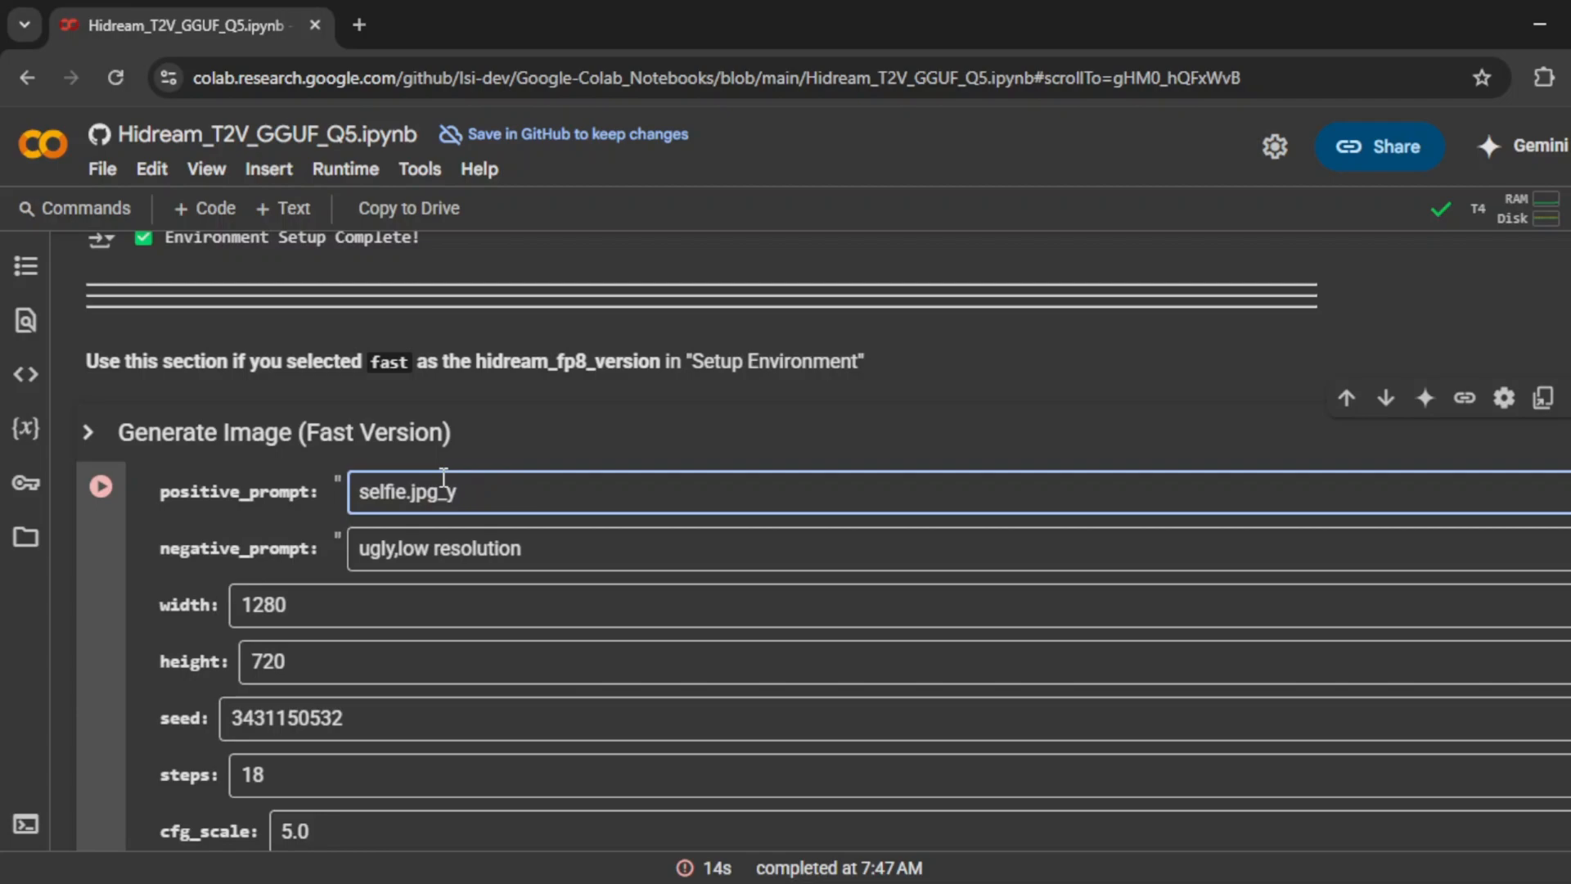
text(f)
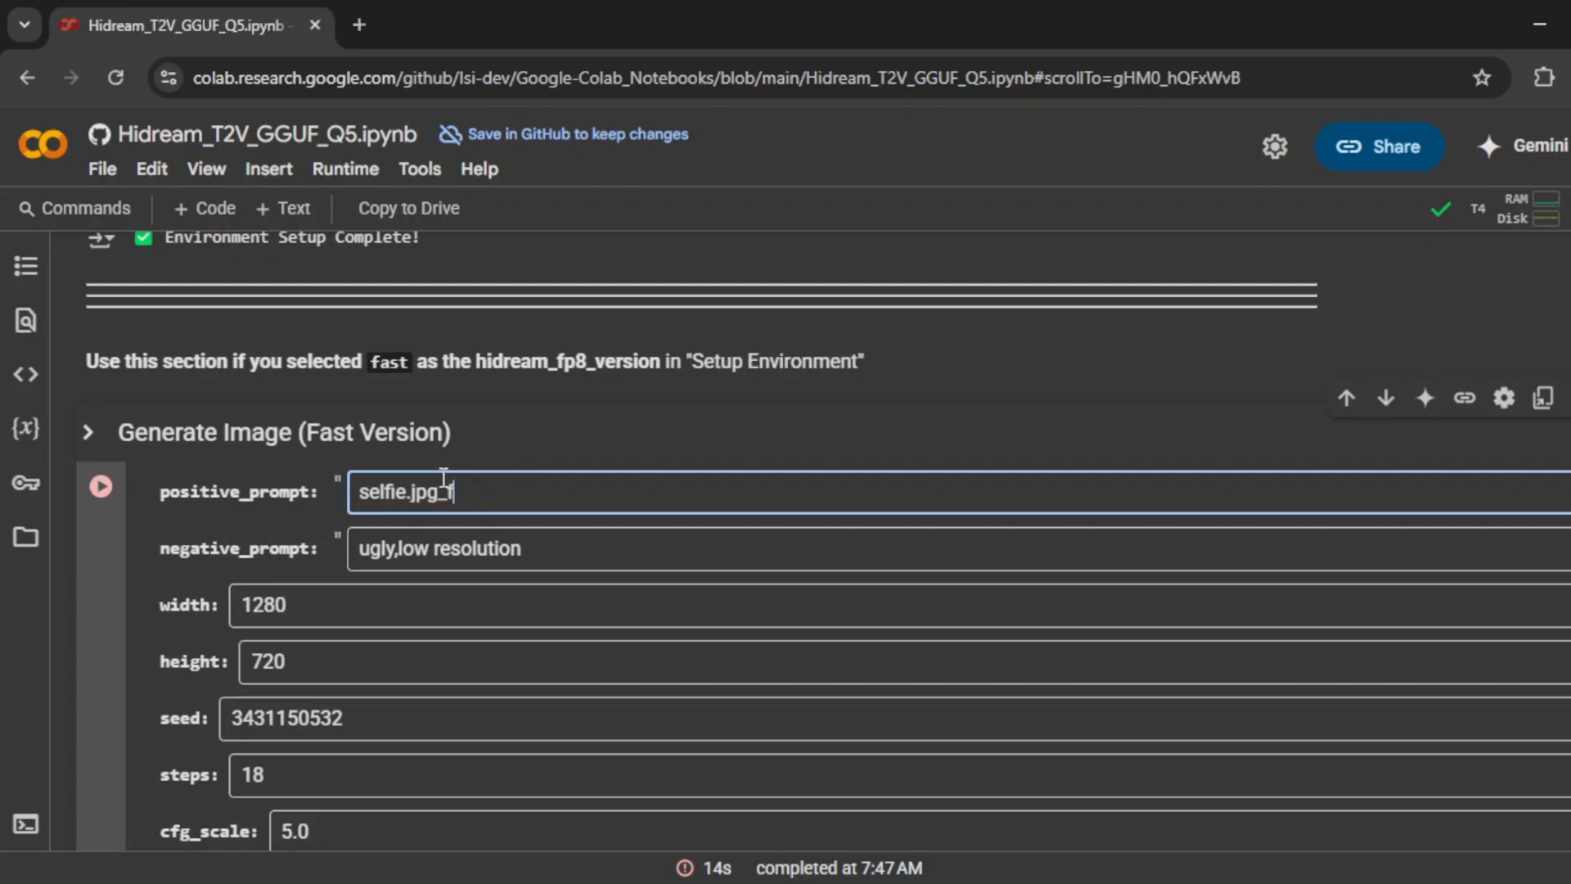
text(amily)
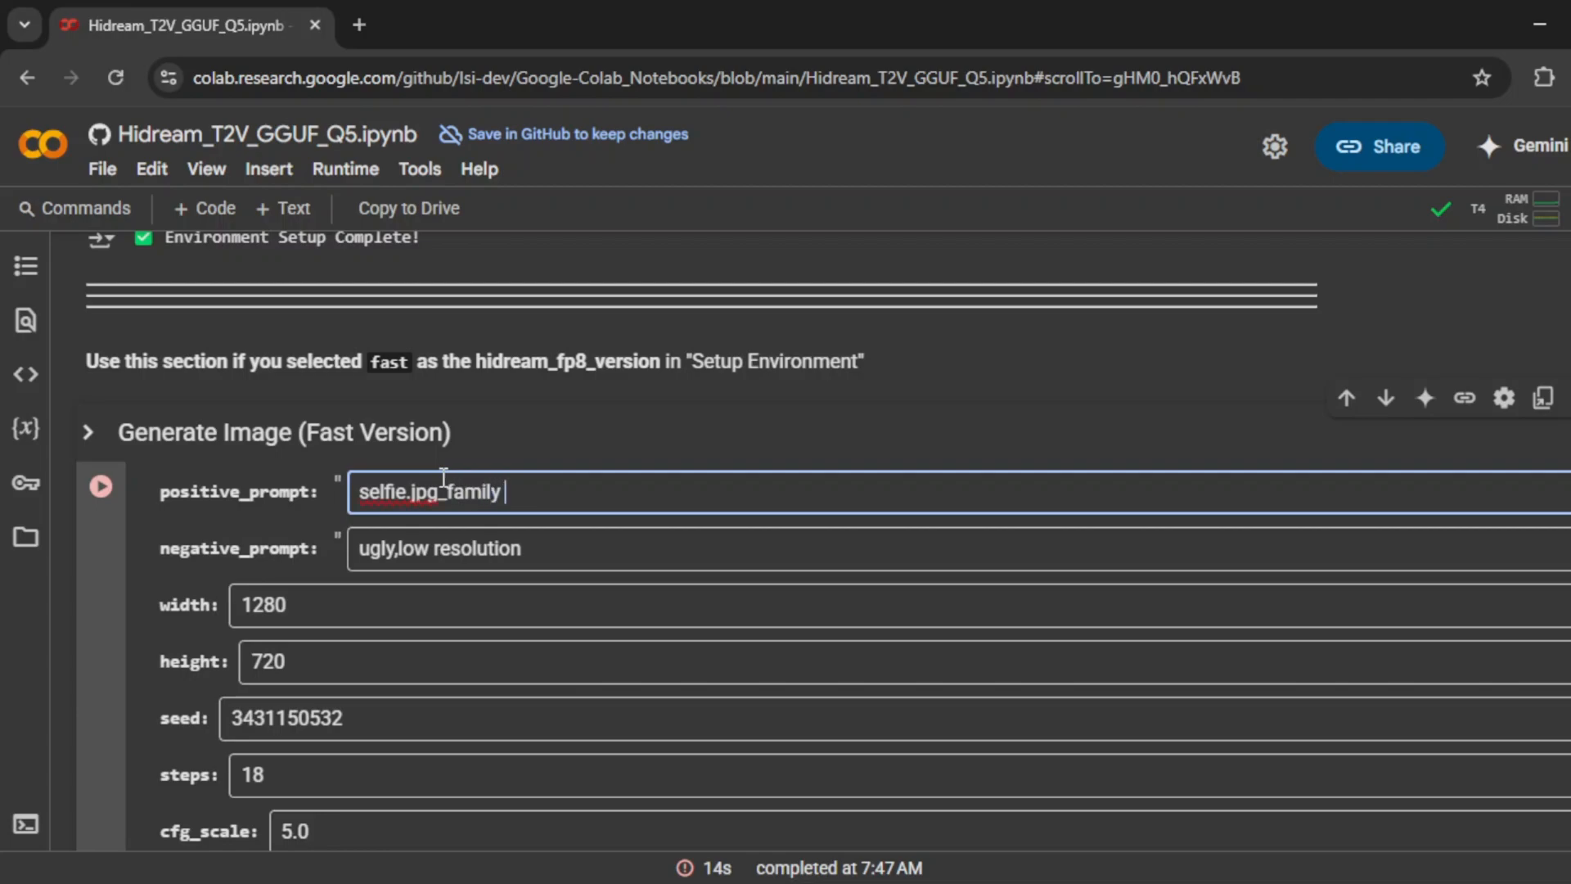
text(self)
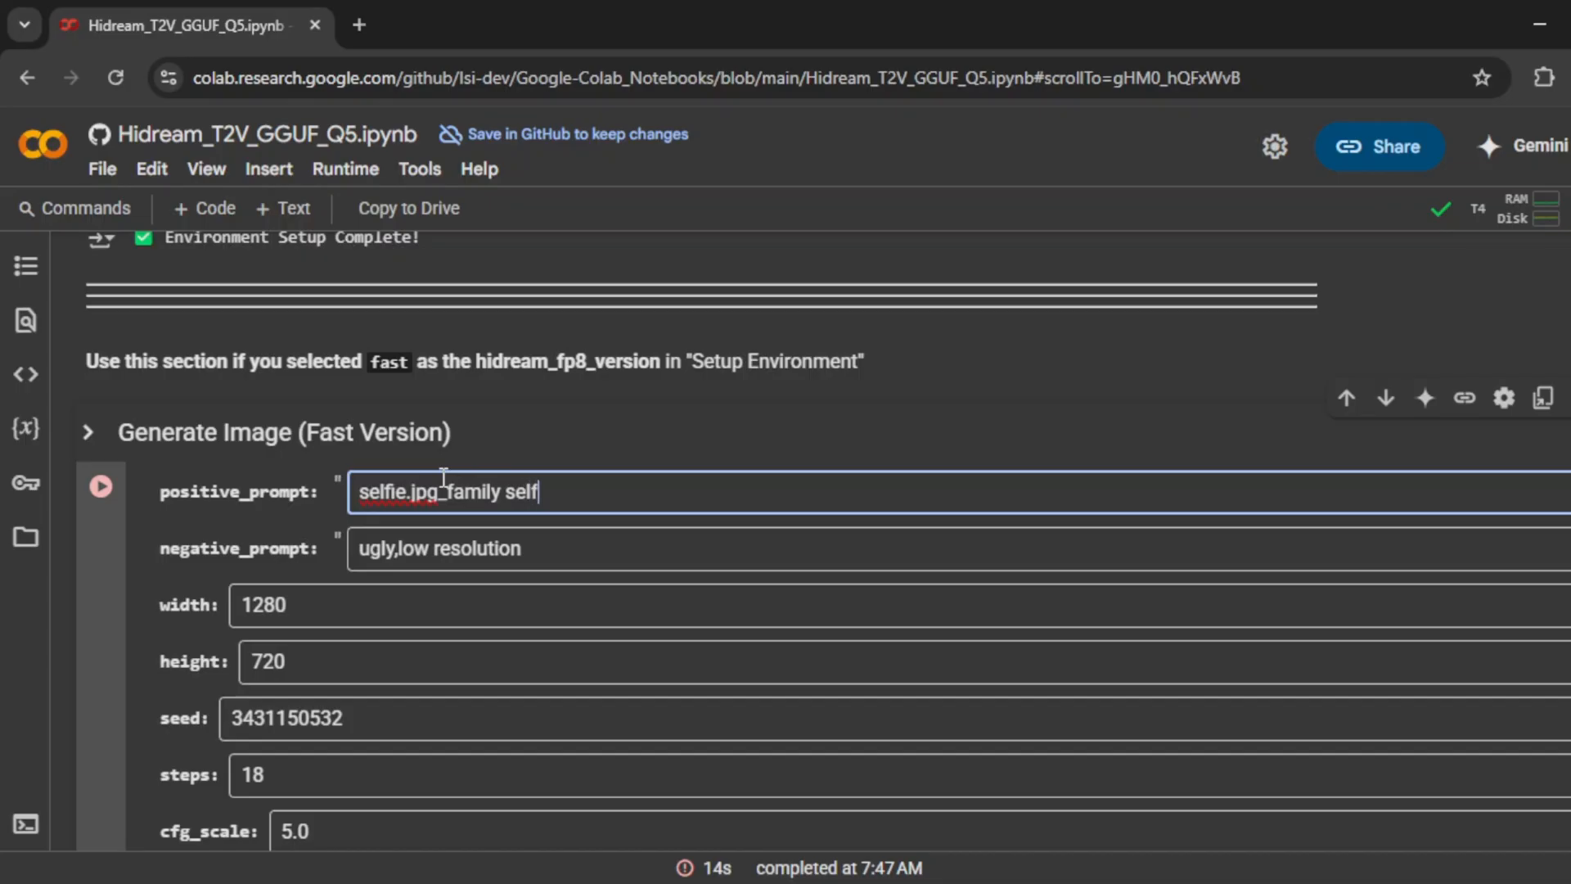
text(ie)
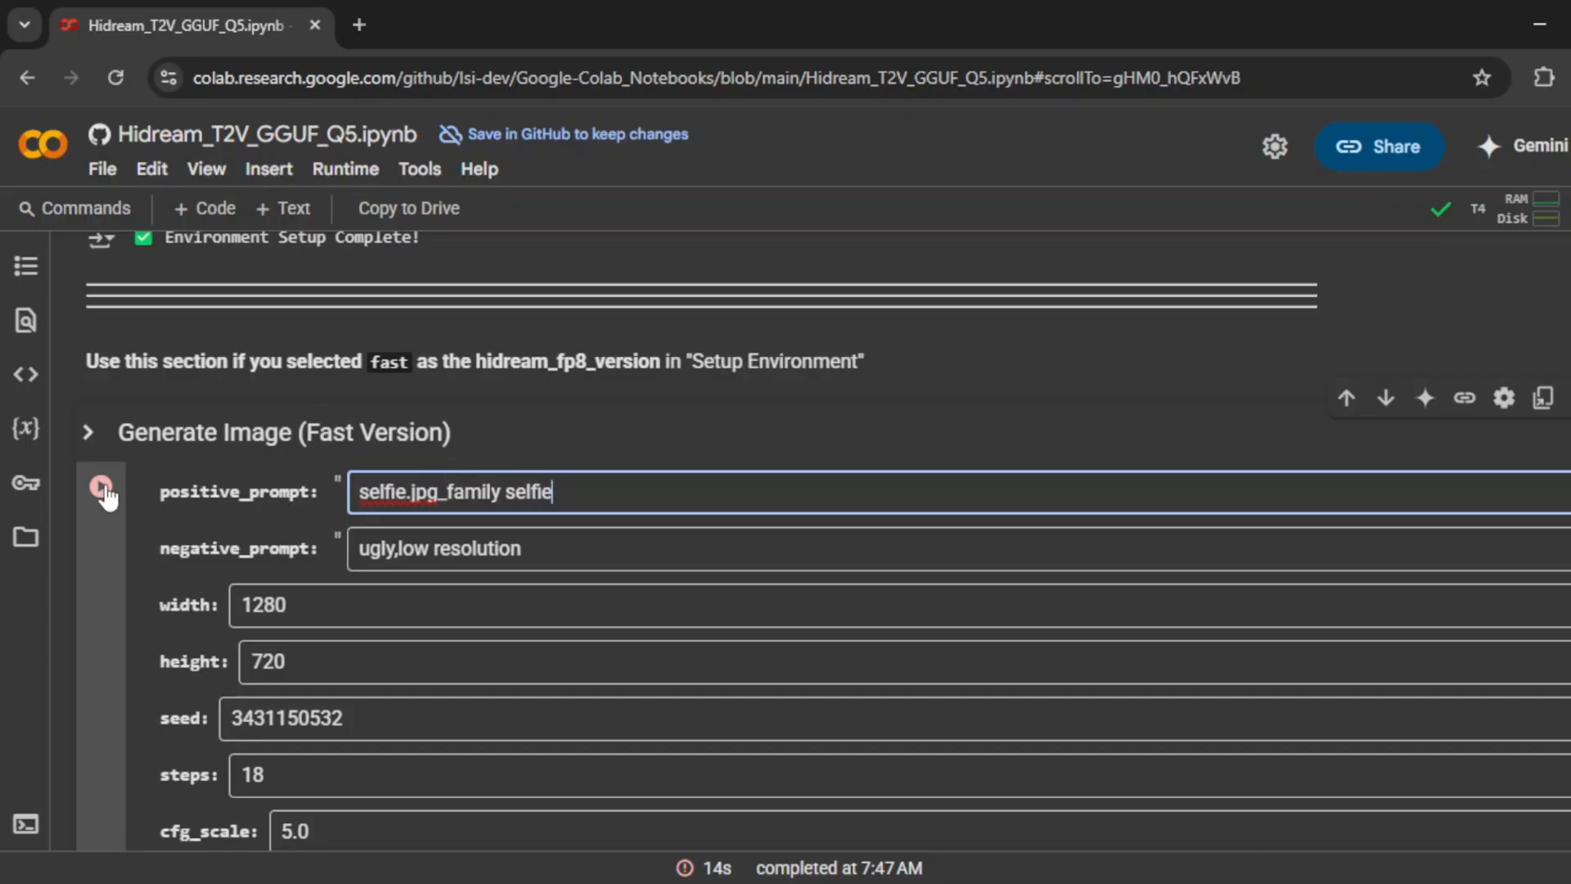
click(100, 484)
text(img)
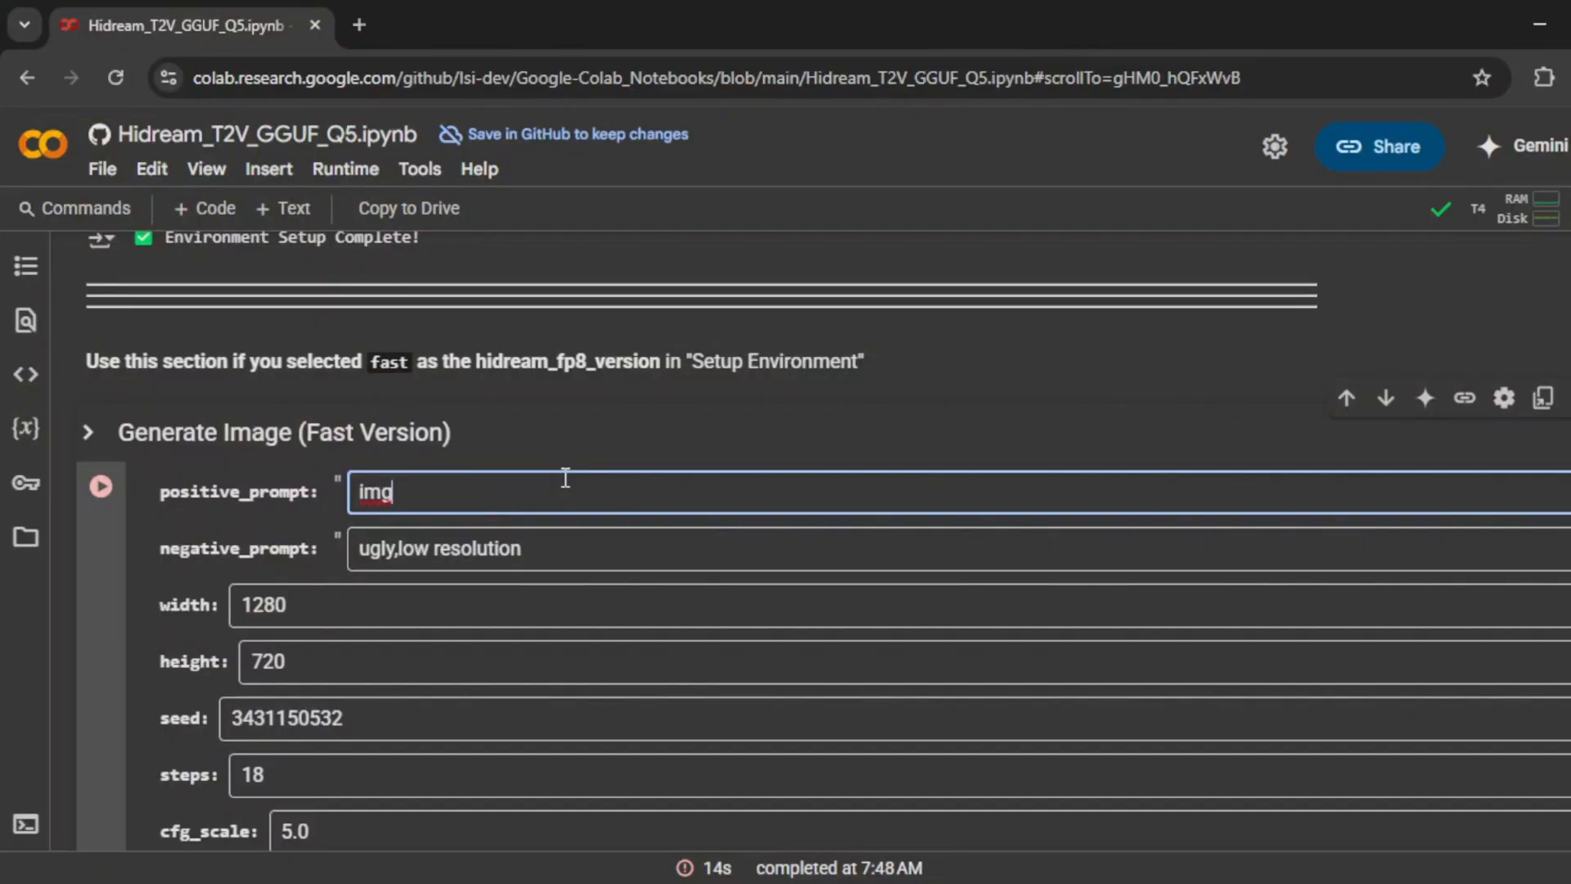
Set the positive prompt to "img_323_dog in a park", run the generation, and open a new tab.
text(_)
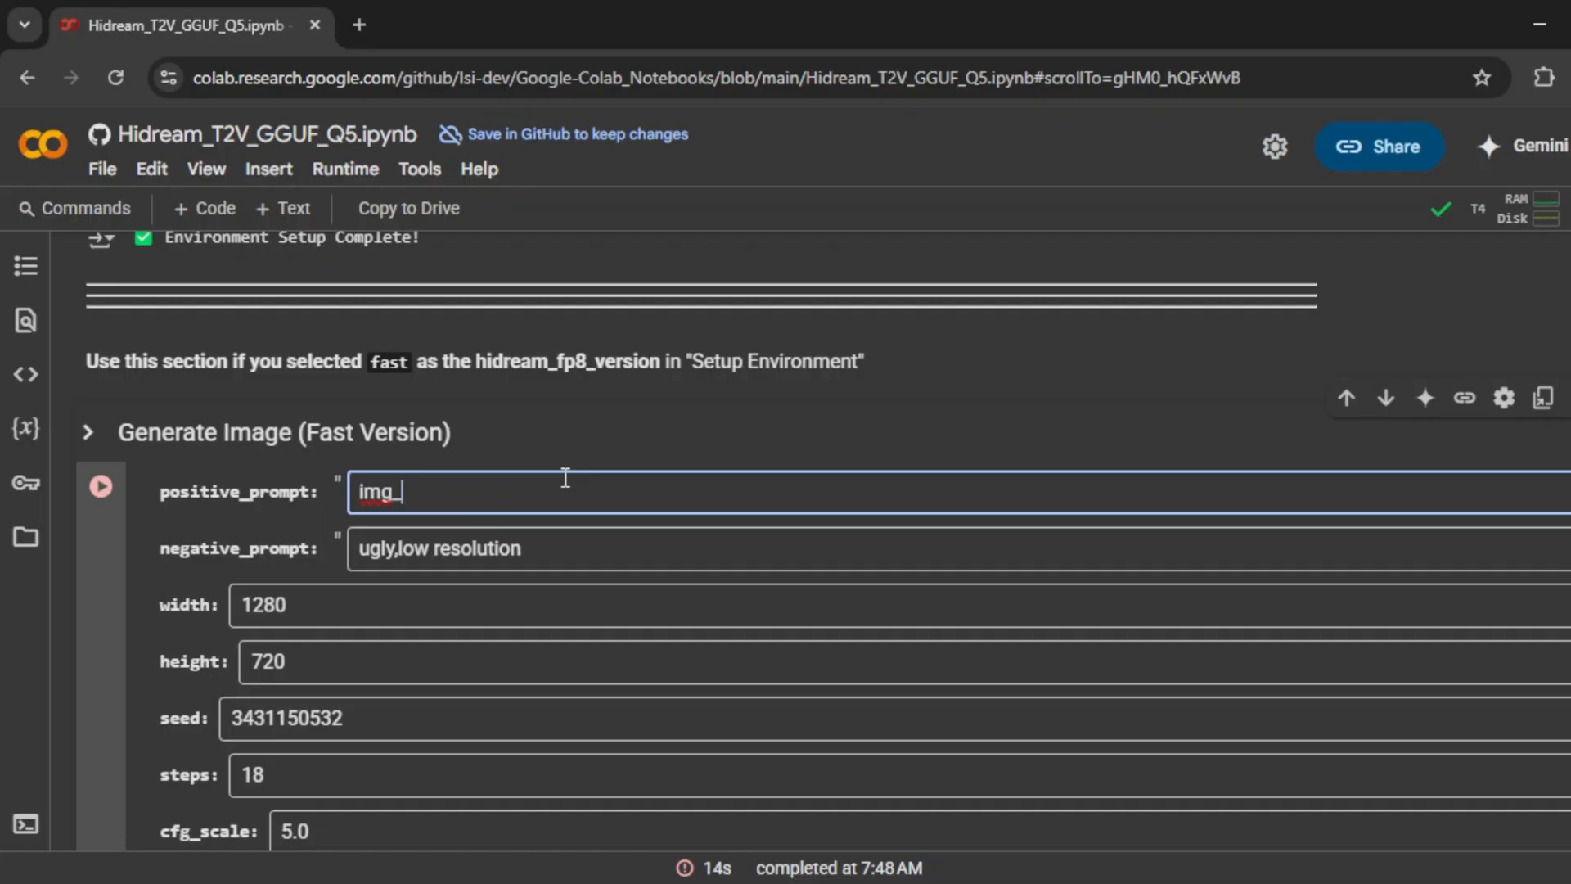
text(323_)
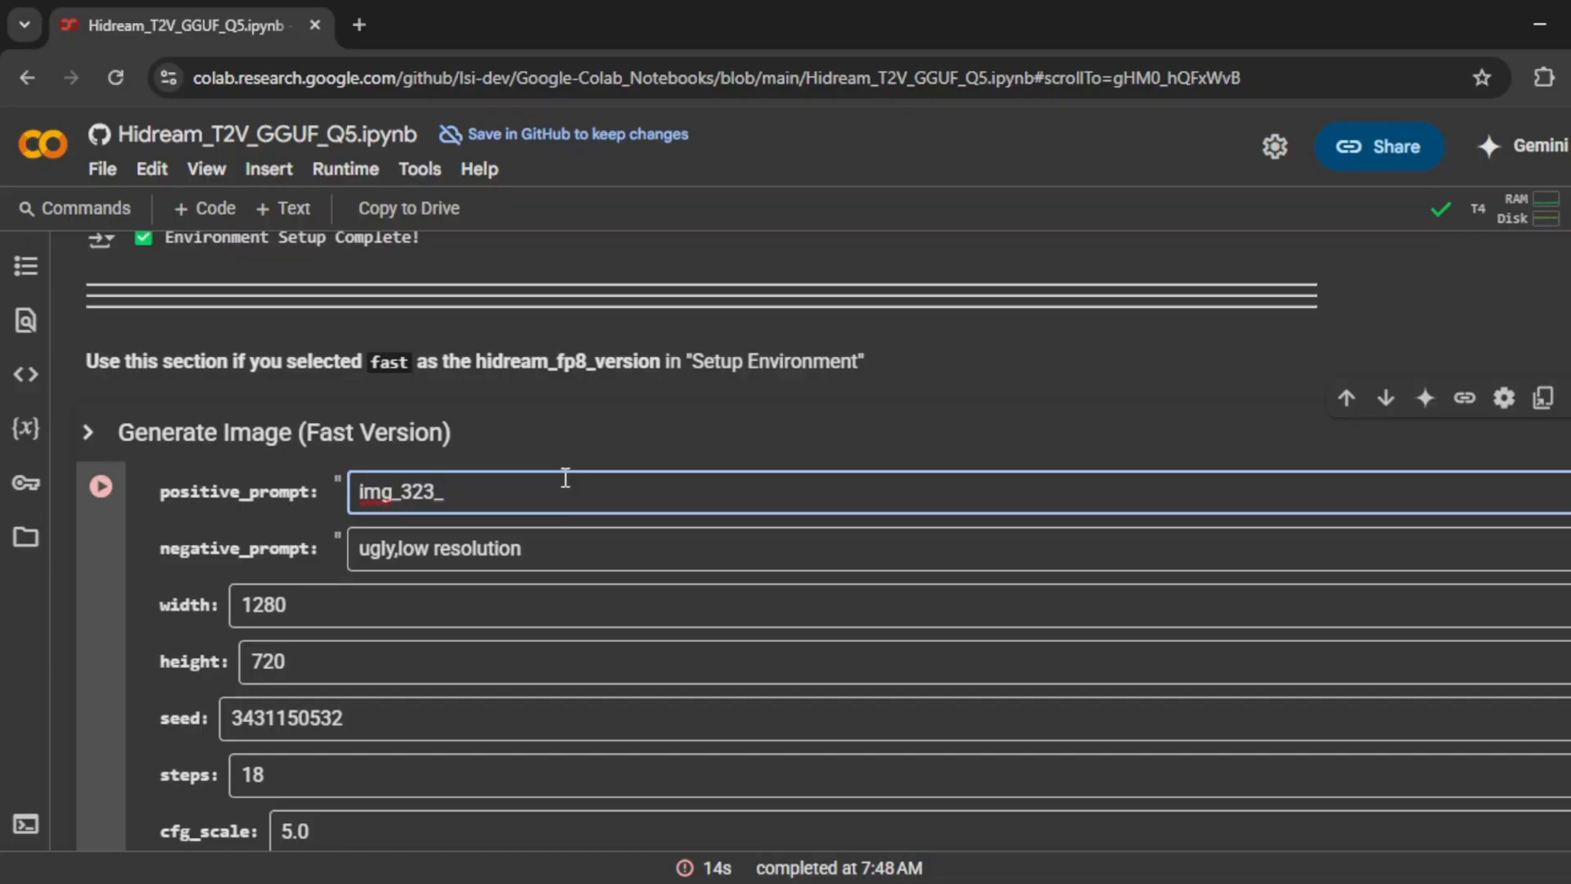
text(dog)
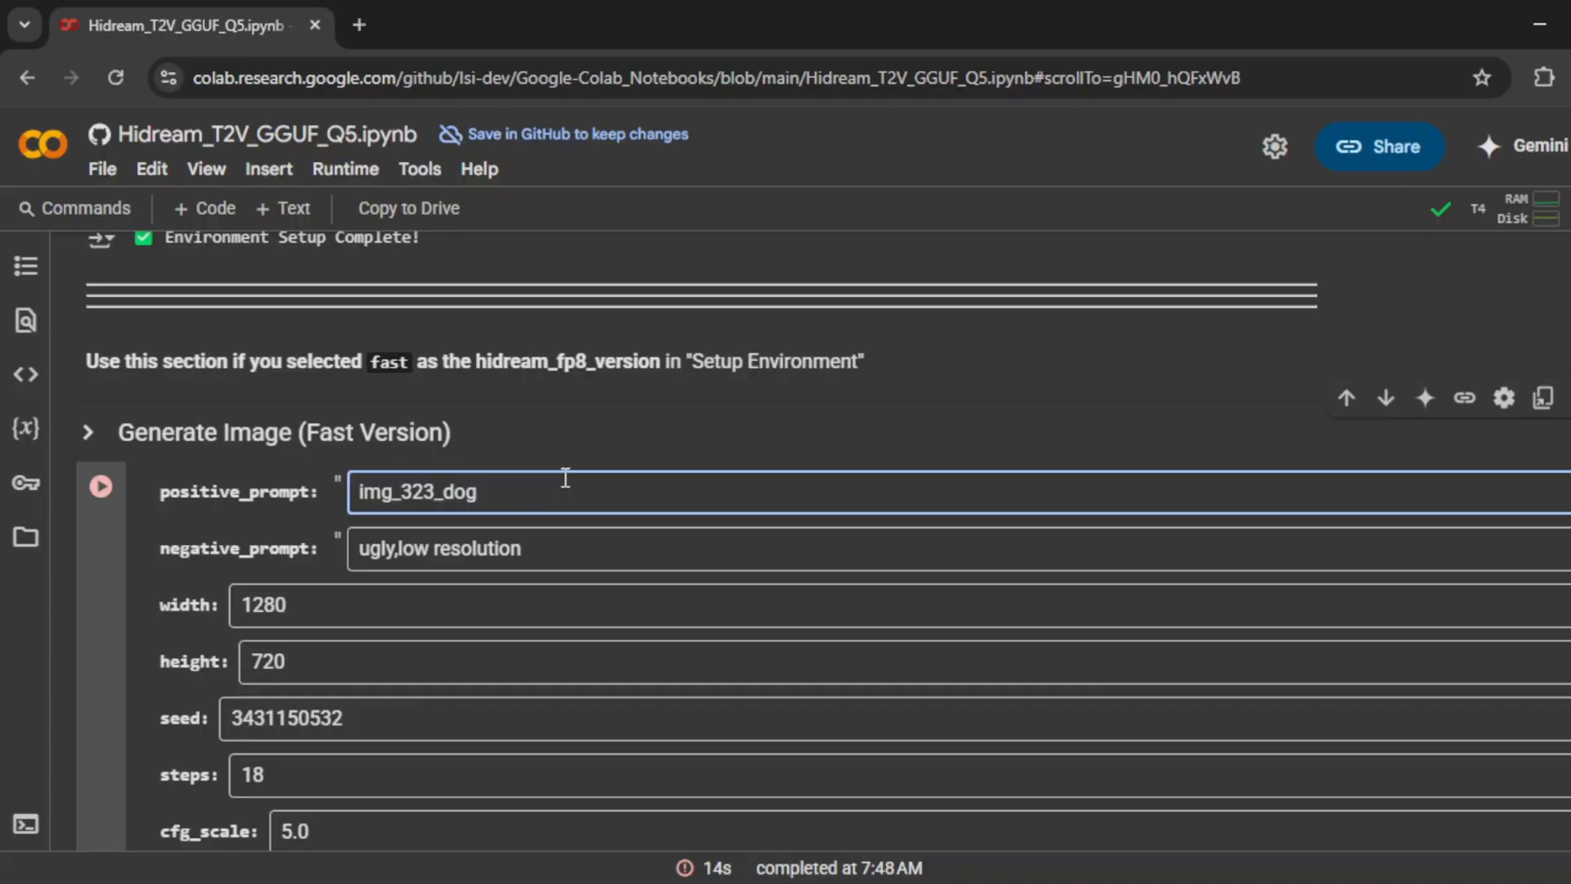
text(in)
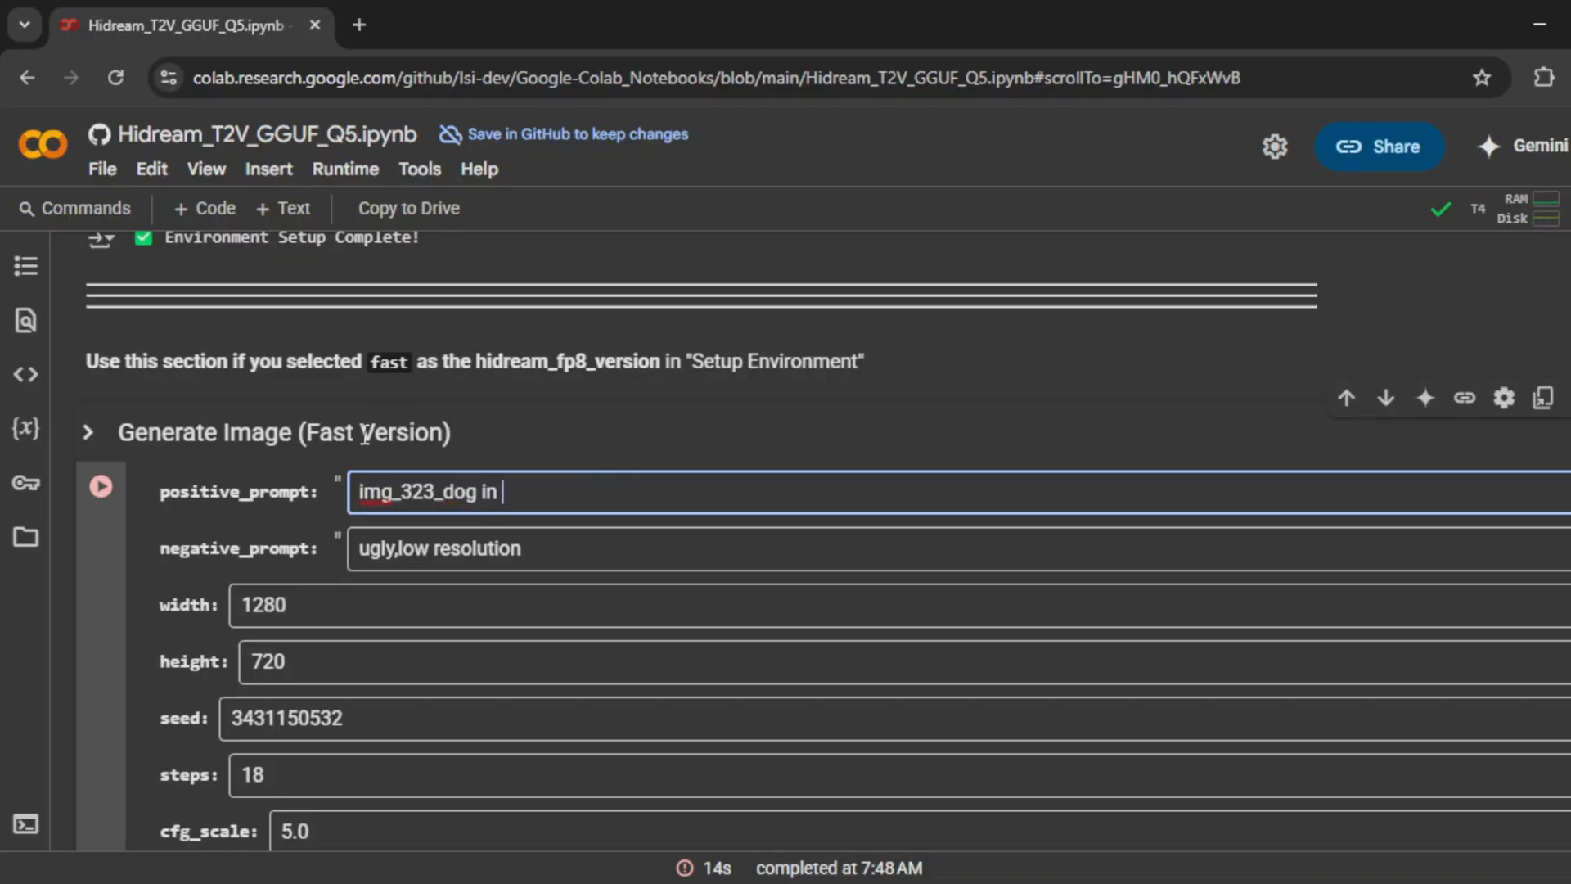
text(a pat)
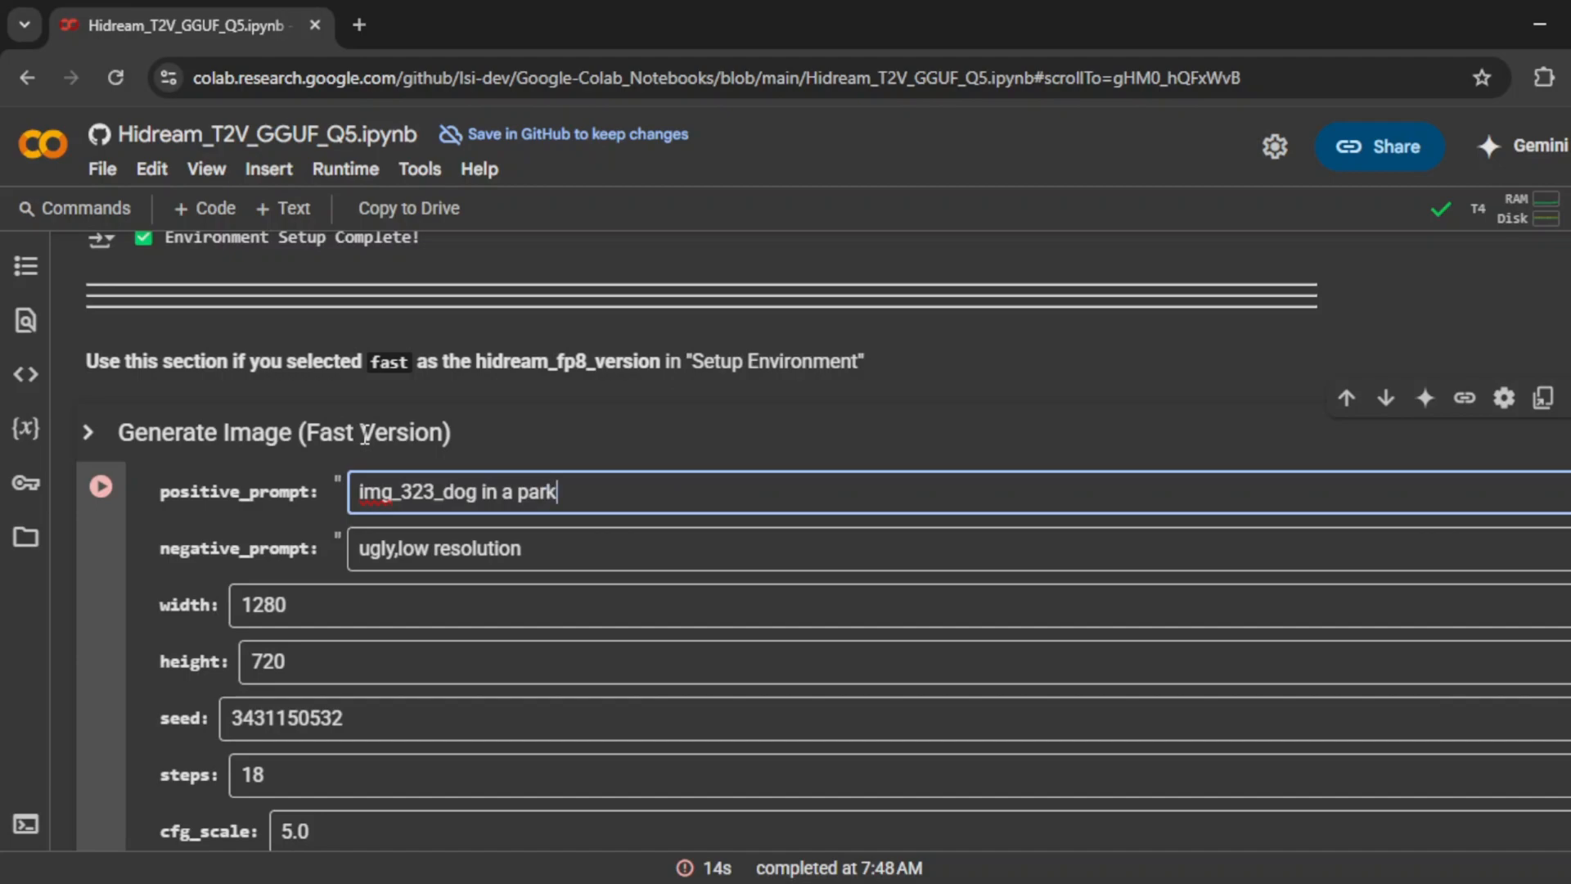
click(101, 486)
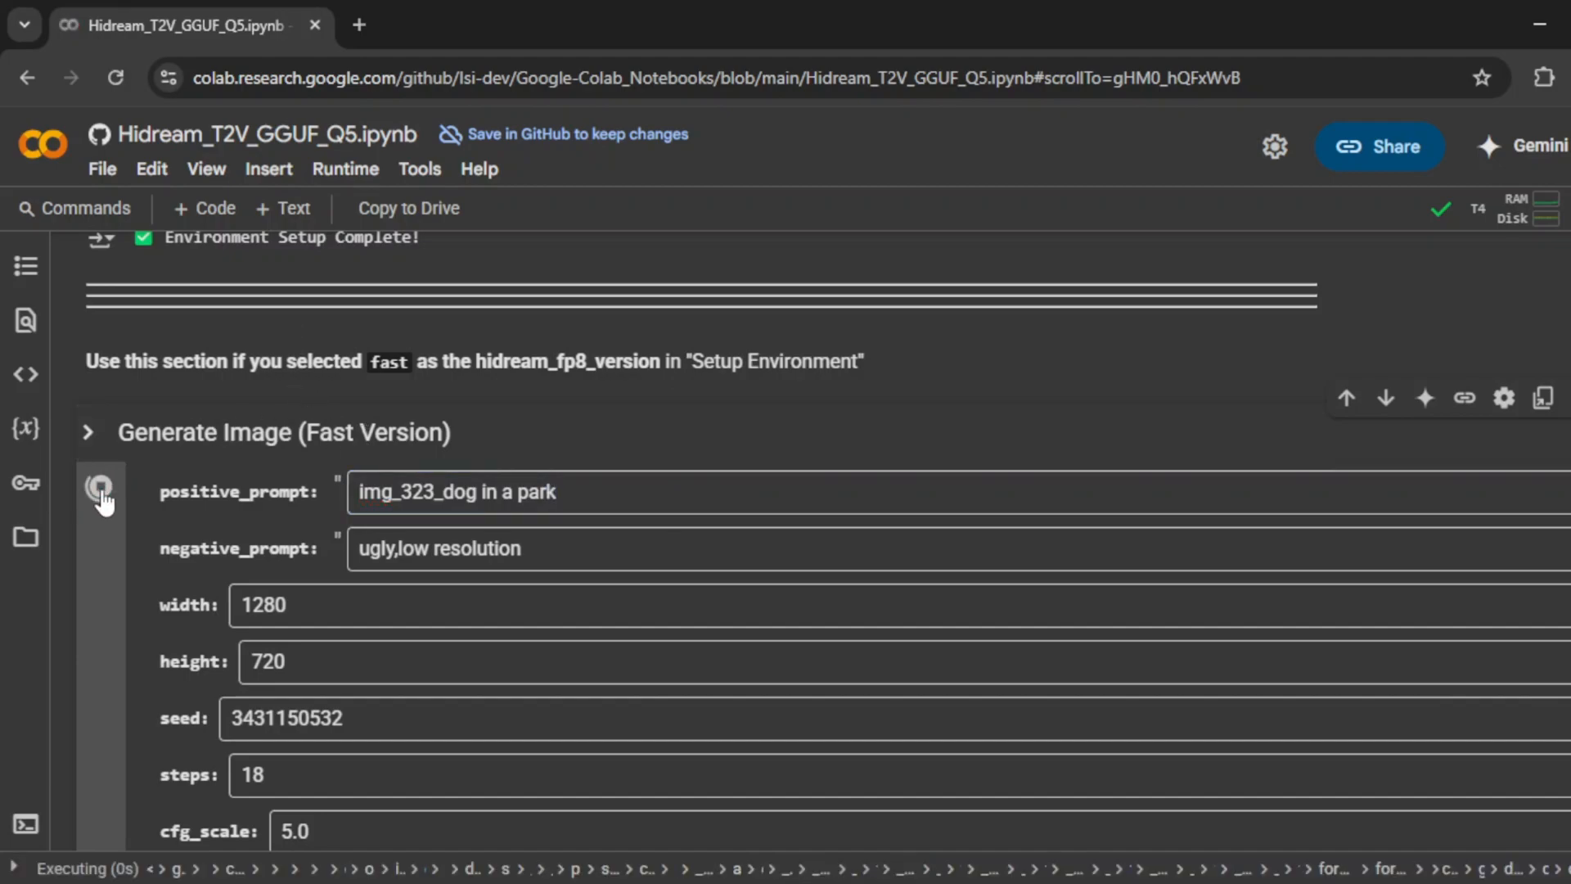
click(360, 26)
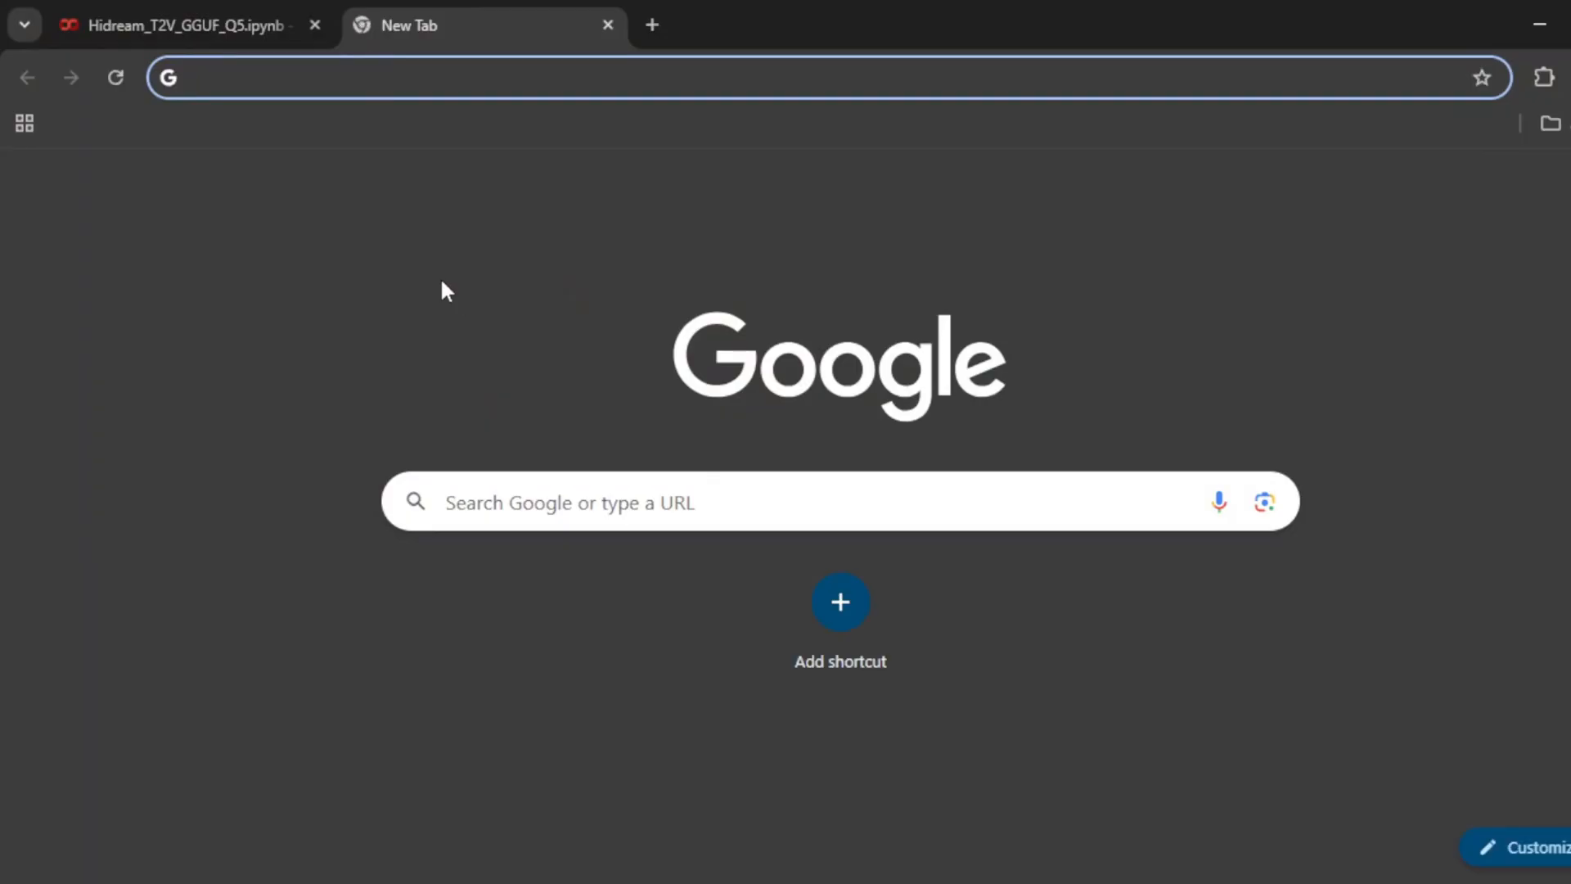
Search for Kling AI, then search gmailnator and open the Emailnator site from the results.
text(kling ai)
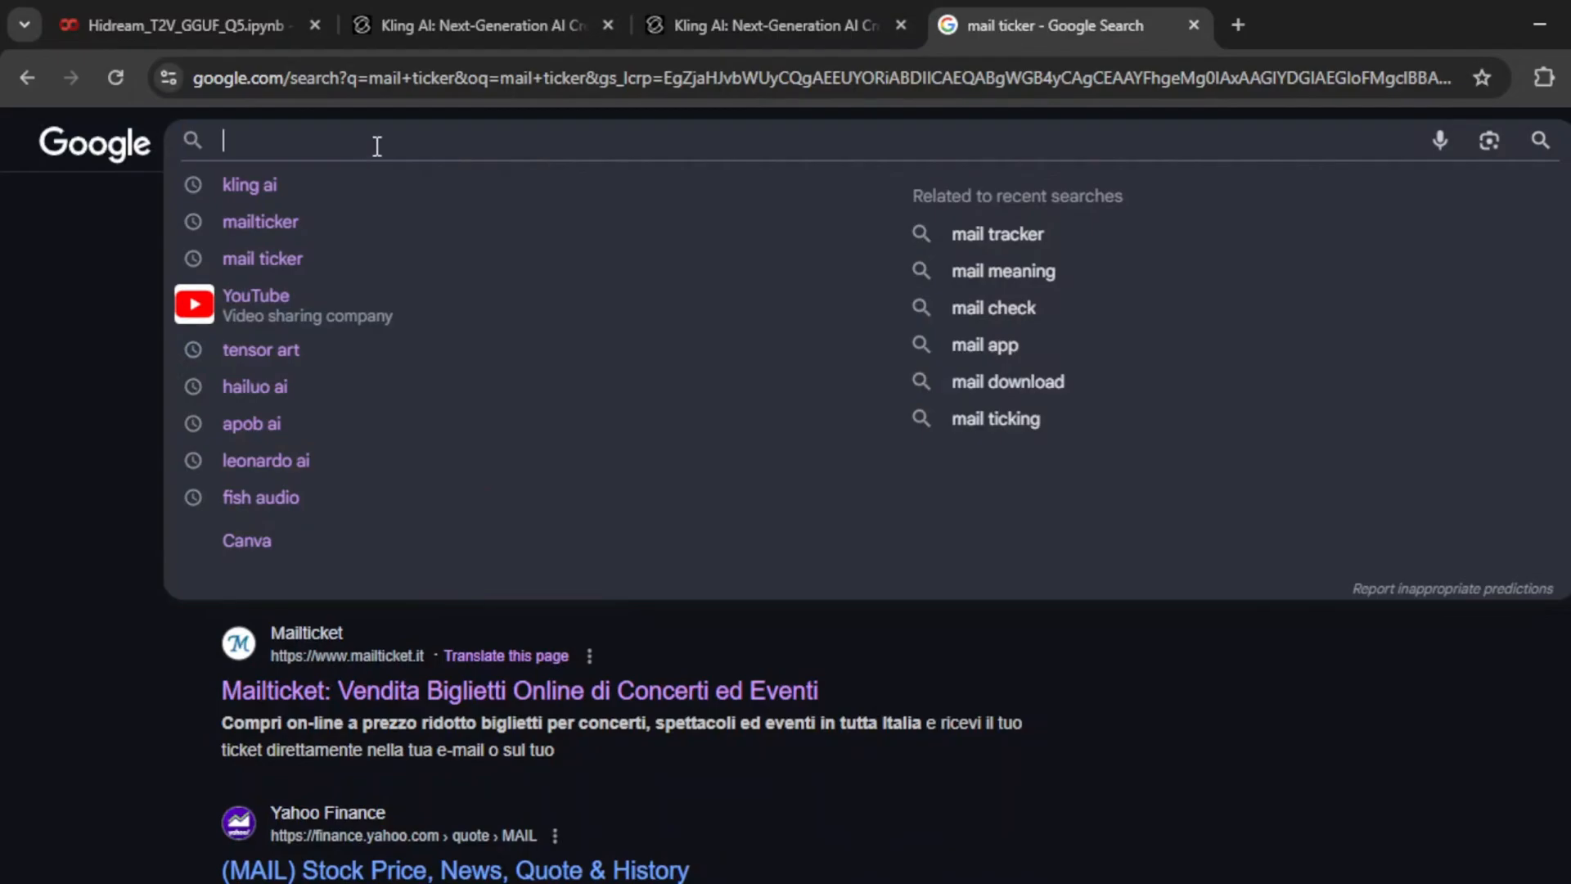
text(gm)
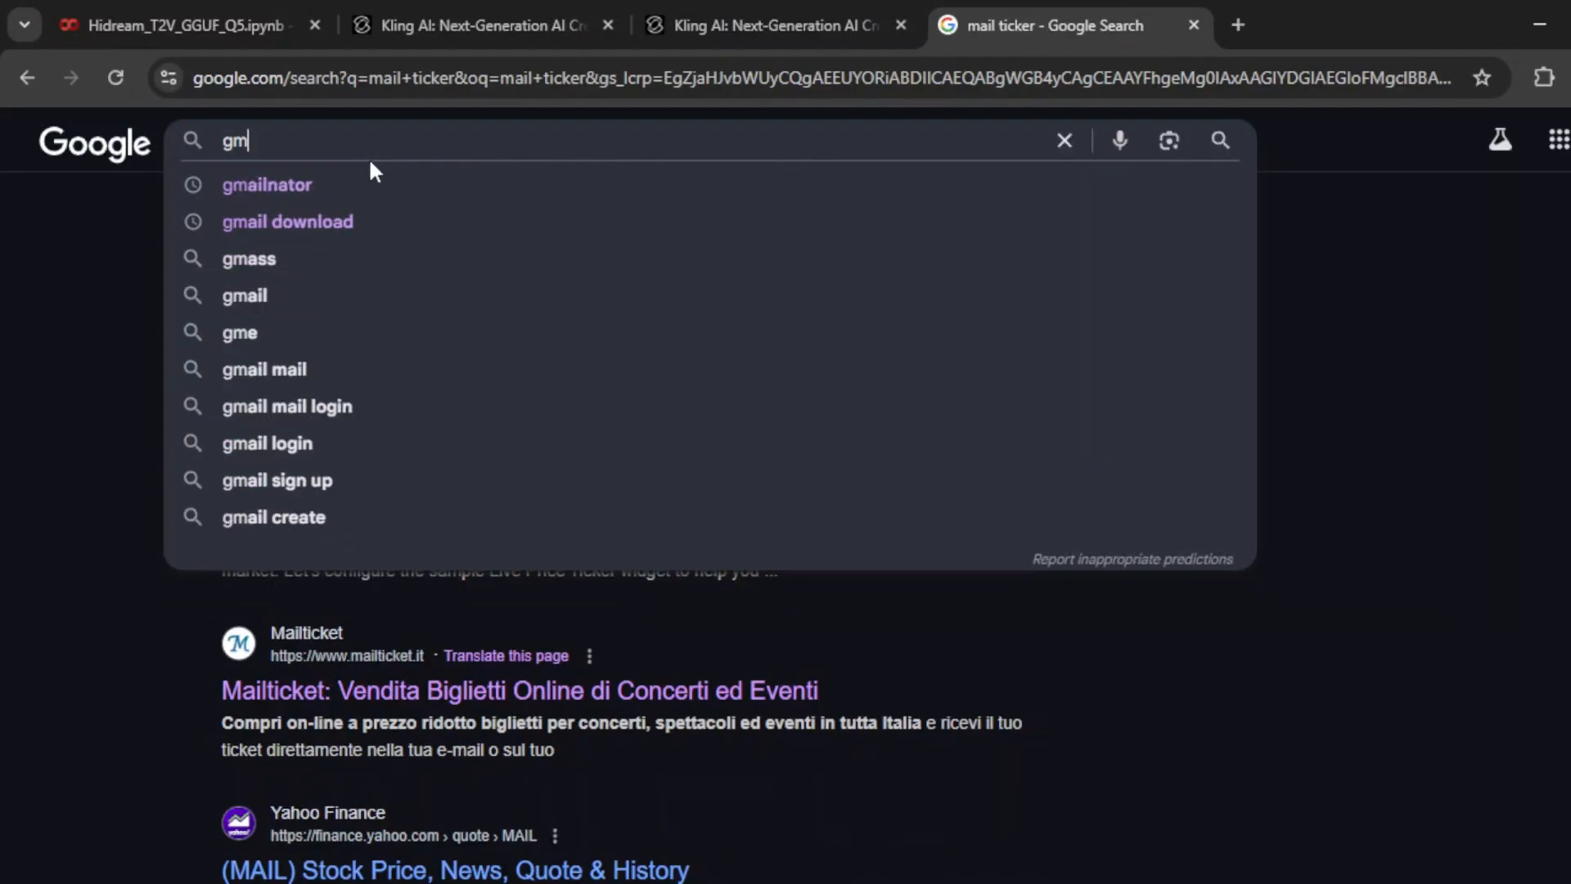
click(266, 183)
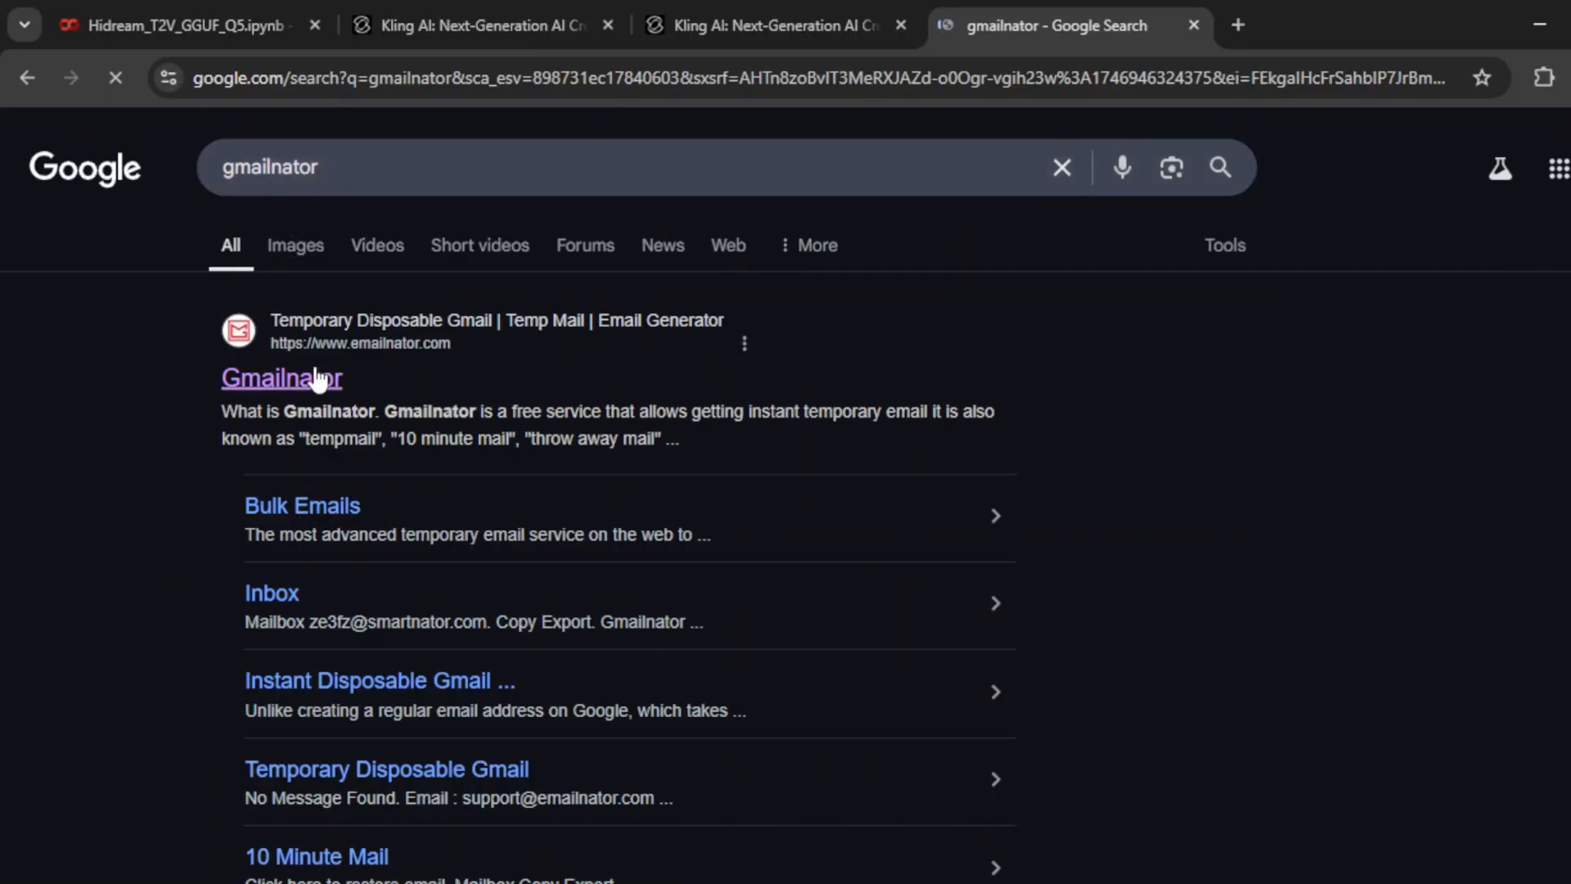
click(281, 378)
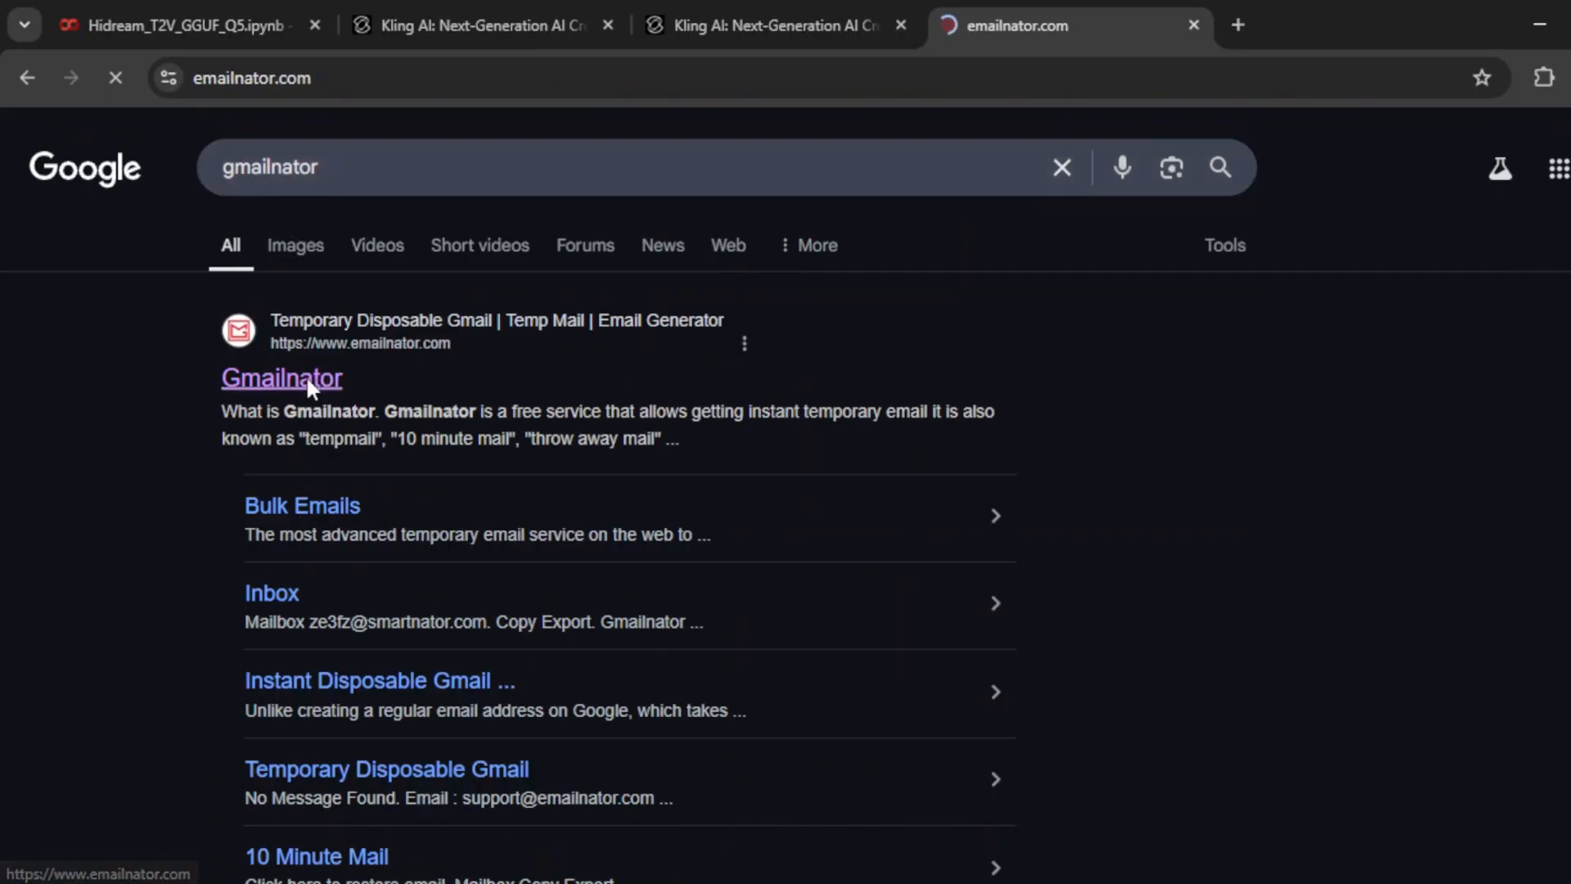
Generate a disposable Googlemail address, open its inbox, copy it, and switch to the Kling AI tab.
click(281, 378)
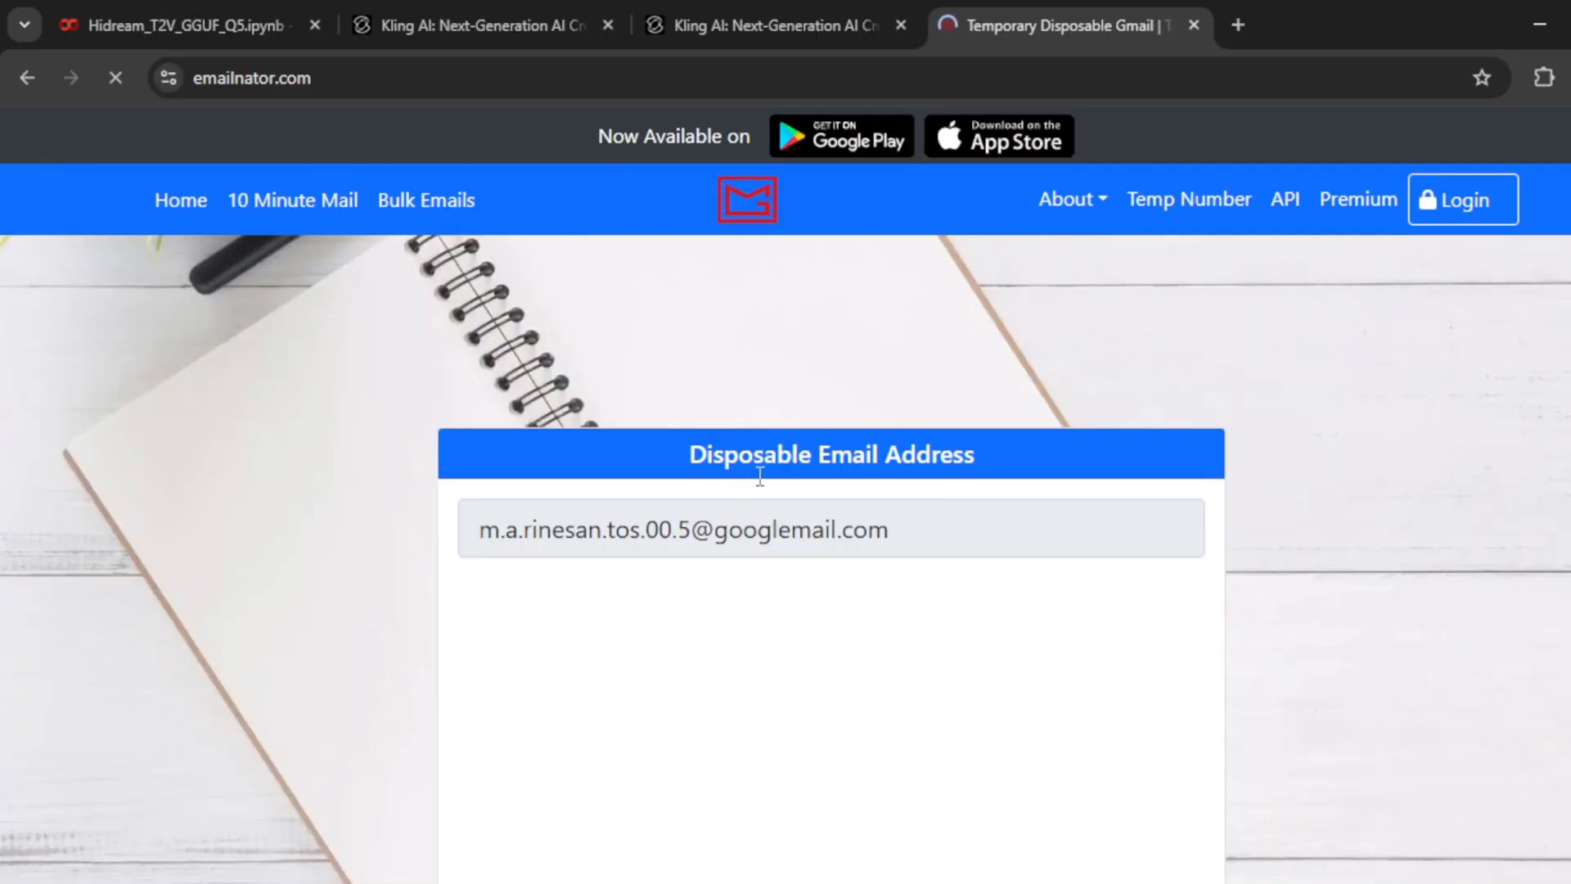
scroll(down, 3)
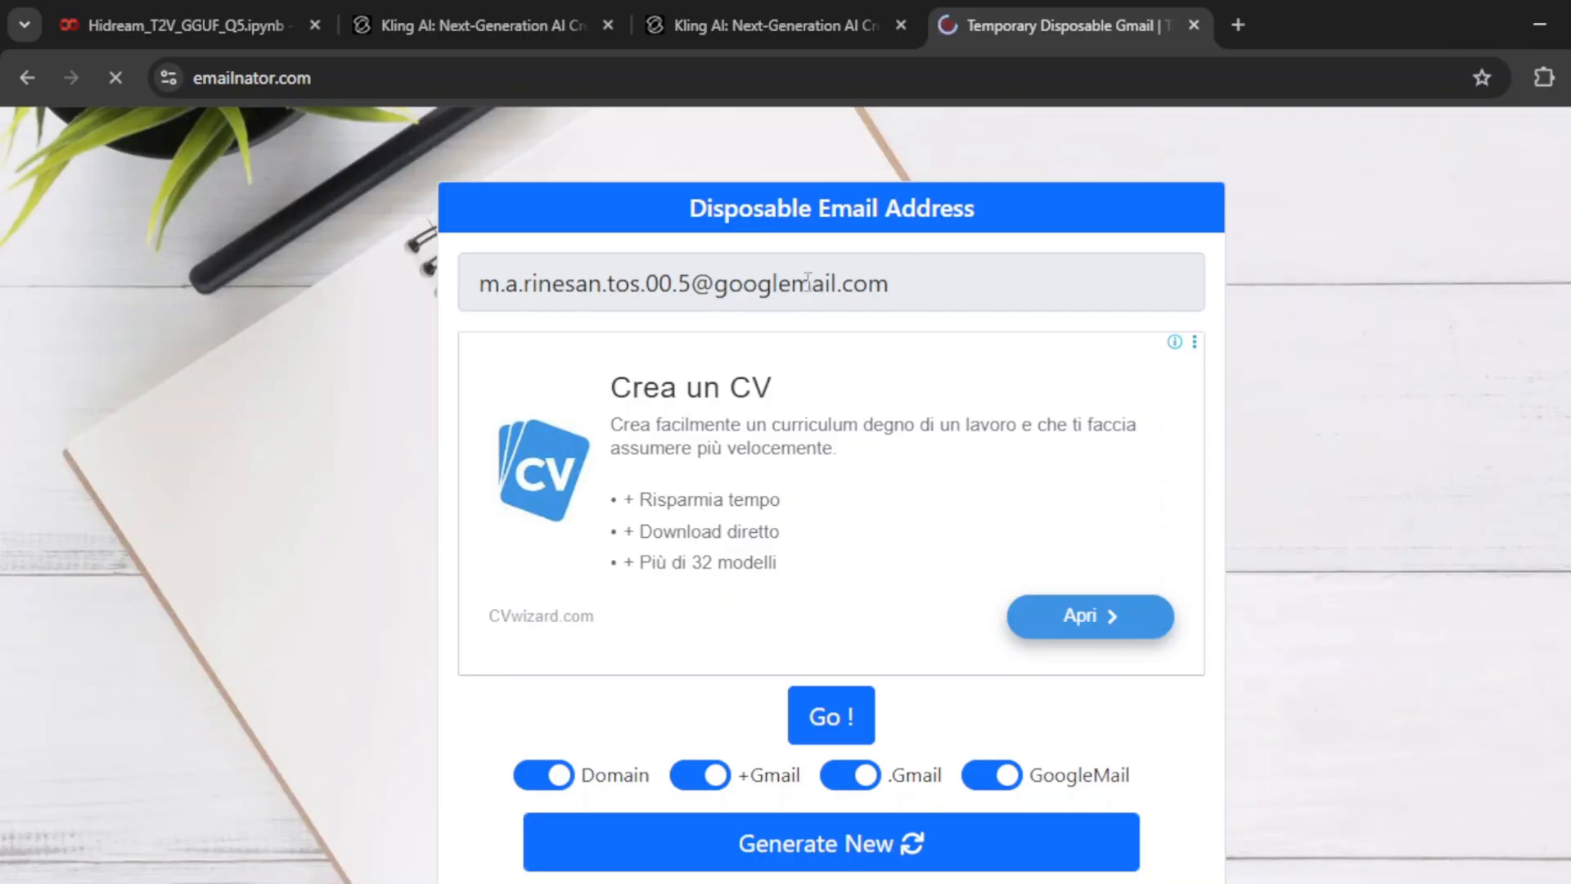
click(830, 717)
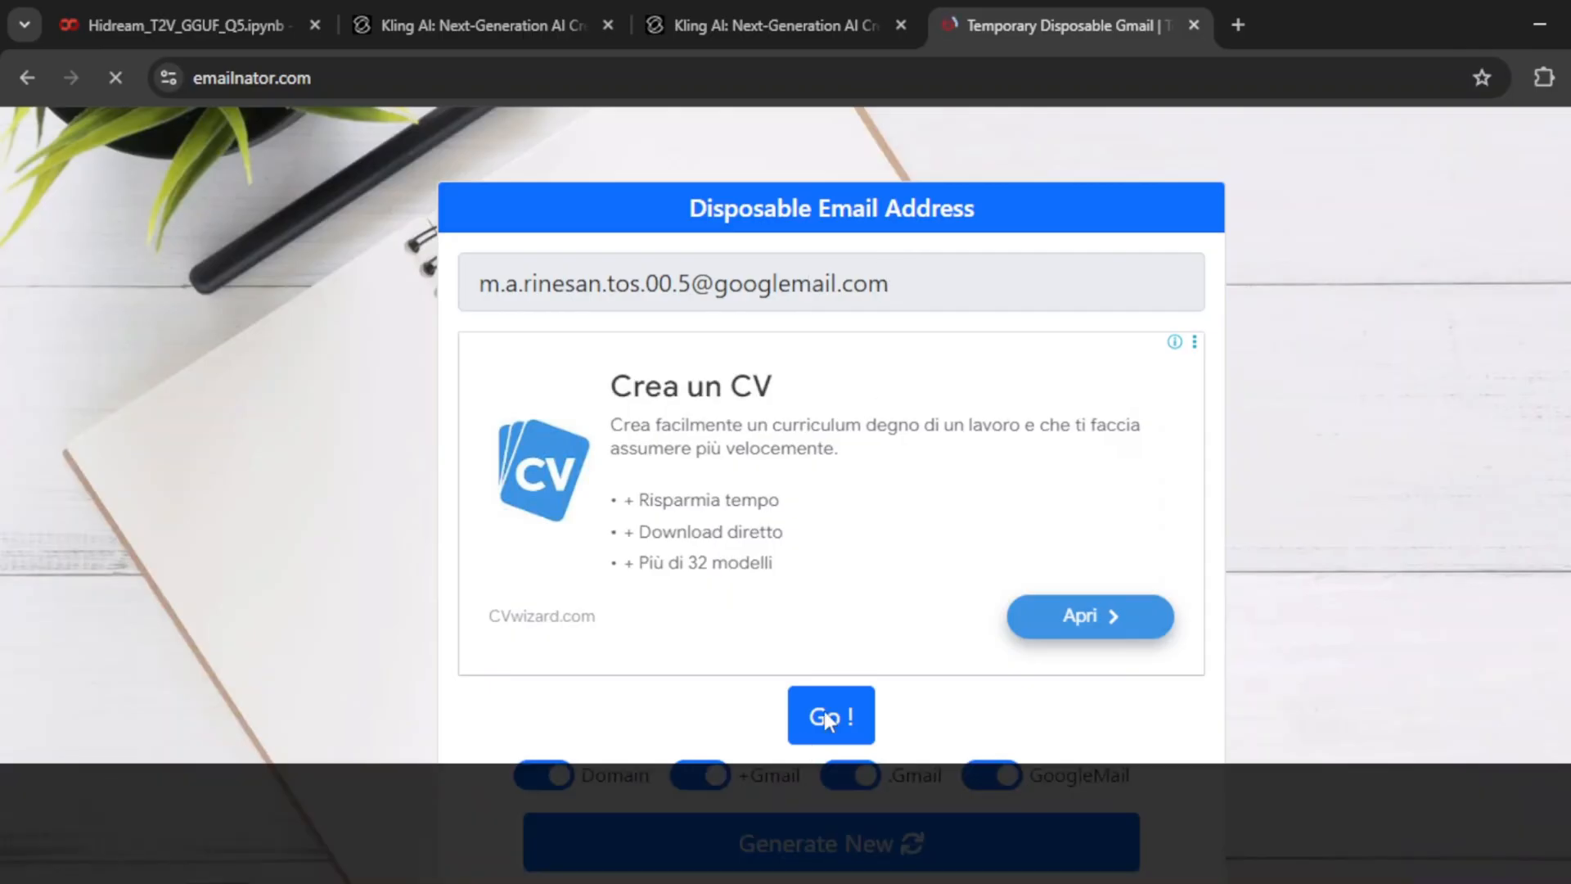
click(831, 715)
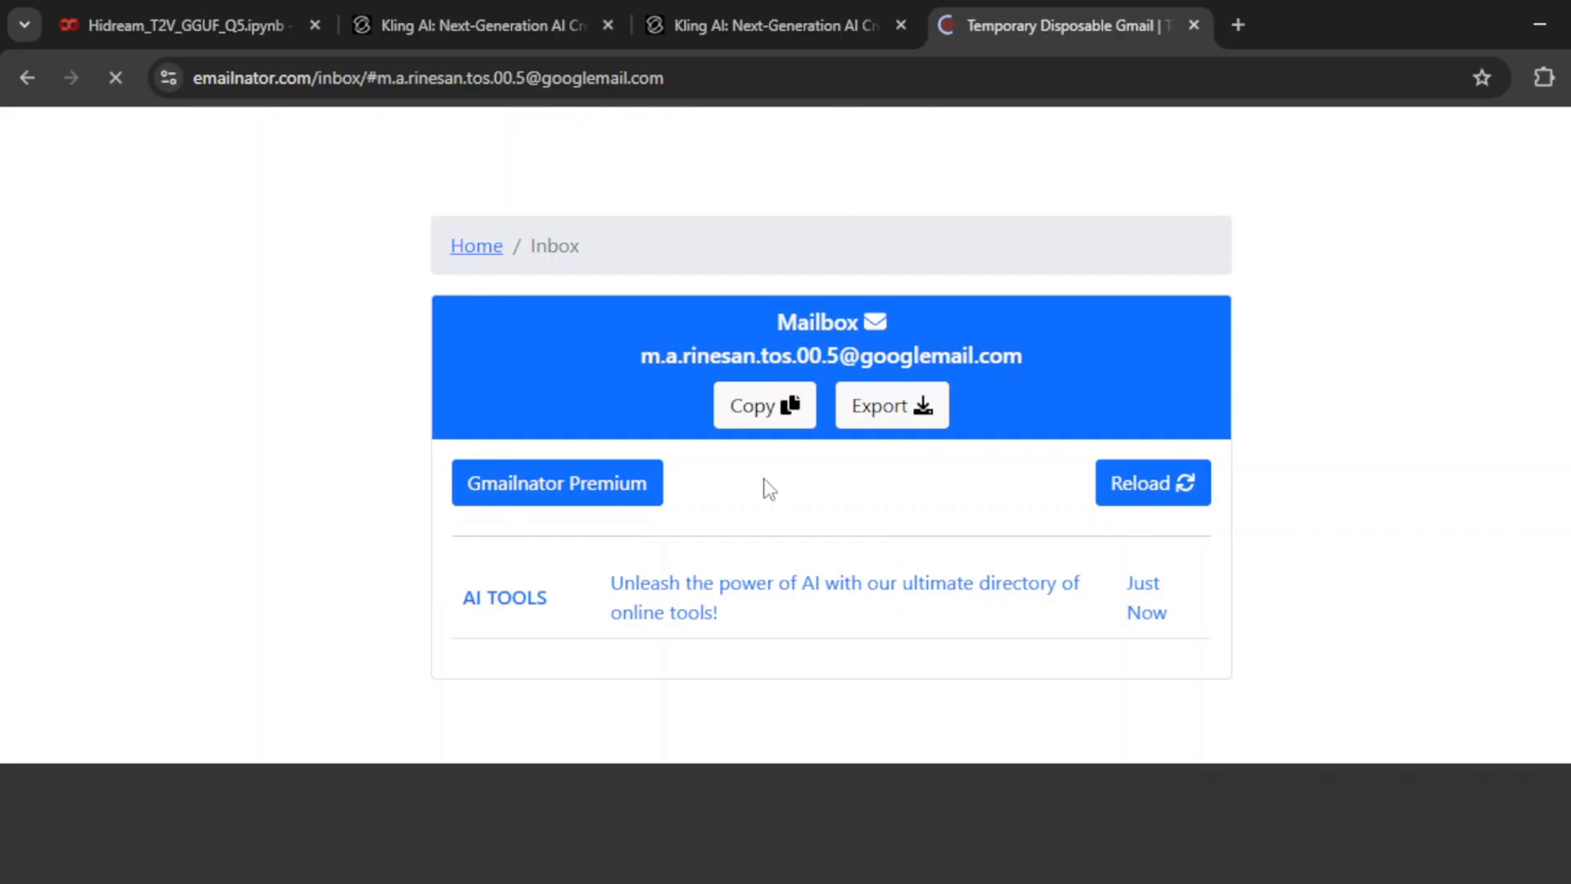
mouse_move(1129, 281)
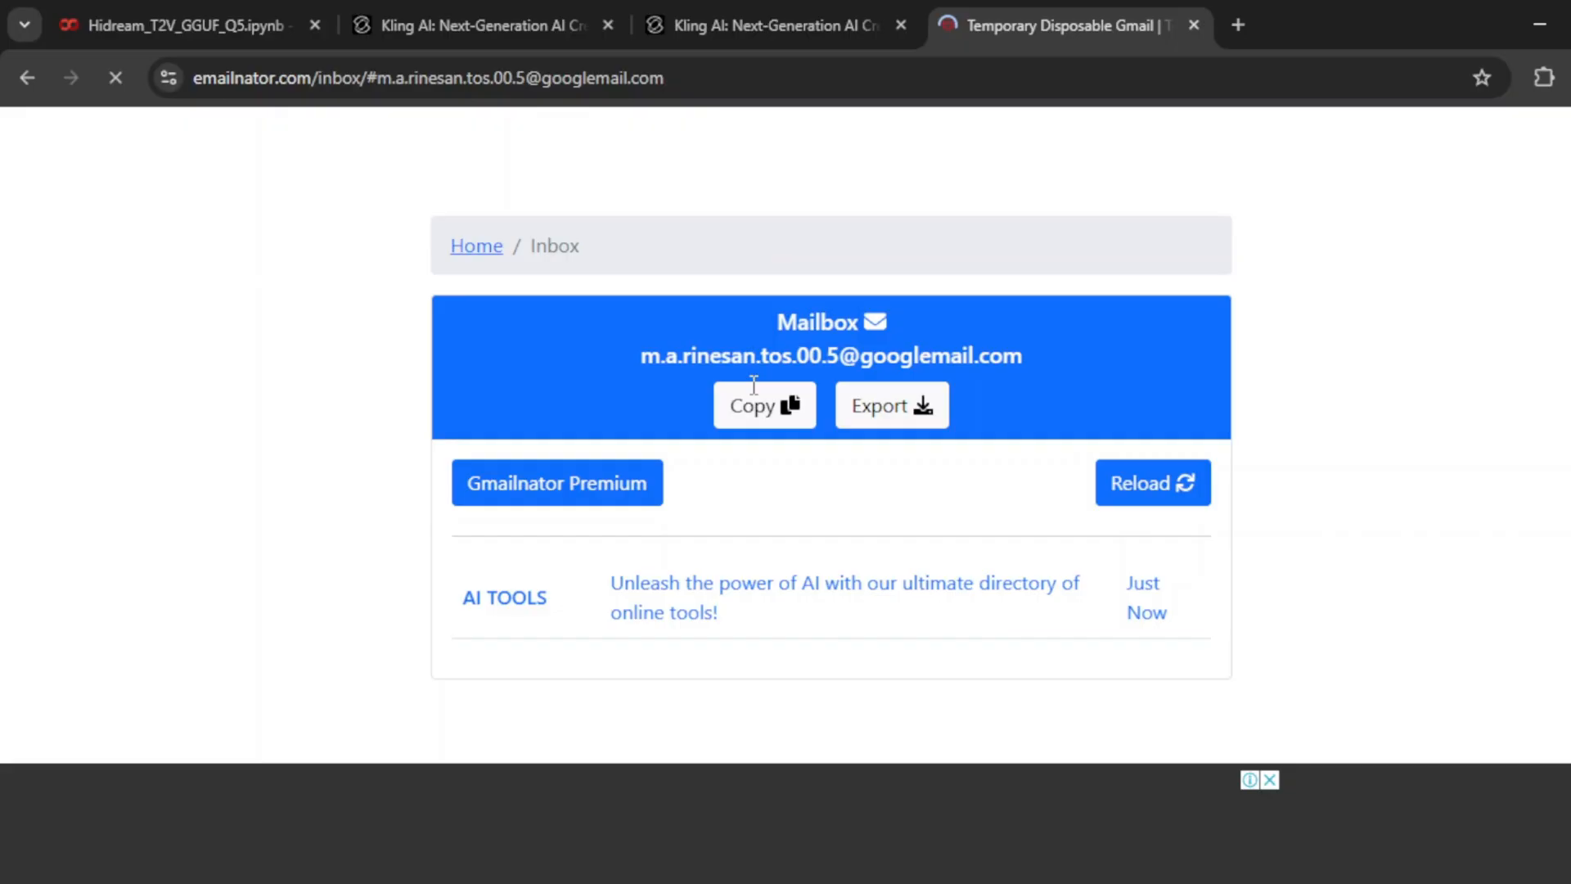
click(768, 26)
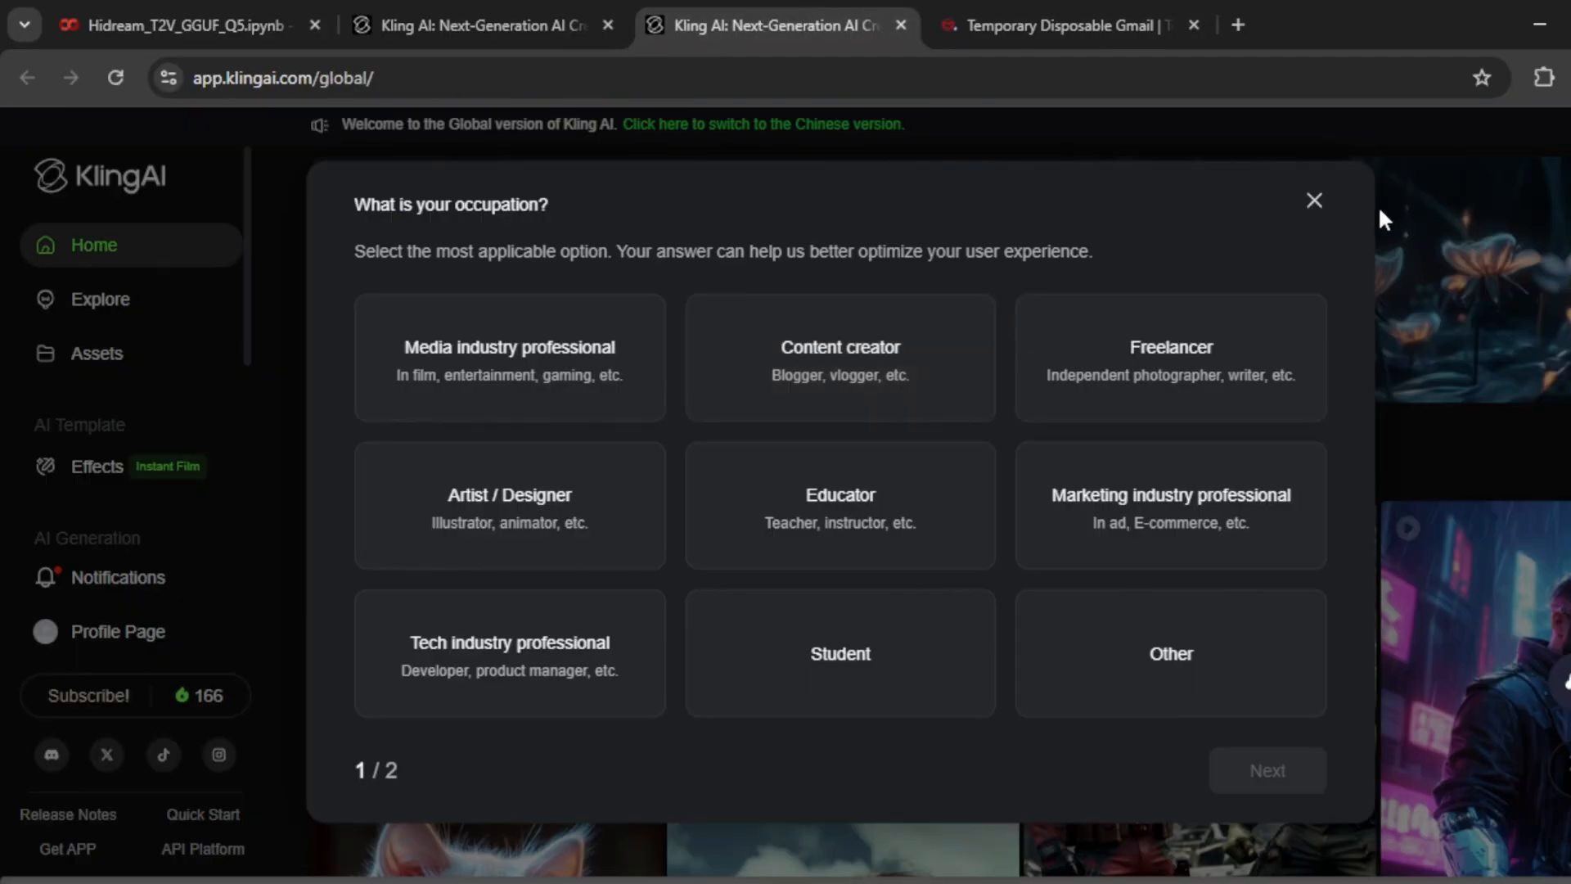
Close the 'What is your occupation?' dialog to reveal Kling AI's home page.
click(1312, 199)
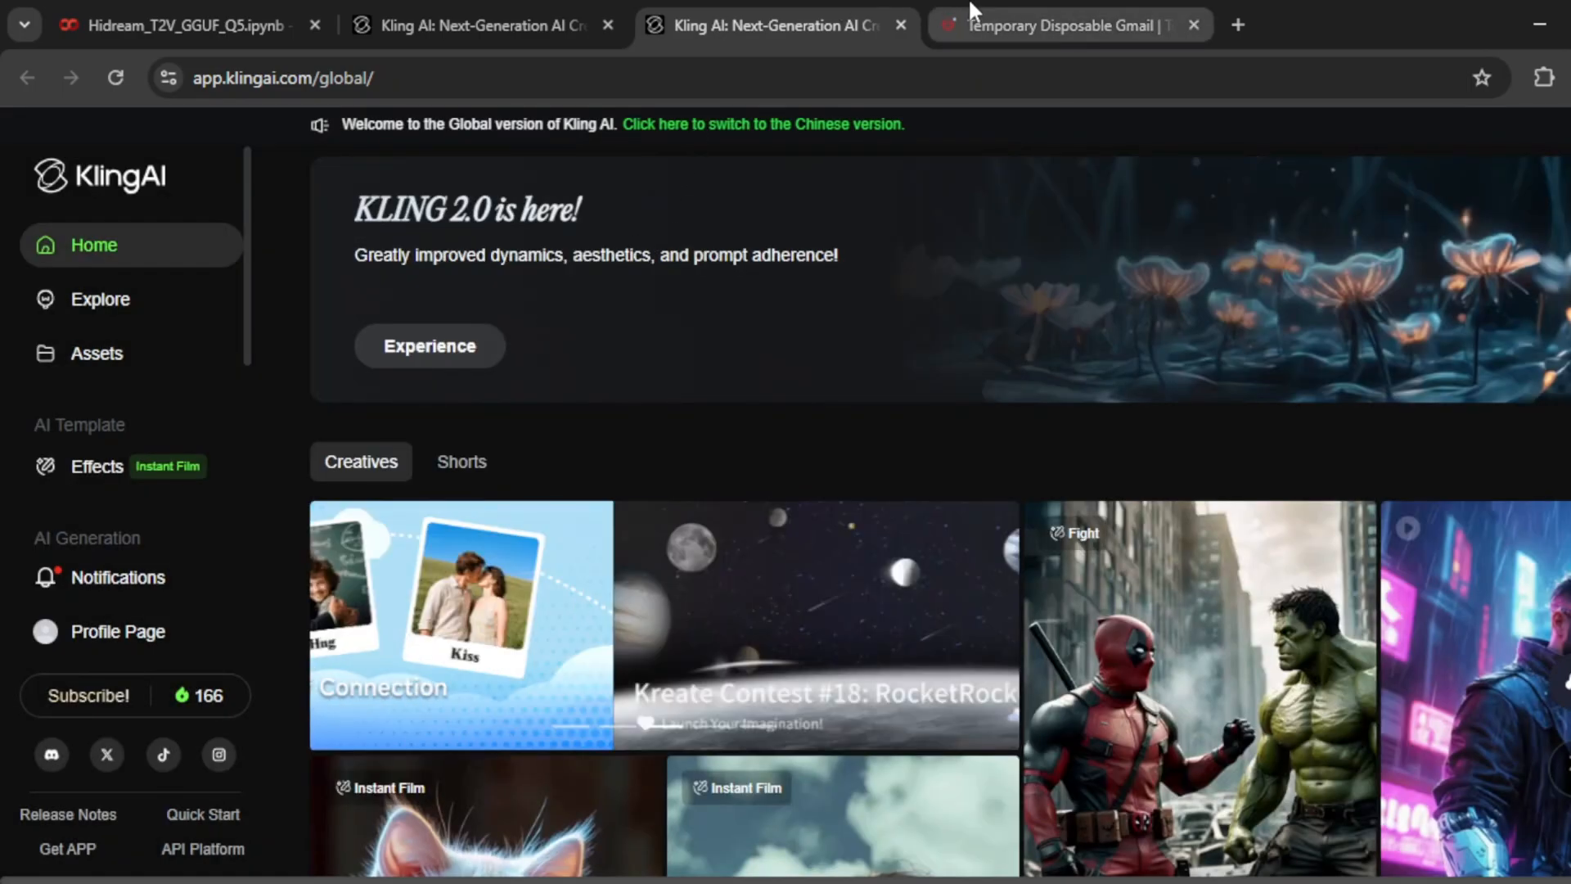
click(1070, 26)
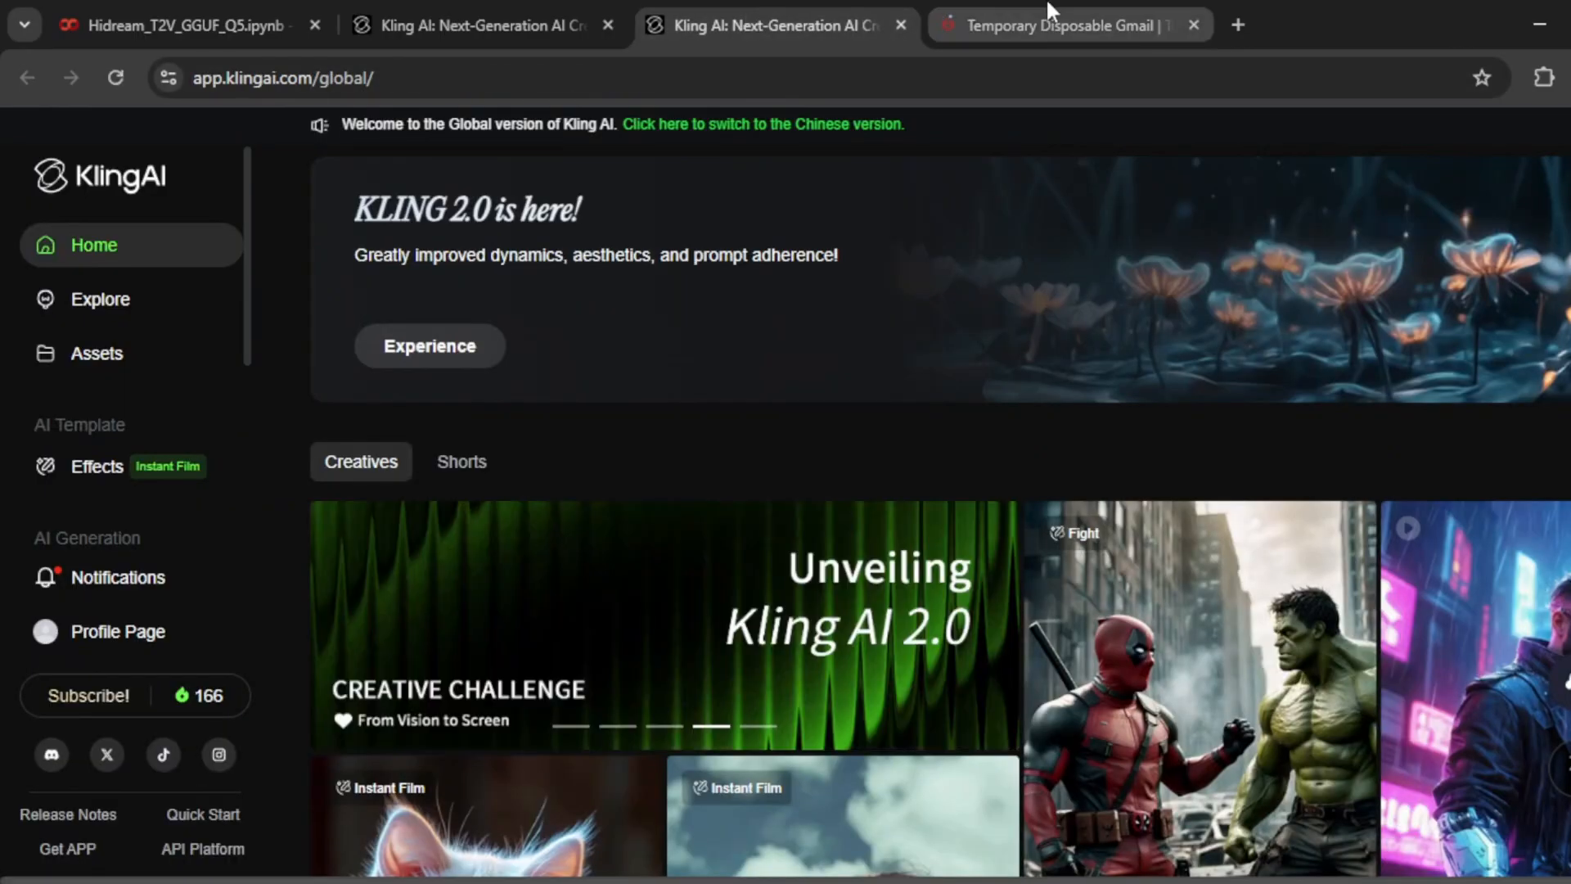
mouse_move(1054, 16)
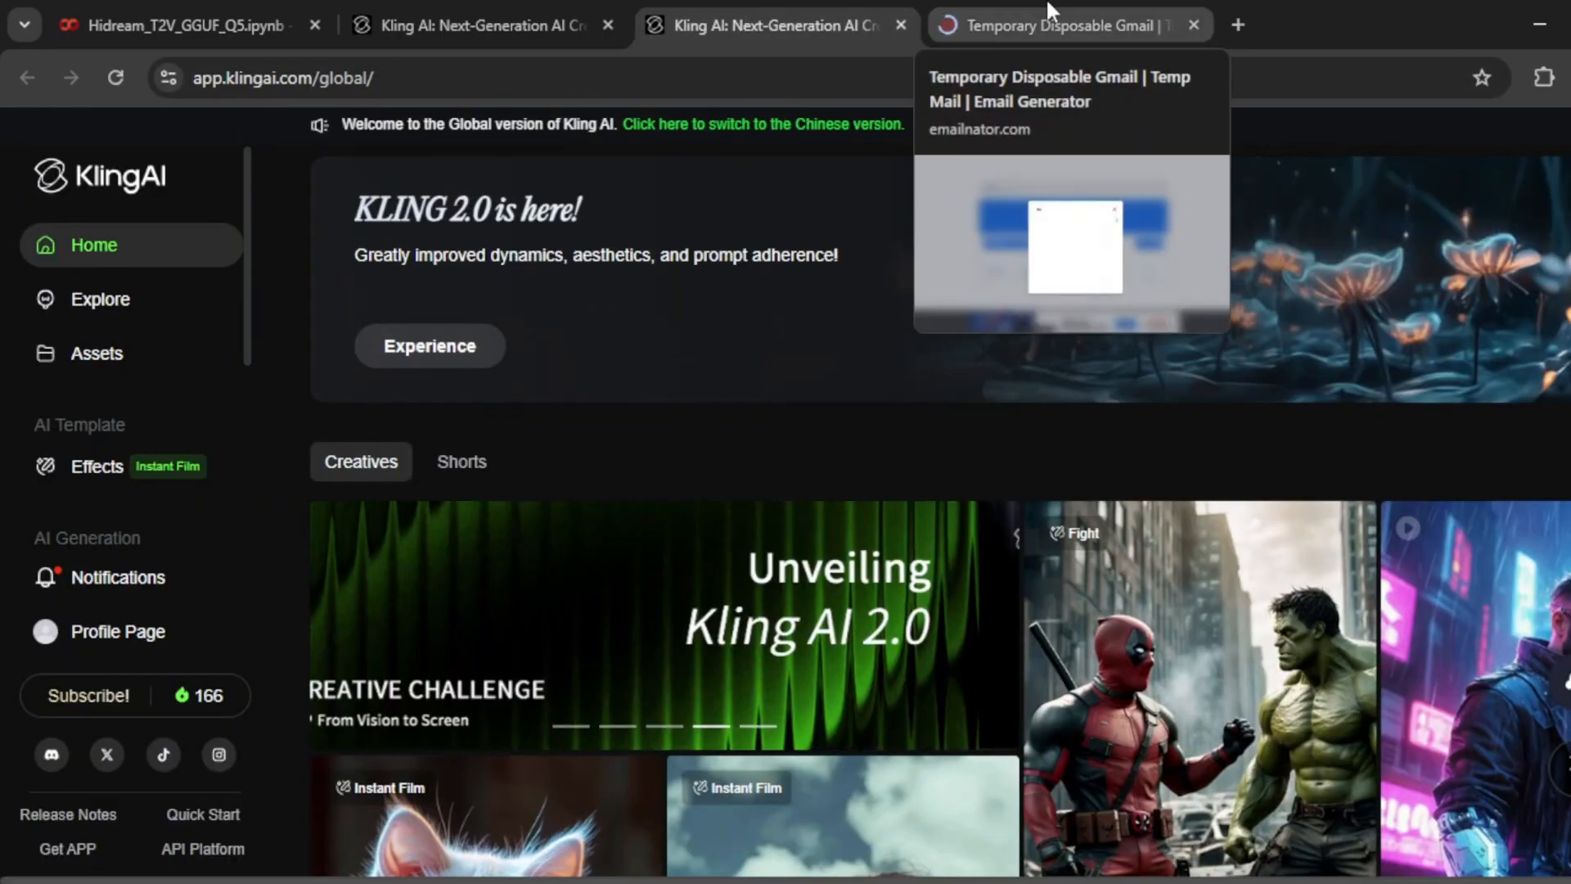